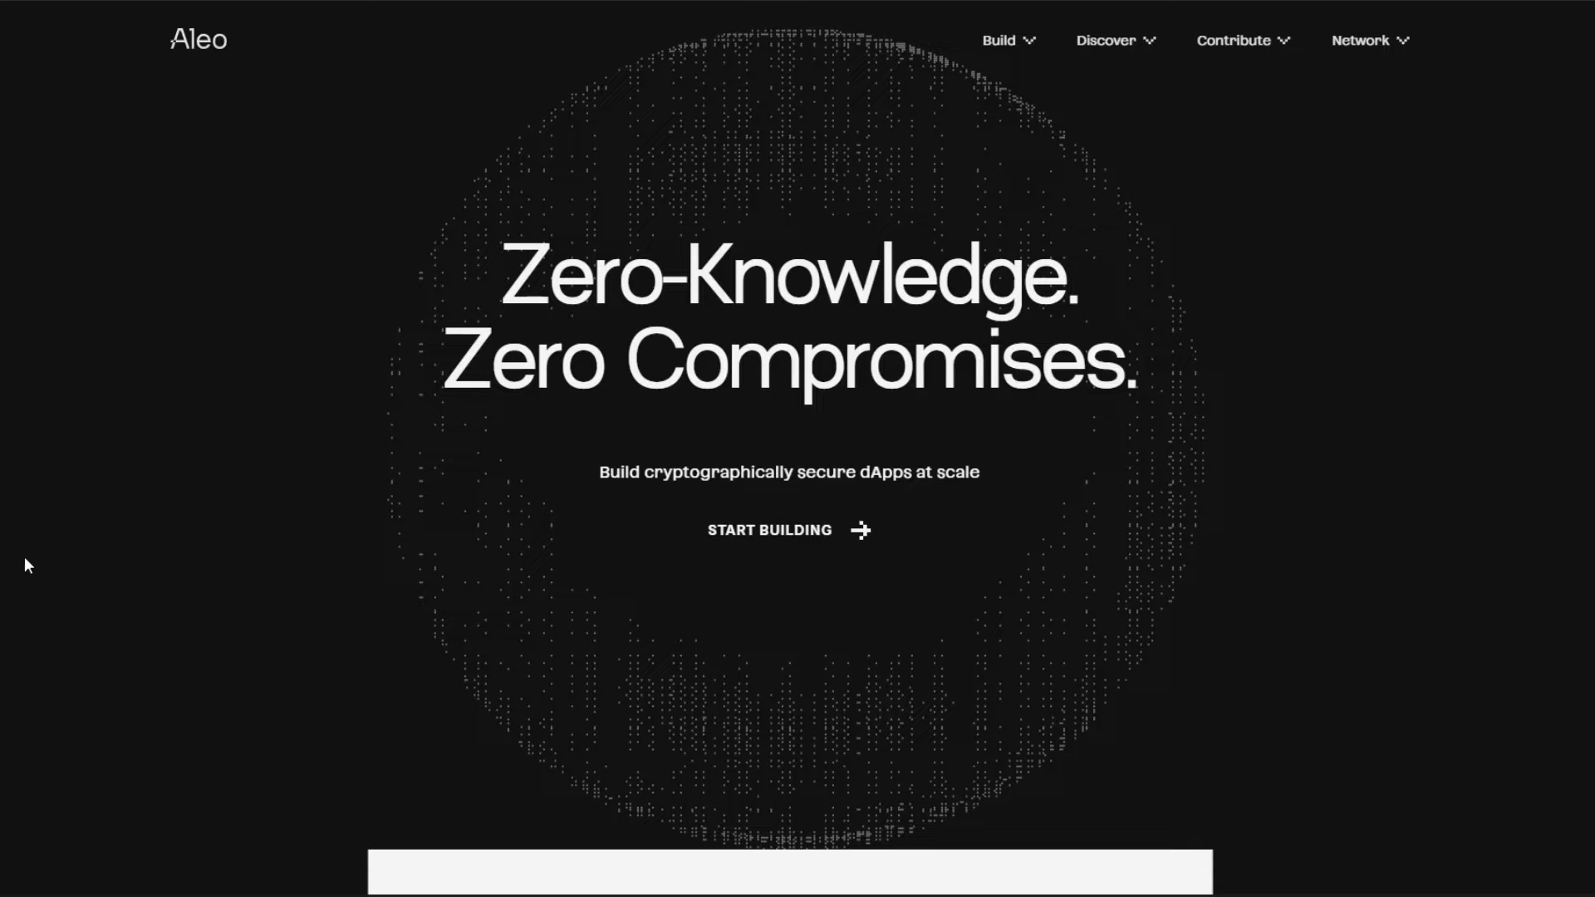
pyautogui.moveTo(129, 467)
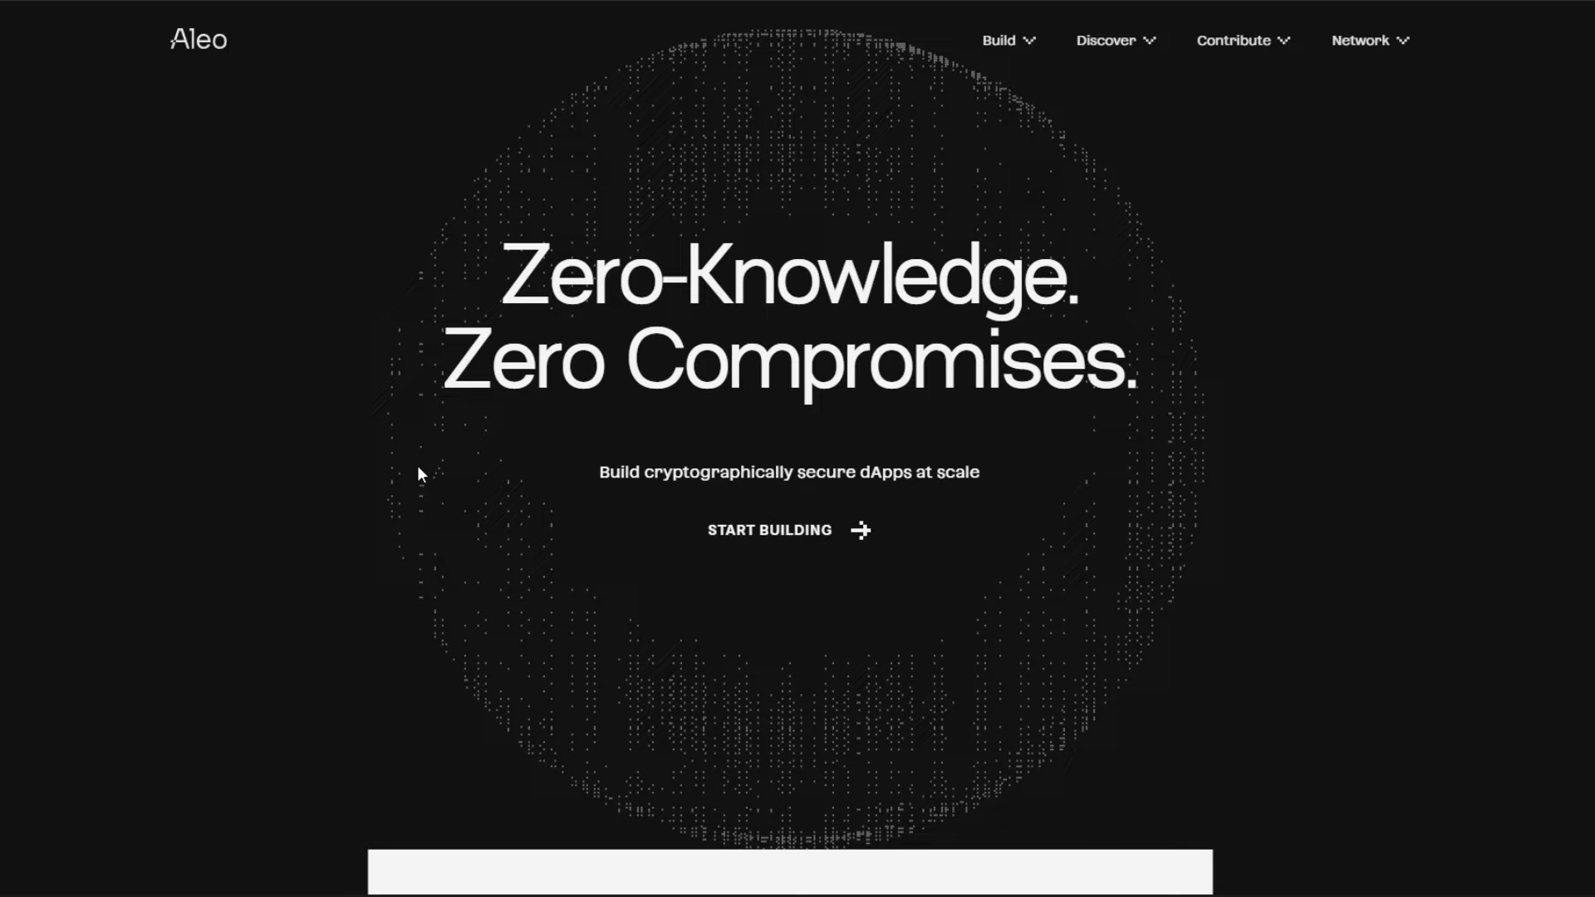
pyautogui.moveTo(412, 123)
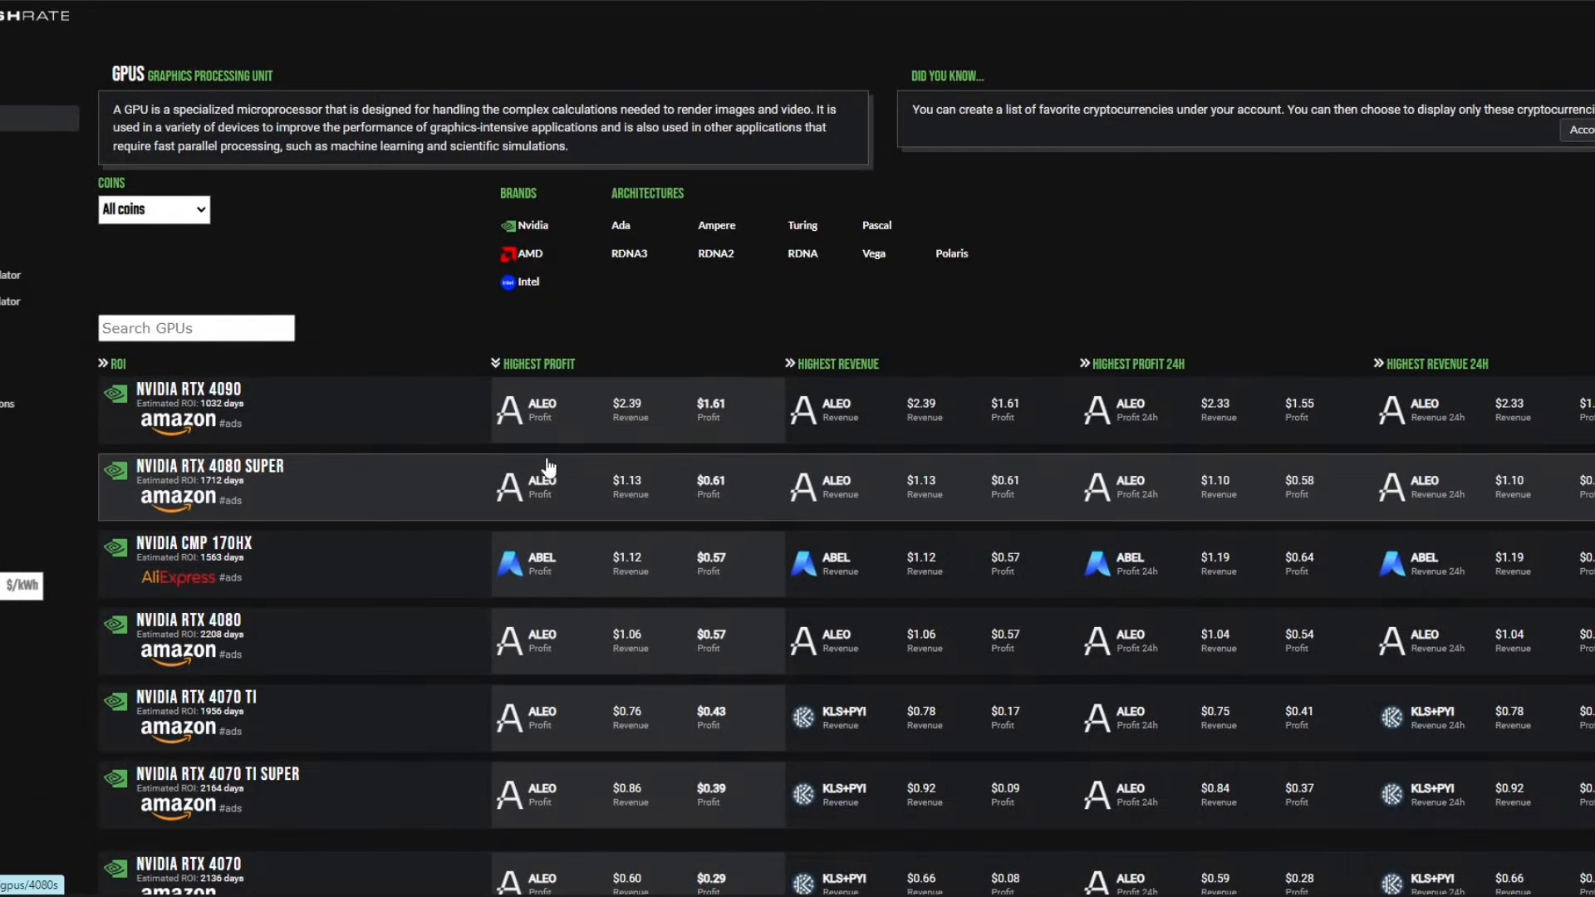
# Scroll the Hashrate.no Highest Profit GPU list down to the RTX 3080 Ti, with ALEO leading
pyautogui.scroll(-3)
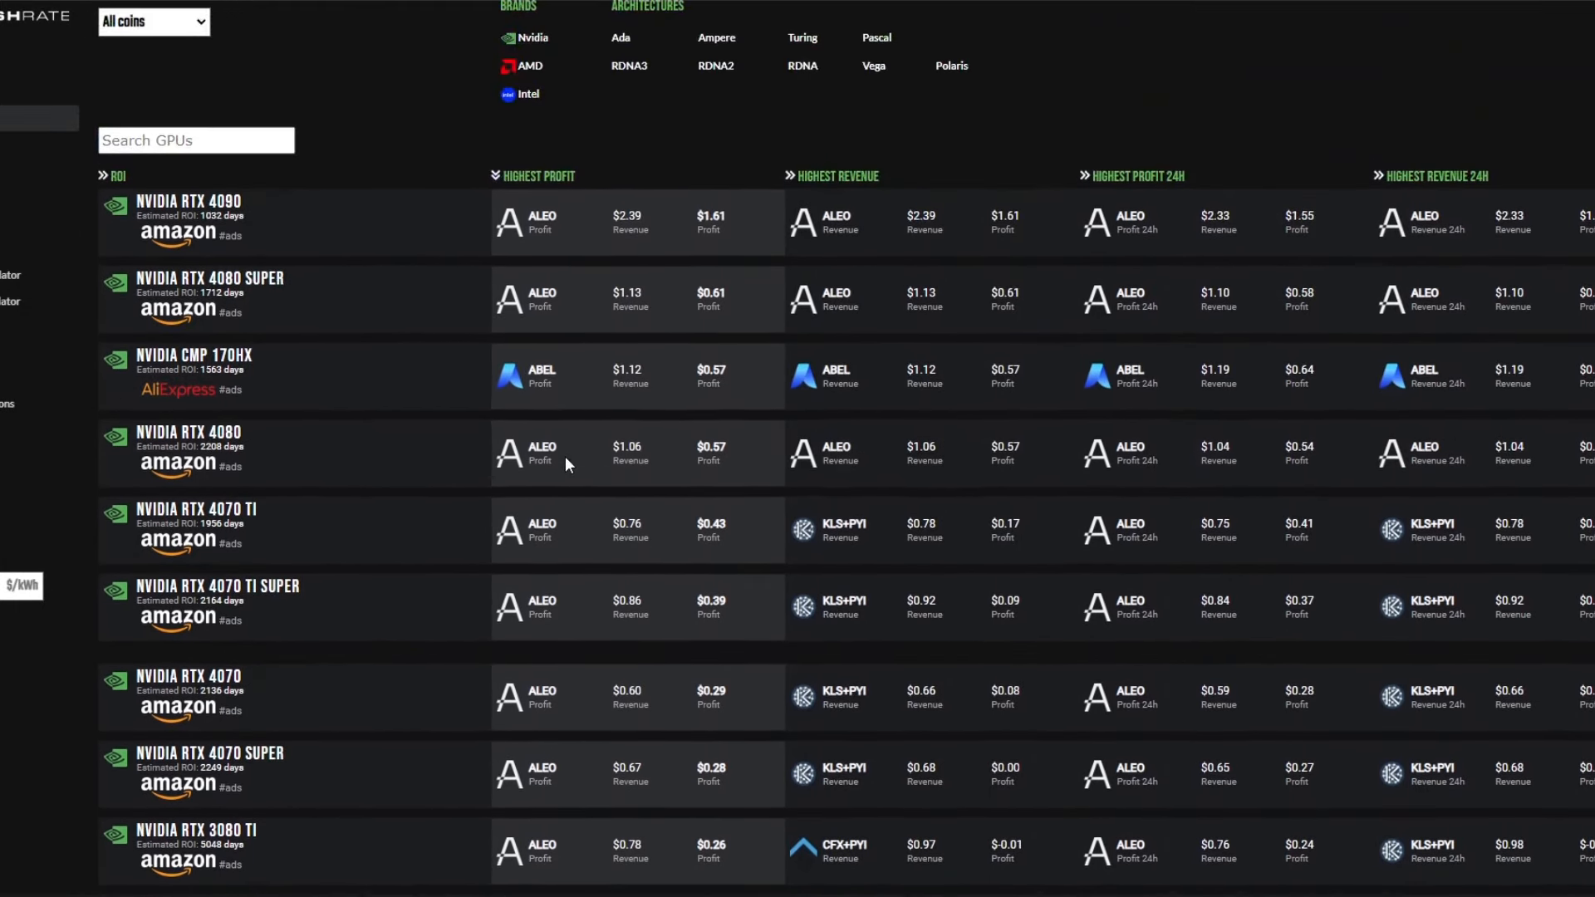
pyautogui.moveTo(724, 238)
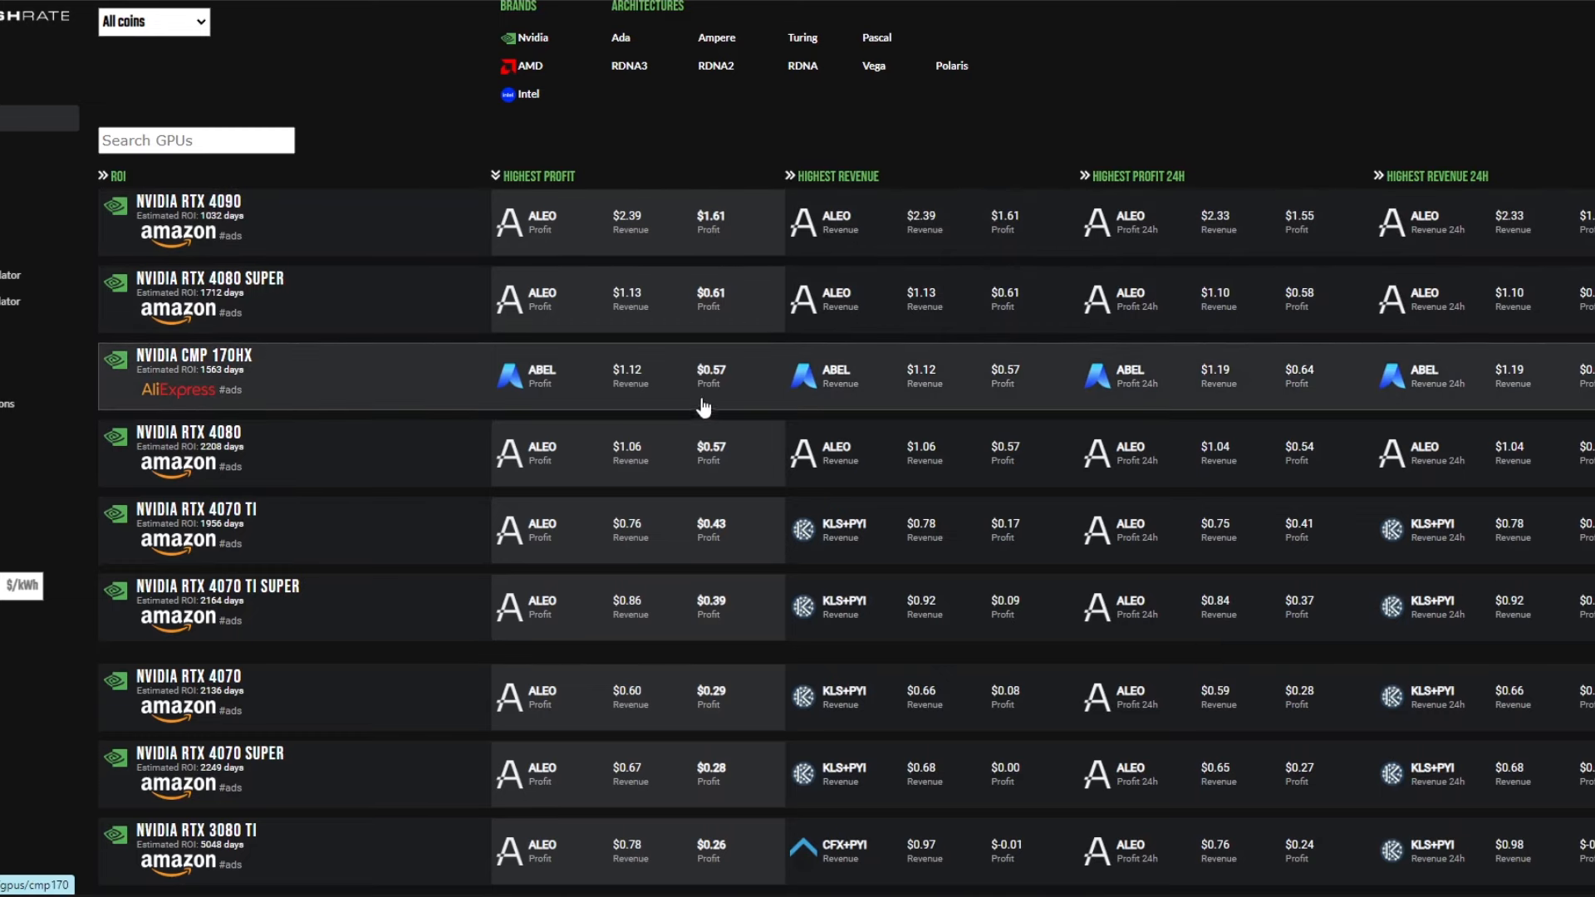
pyautogui.scroll(-3)
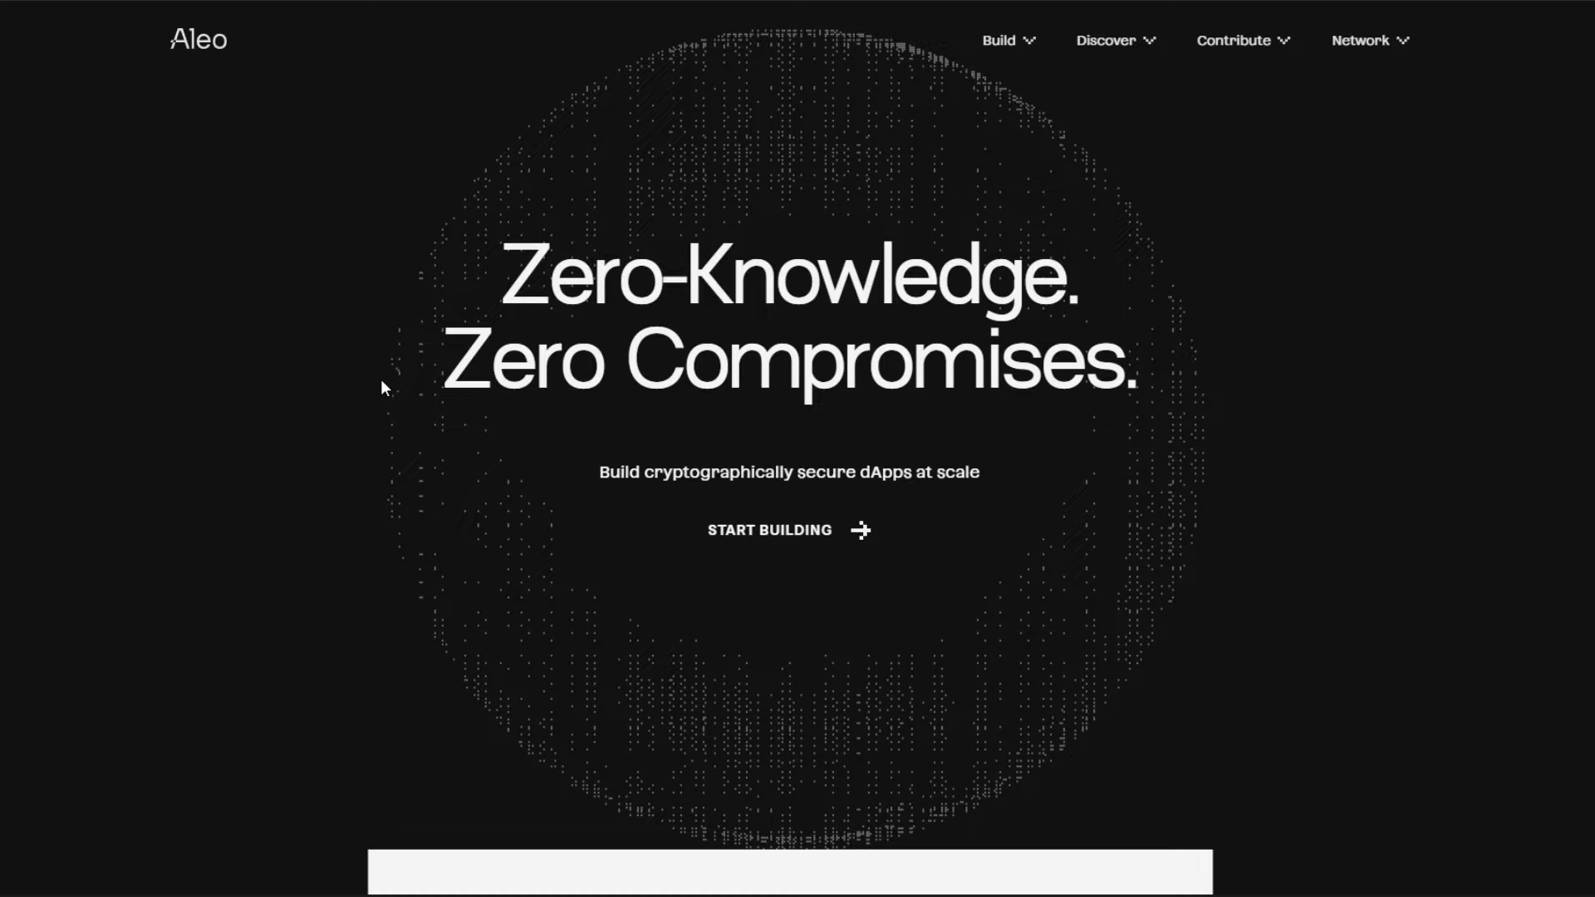
# Scroll the Aleo homepage down to the 'This is zero-knowledge by design' section
pyautogui.scroll(-3)
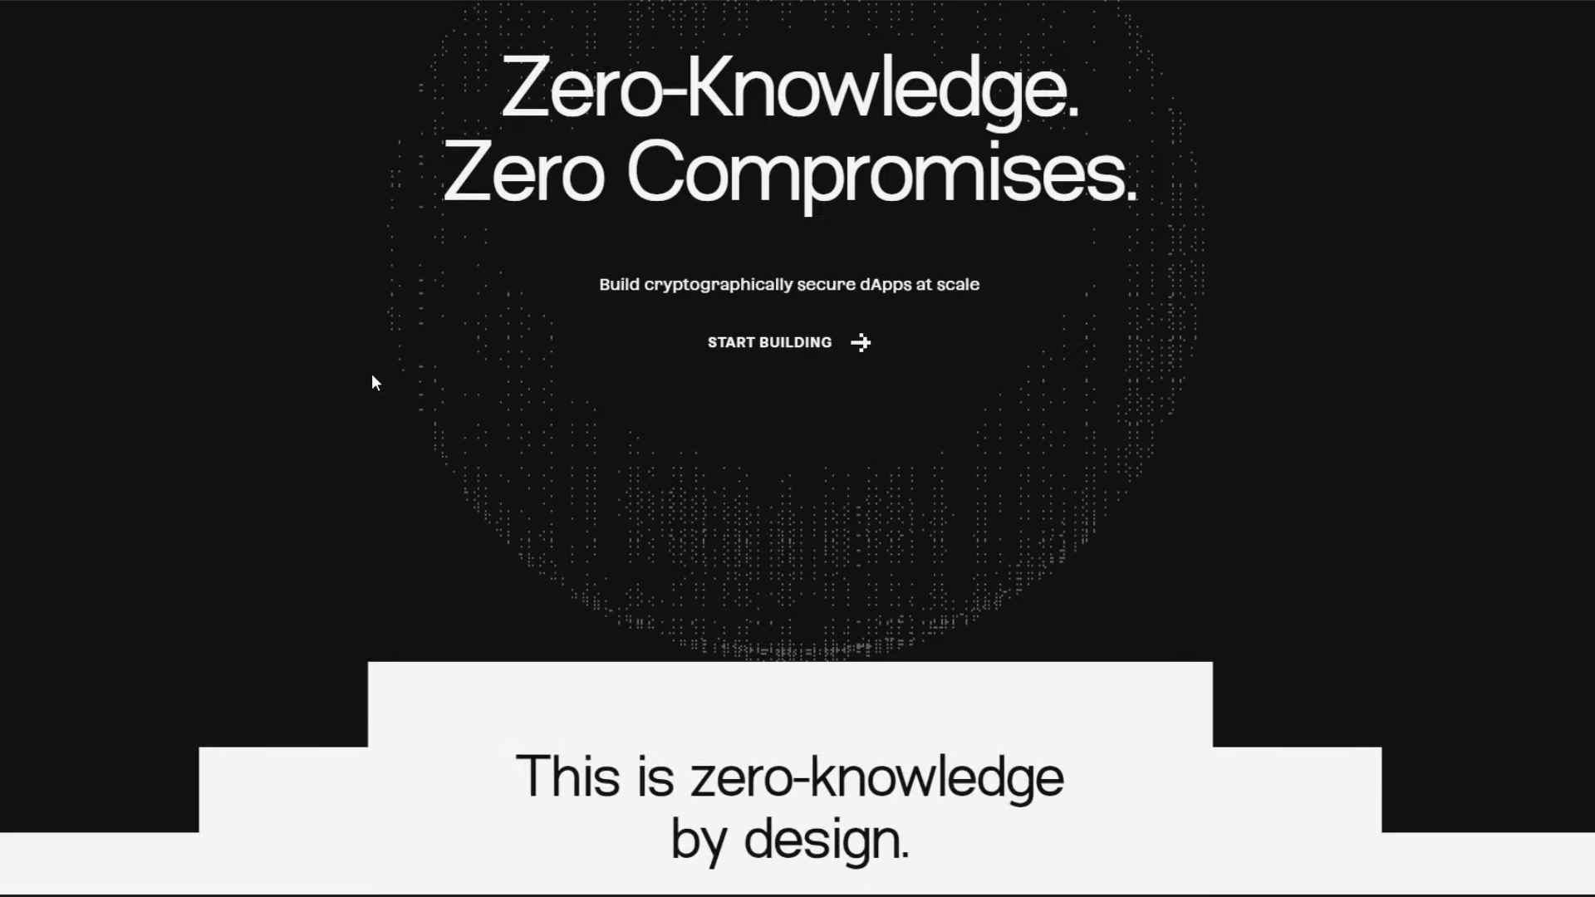
pyautogui.scroll(-3)
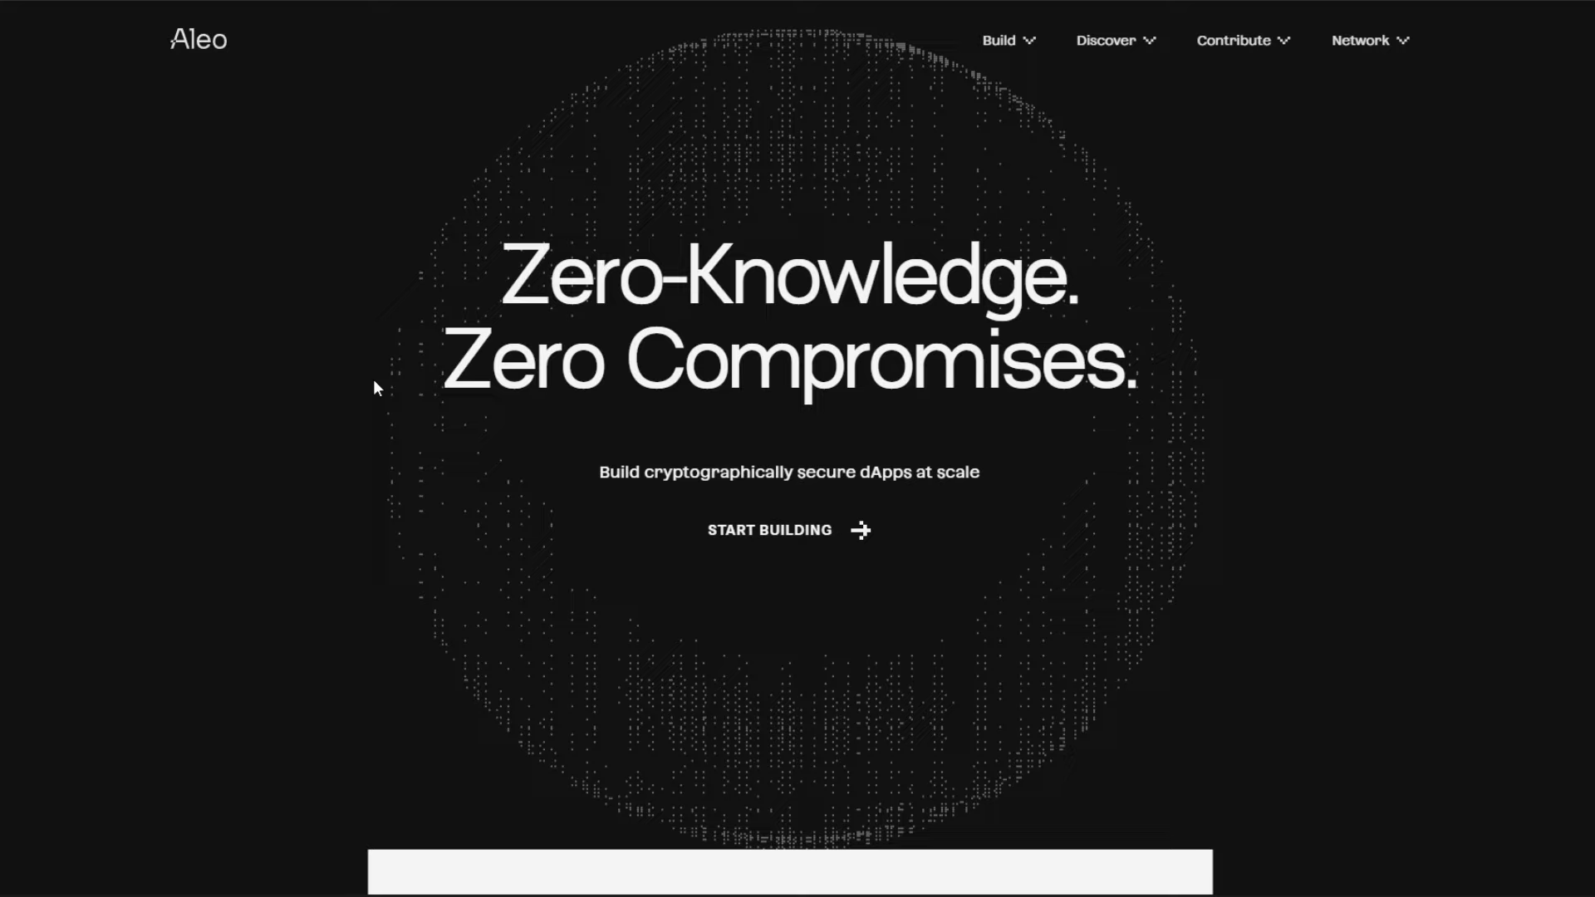
pyautogui.moveTo(457, 395)
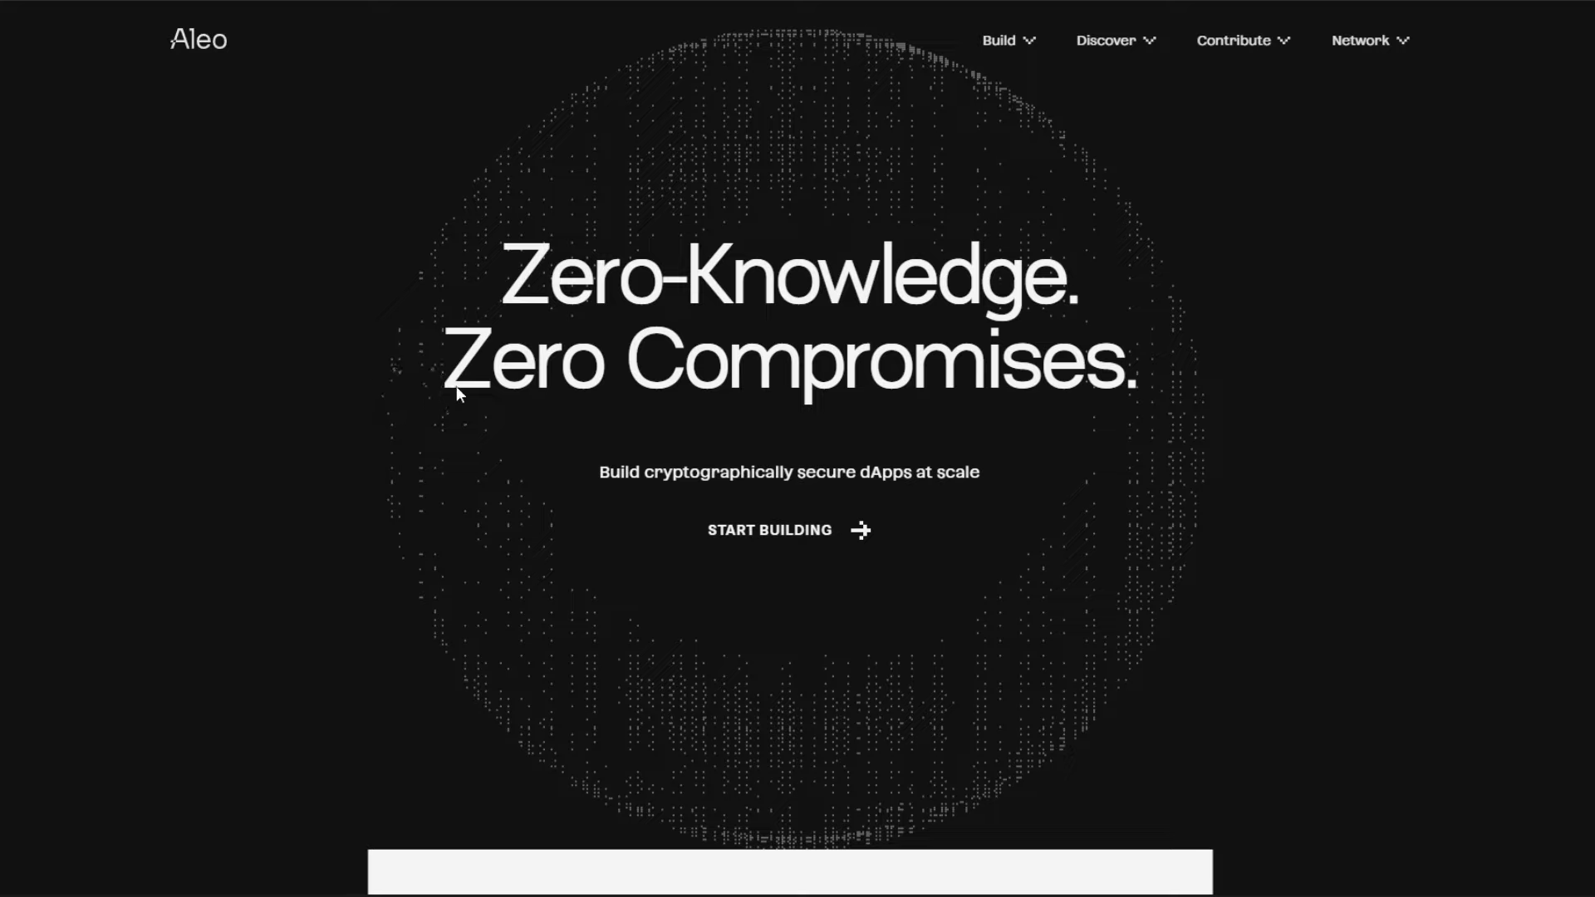
pyautogui.moveTo(448, 395)
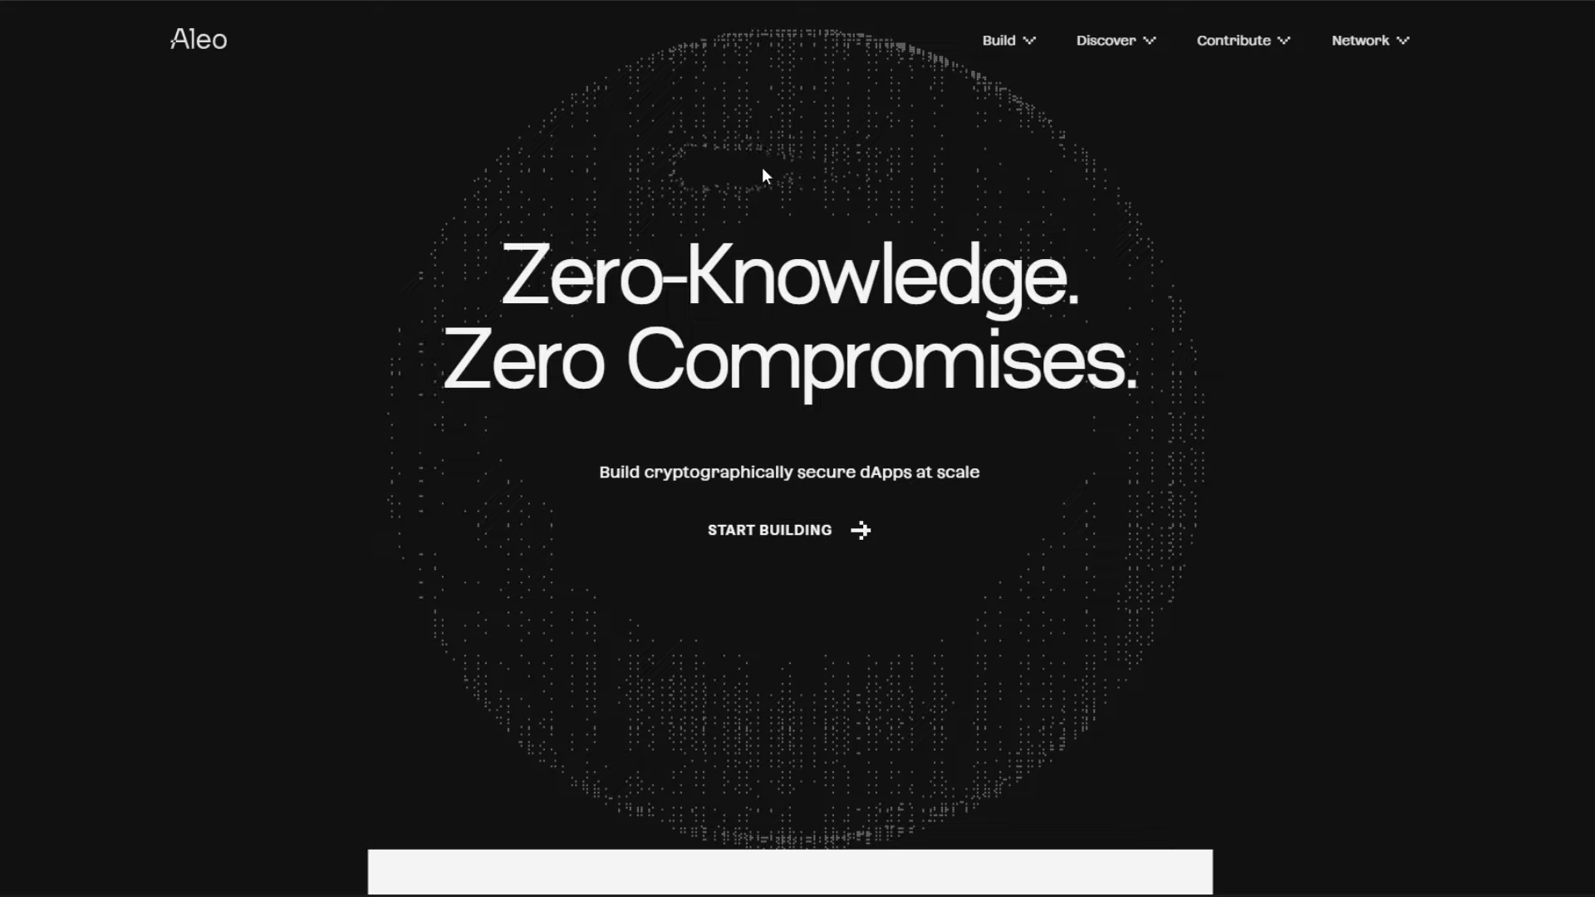
pyautogui.moveTo(761, 132)
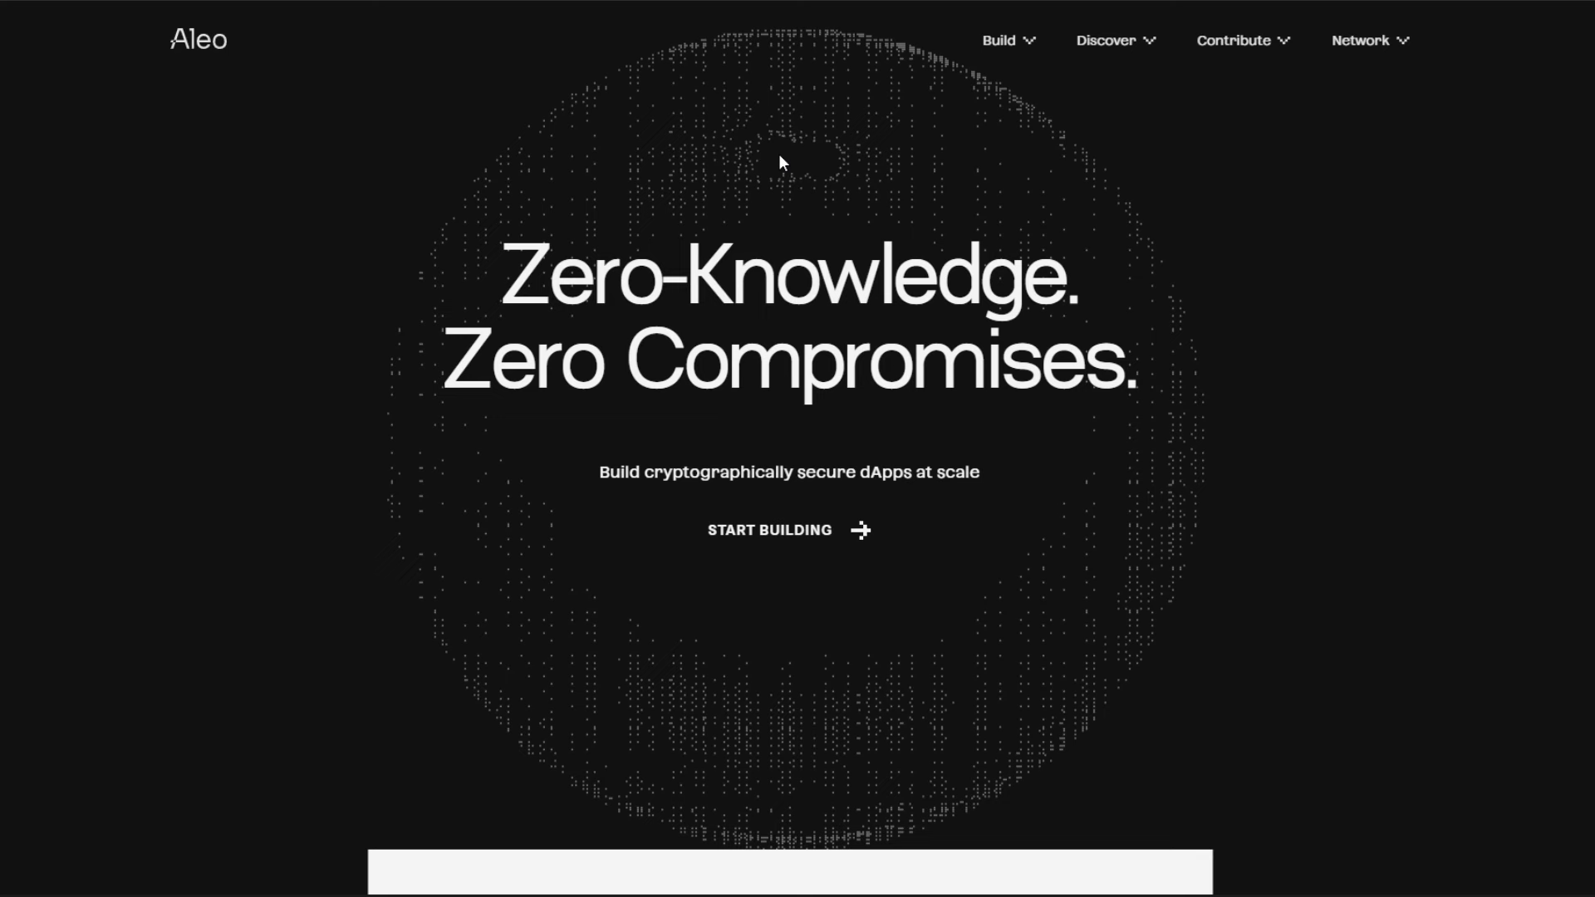
pyautogui.moveTo(279, 5)
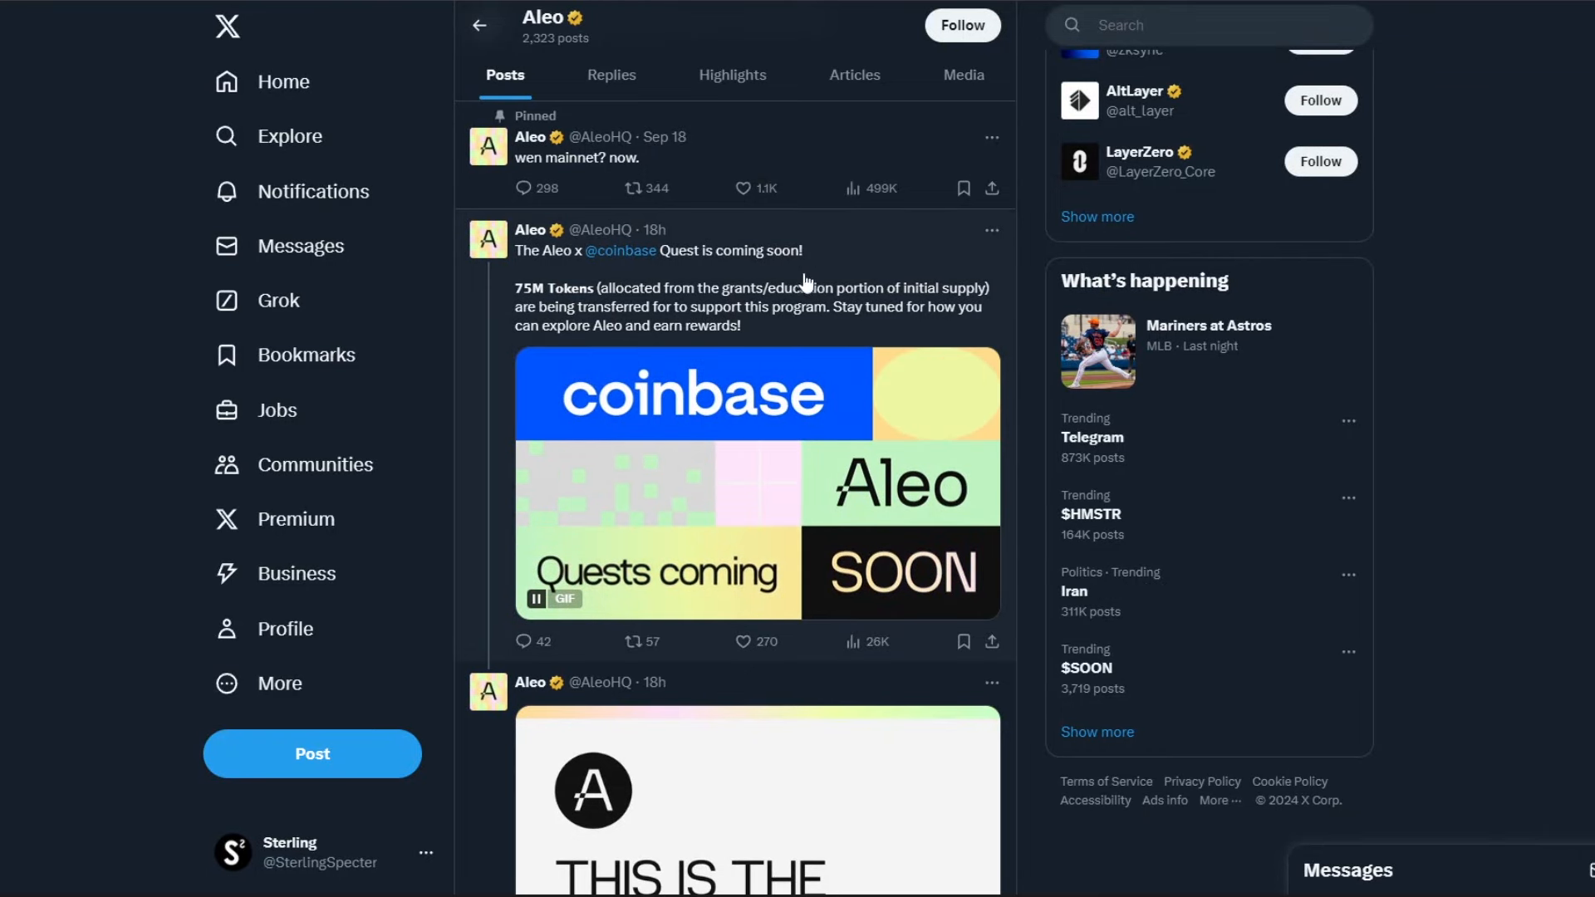
pyautogui.scroll(-3)
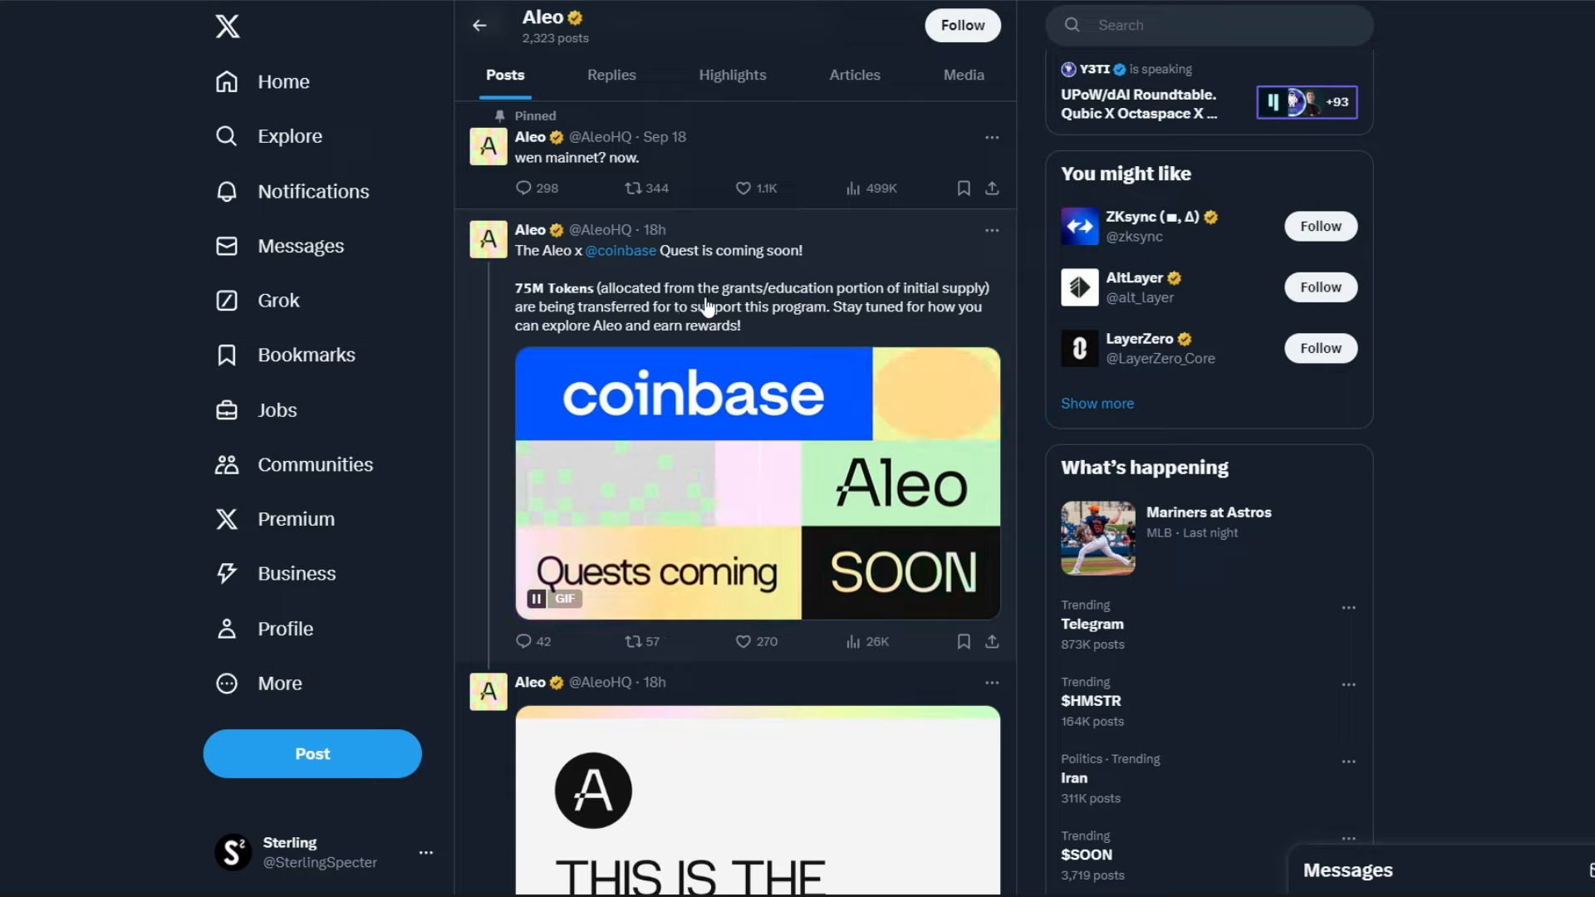
pyautogui.moveTo(833, 306)
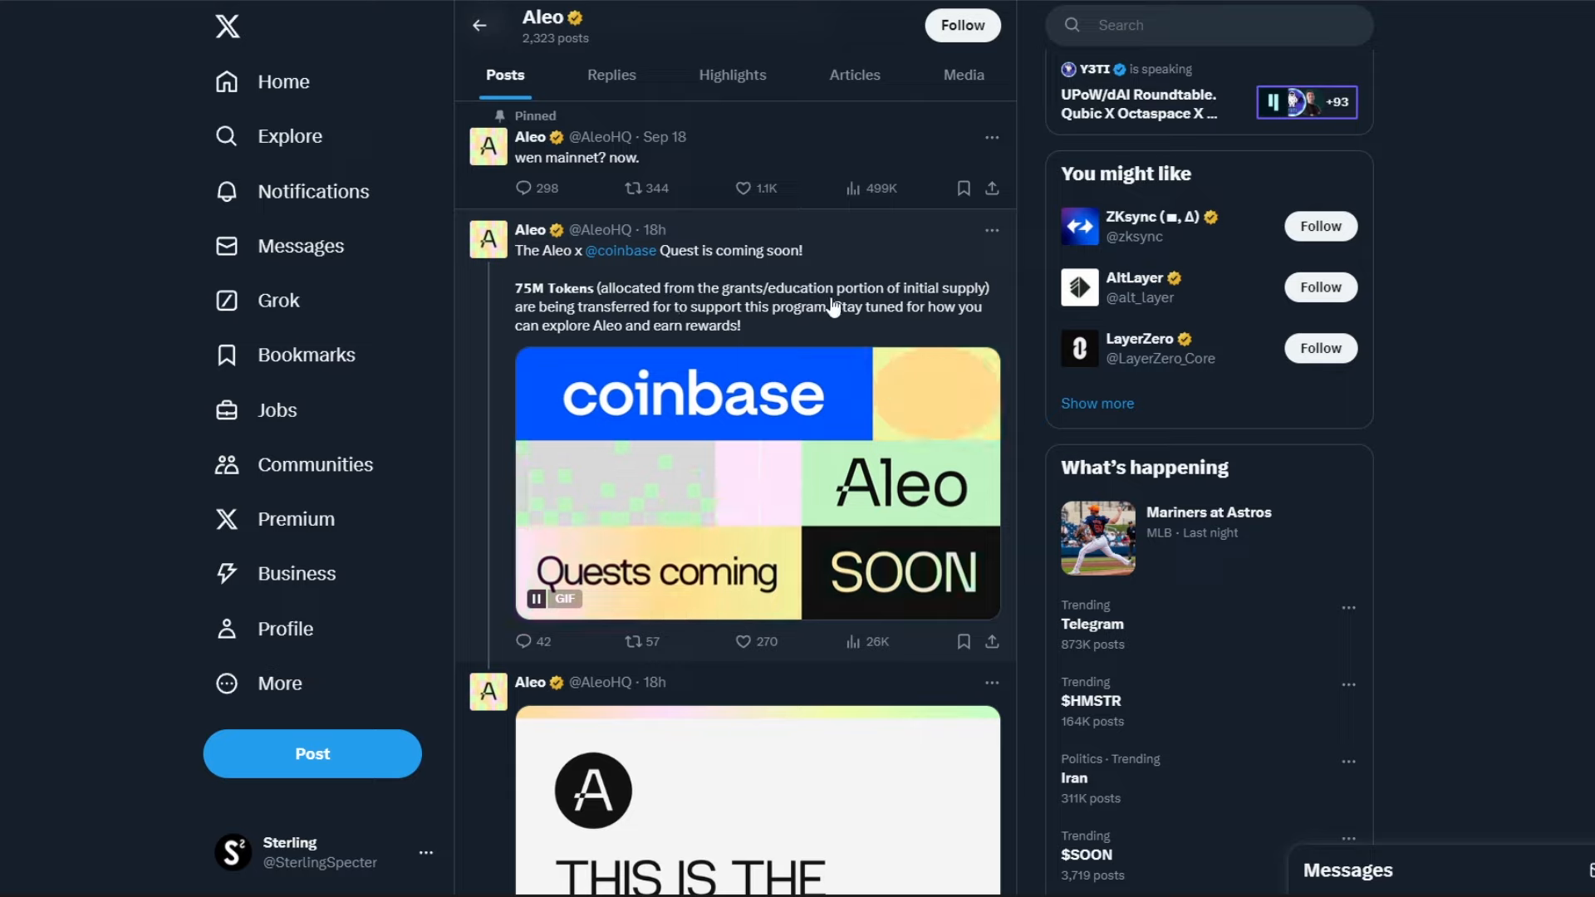
pyautogui.moveTo(955, 303)
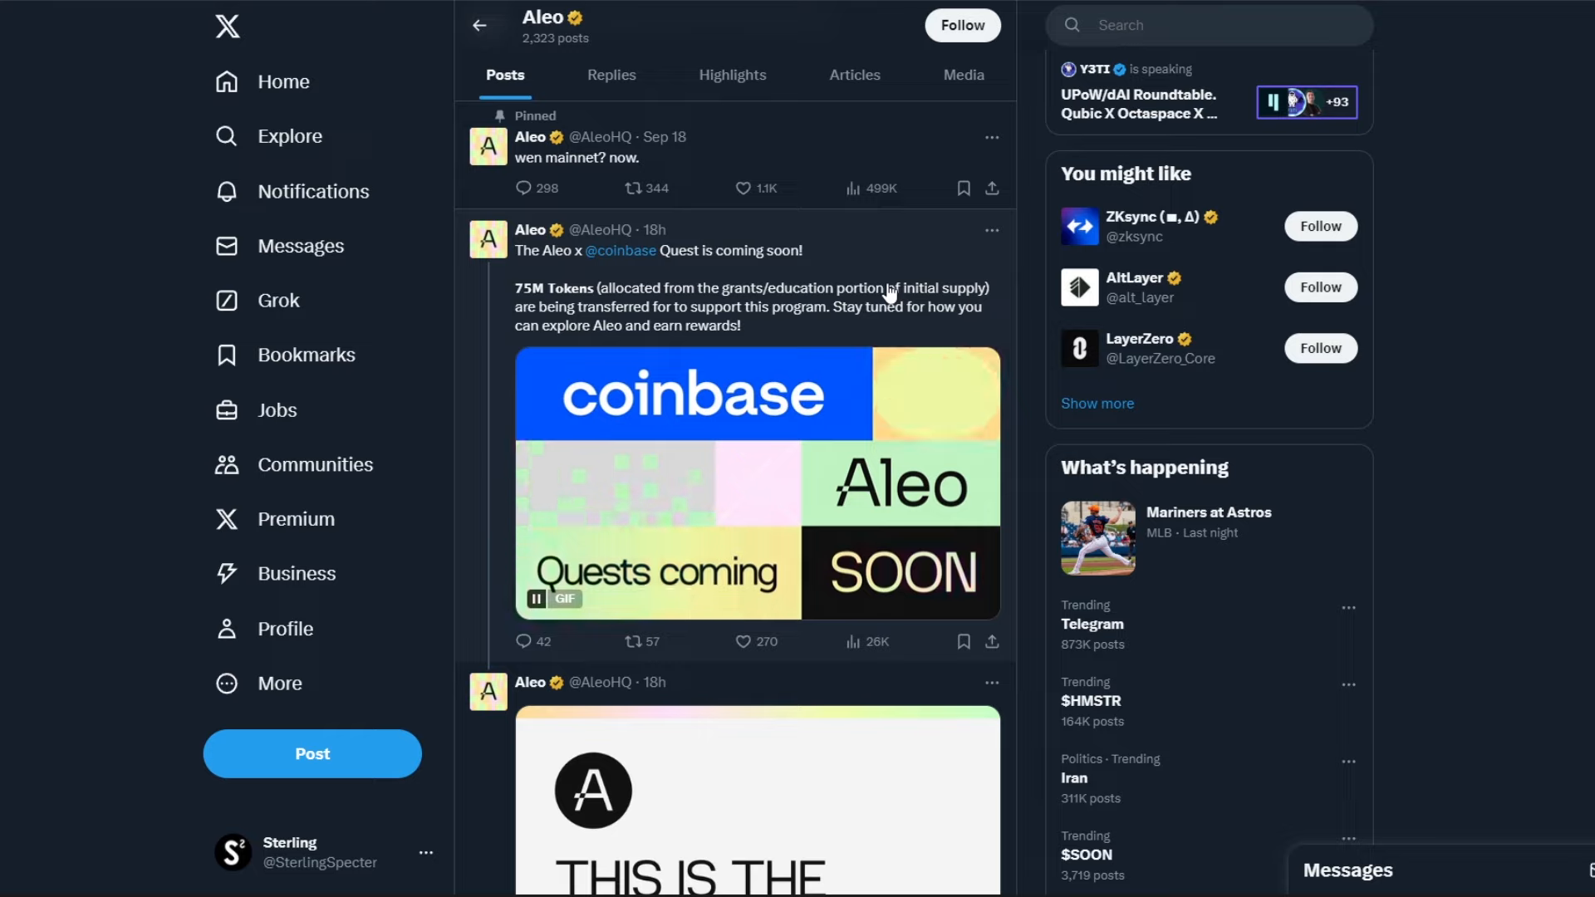
pyautogui.moveTo(1023, 307)
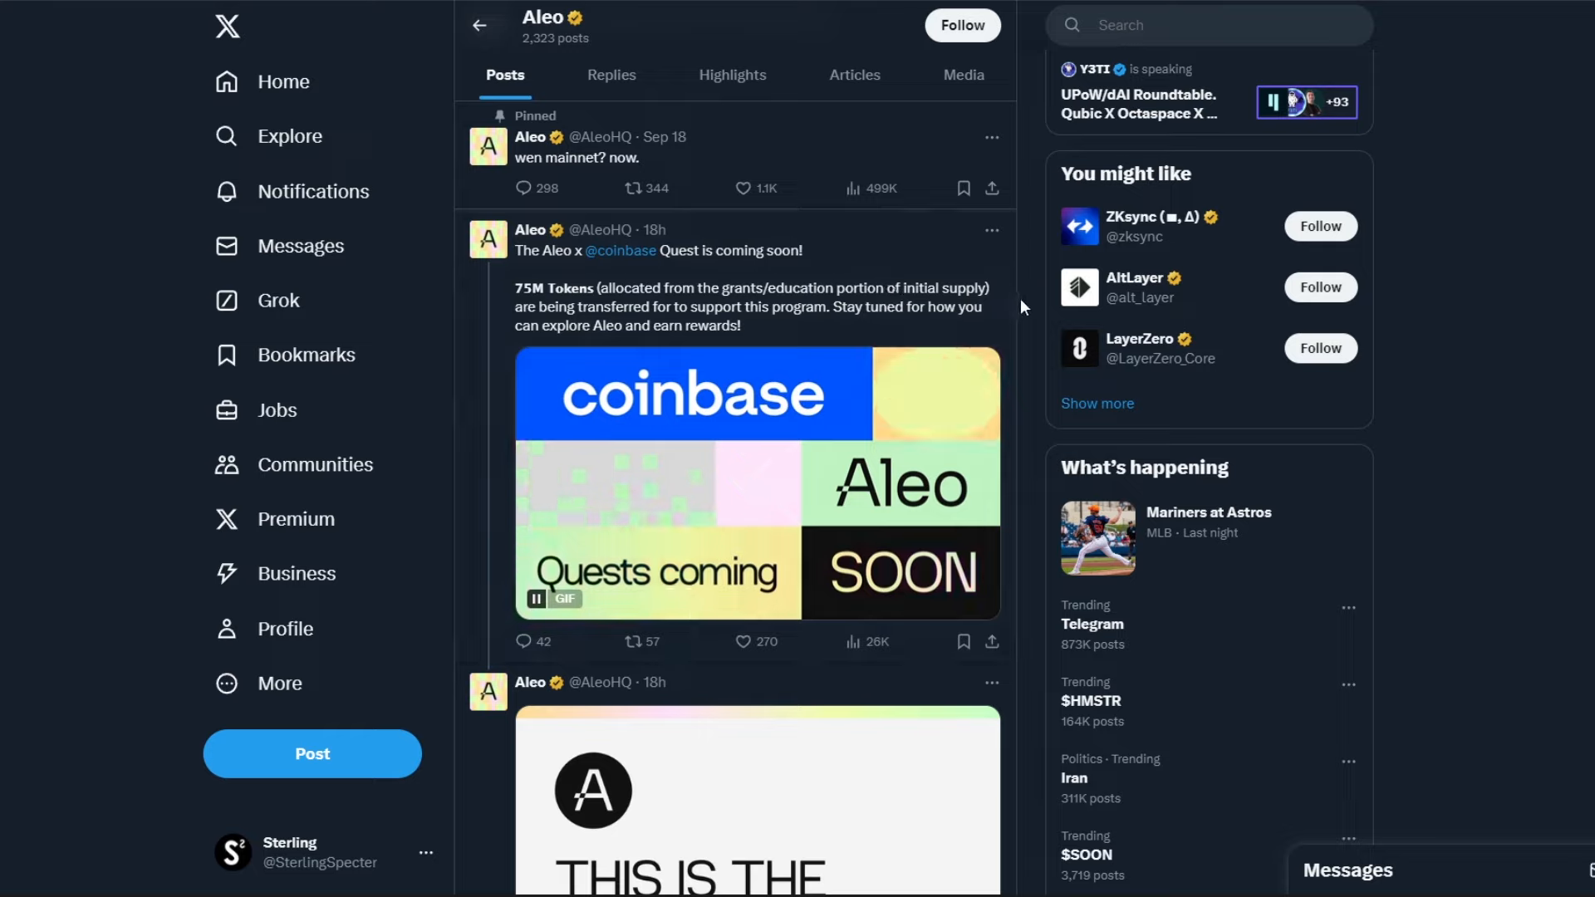
pyautogui.moveTo(1011, 305)
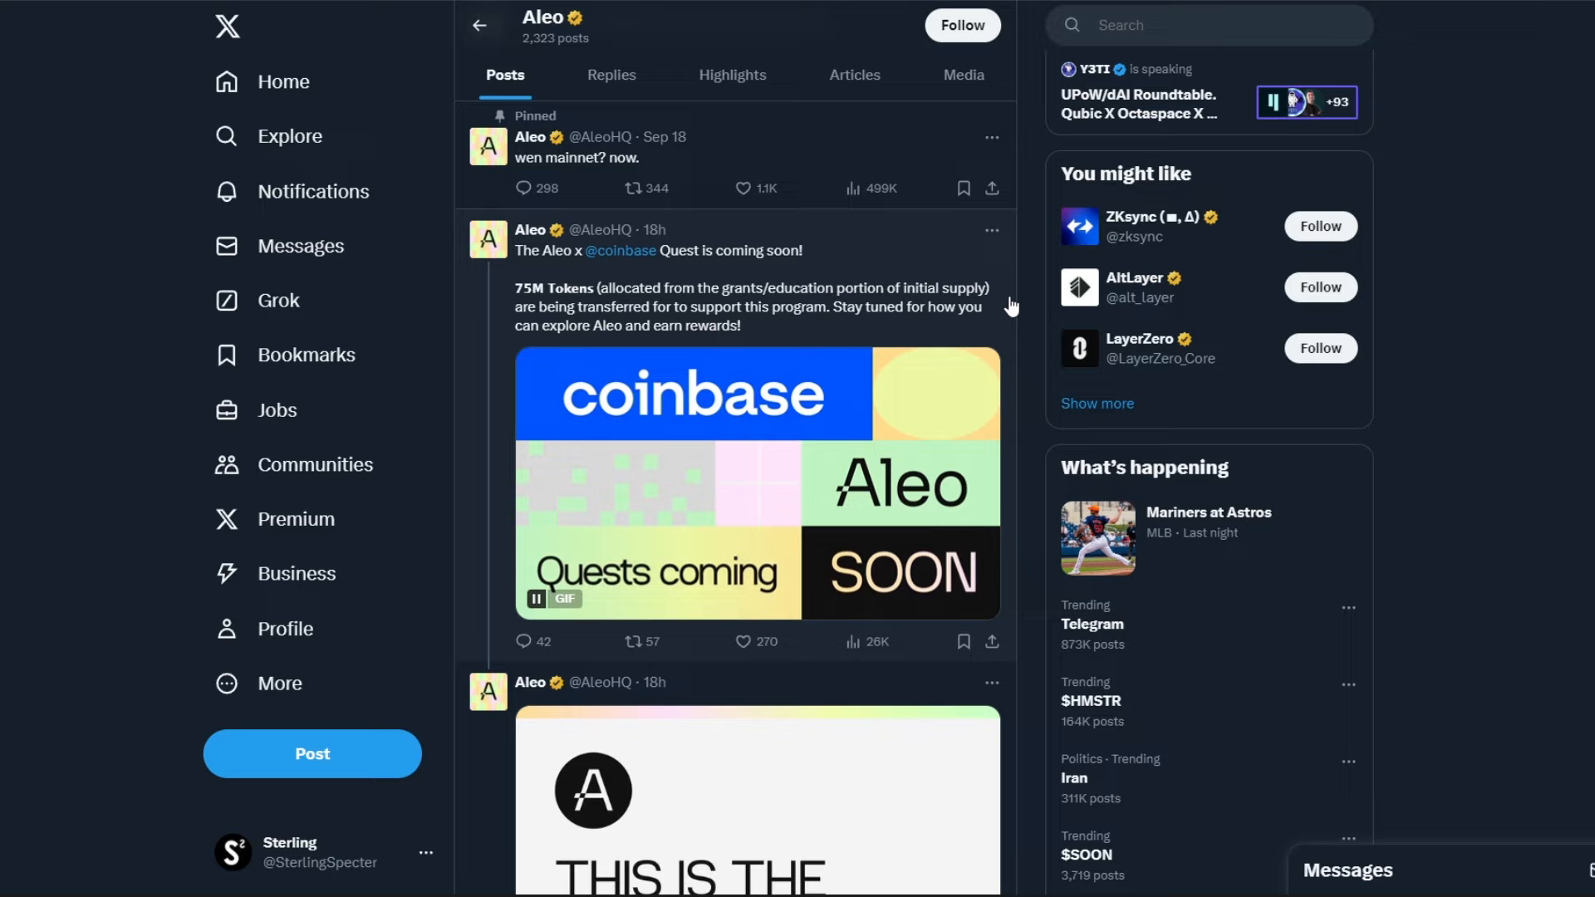
pyautogui.moveTo(951, 268)
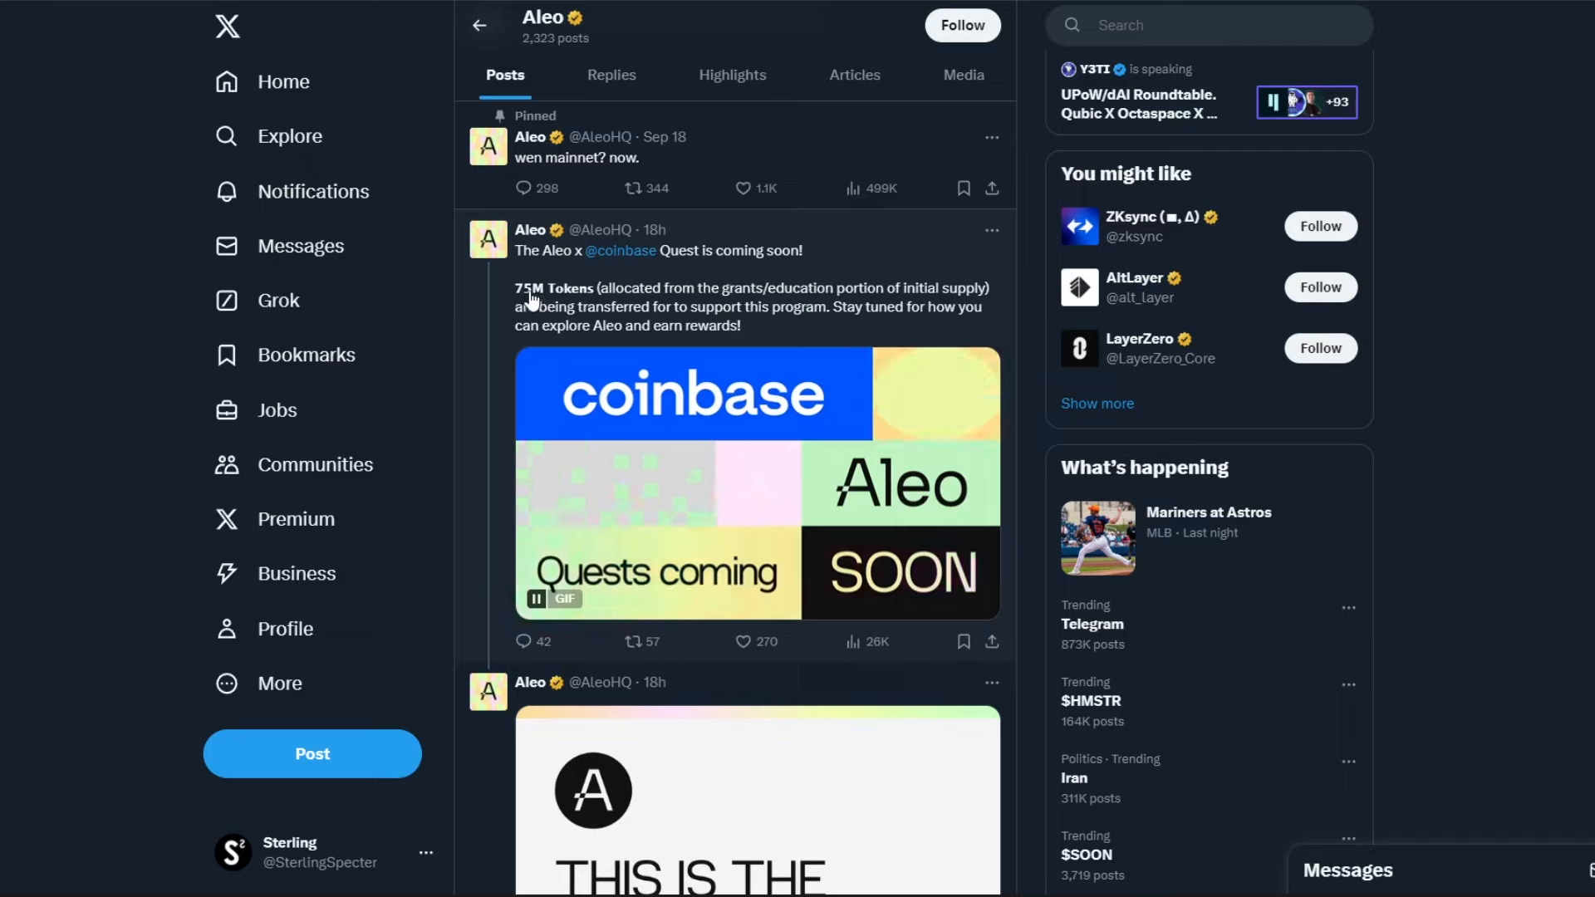
pyautogui.moveTo(675, 285)
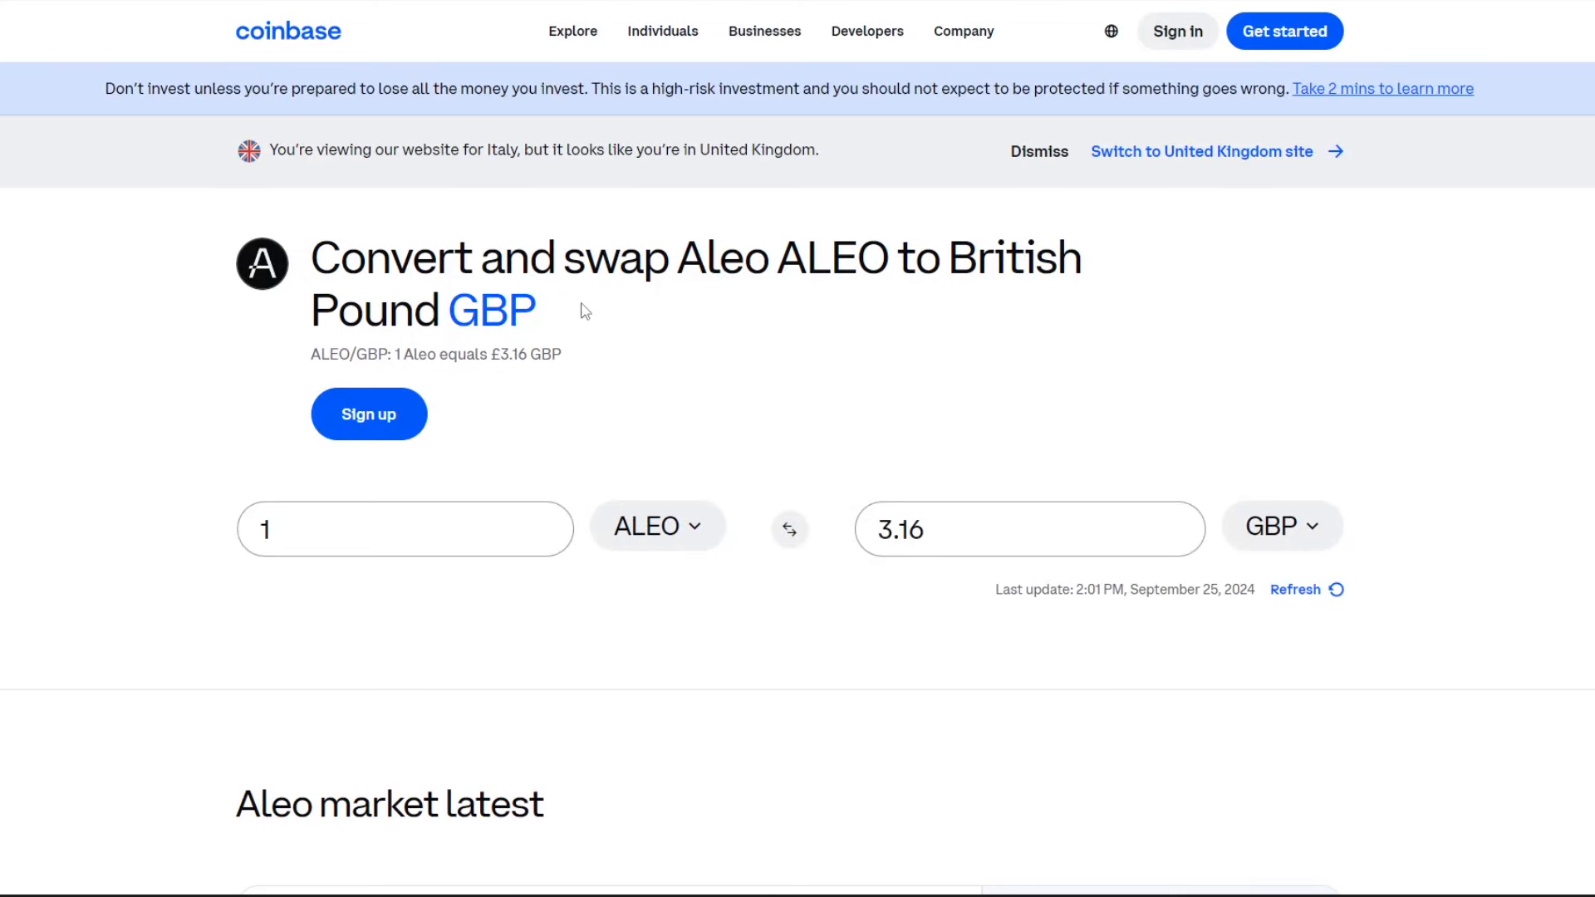
pyautogui.moveTo(755, 326)
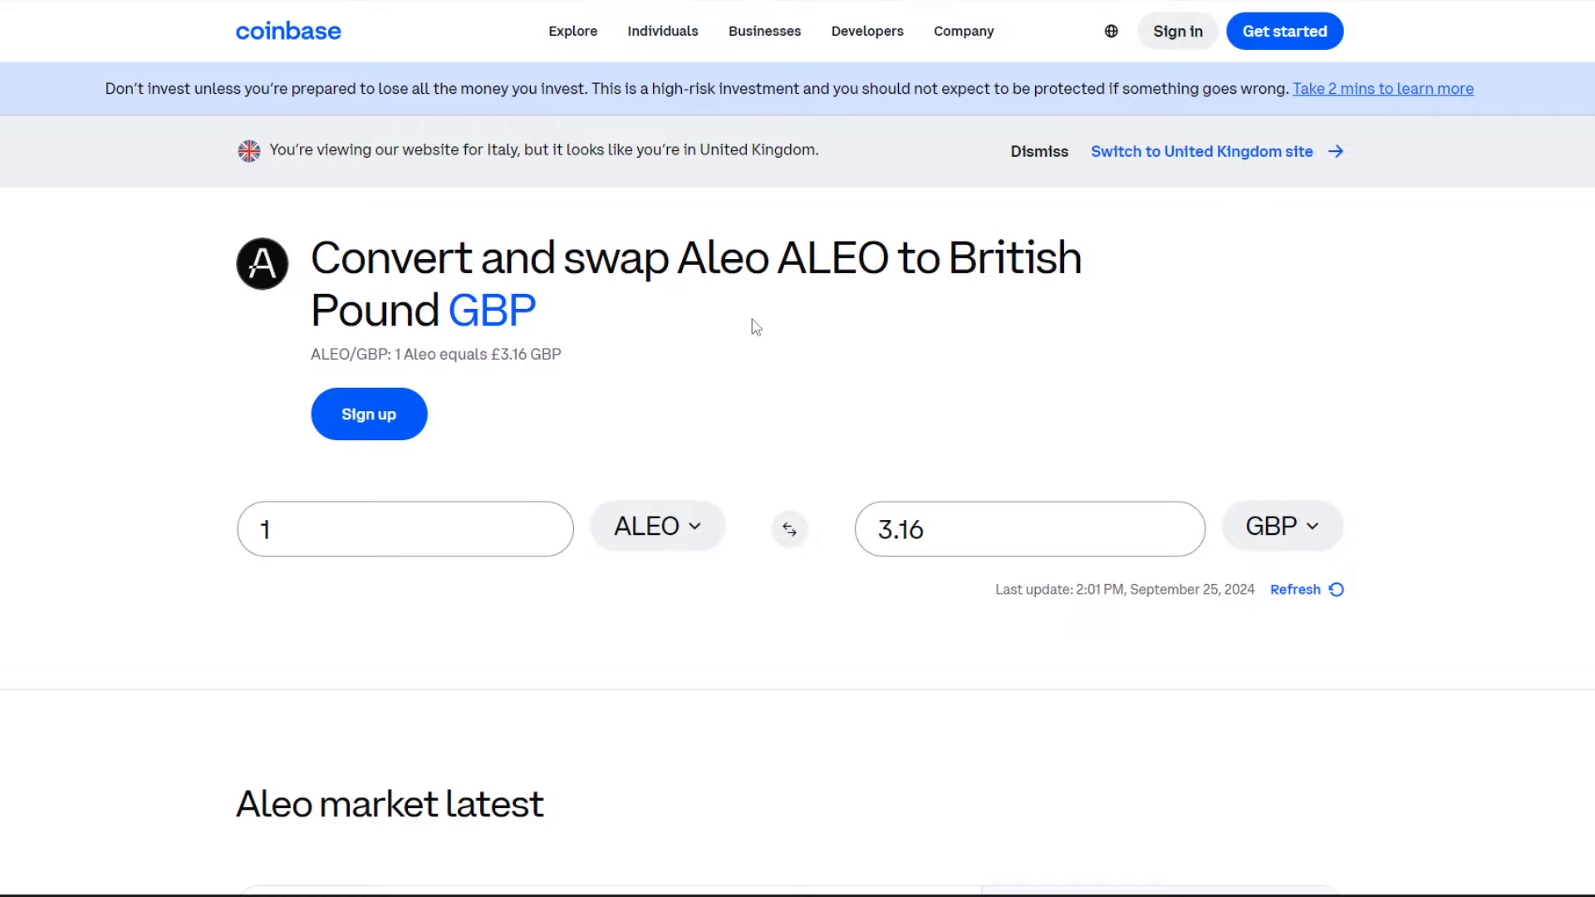
# Scroll Coinbase's ALEO-to-GBP page (1 ALEO = £3.16) down to the price chart
pyautogui.scroll(-3)
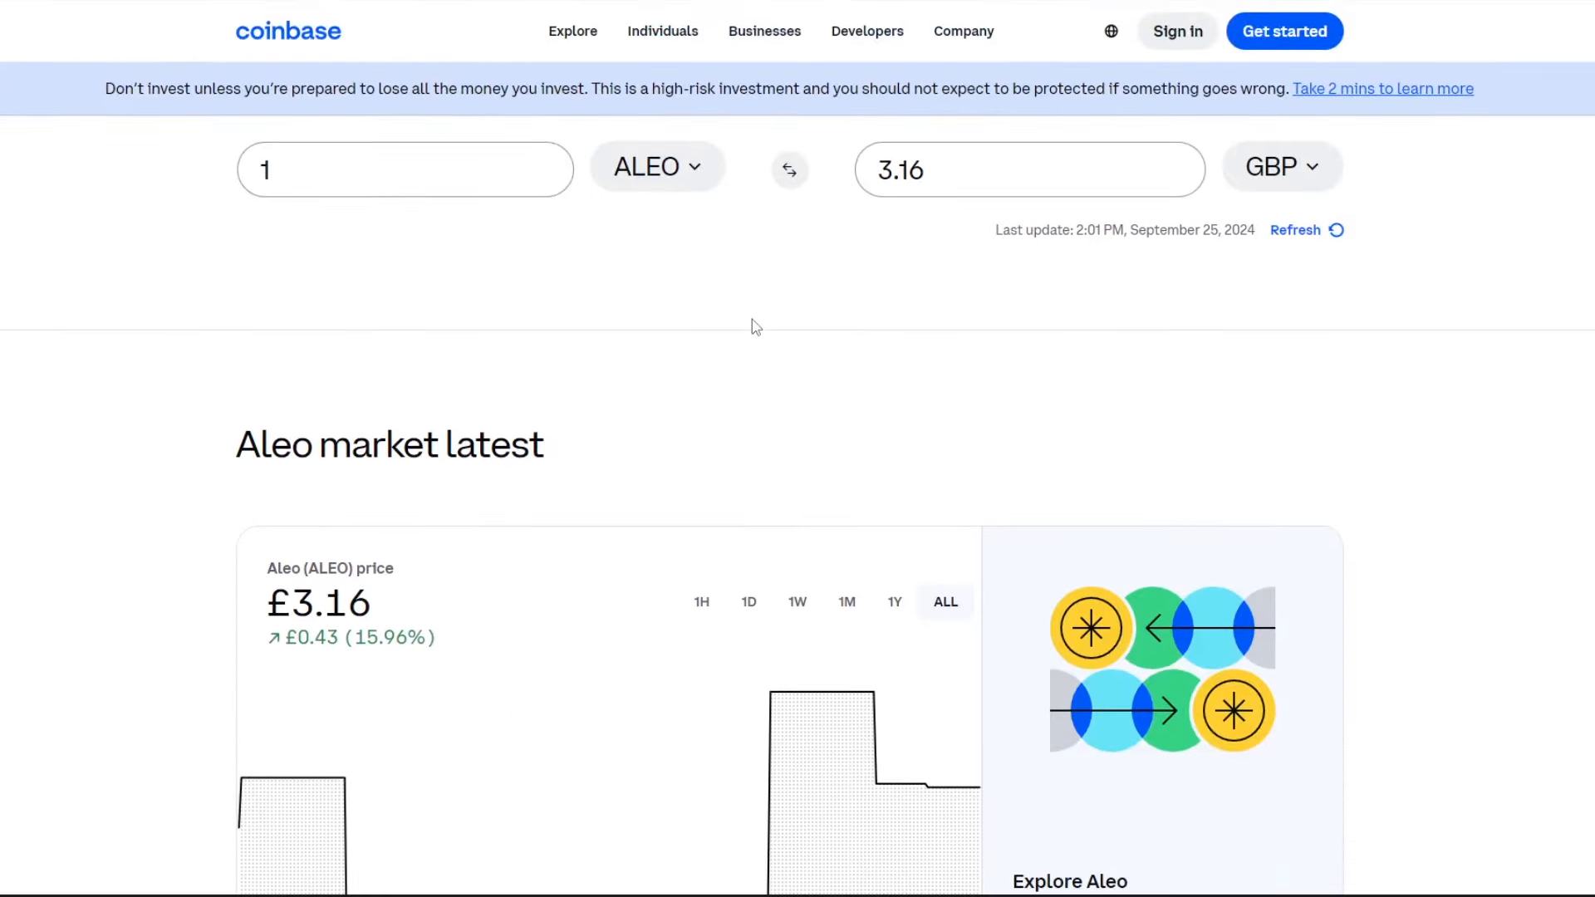
pyautogui.moveTo(588, 317)
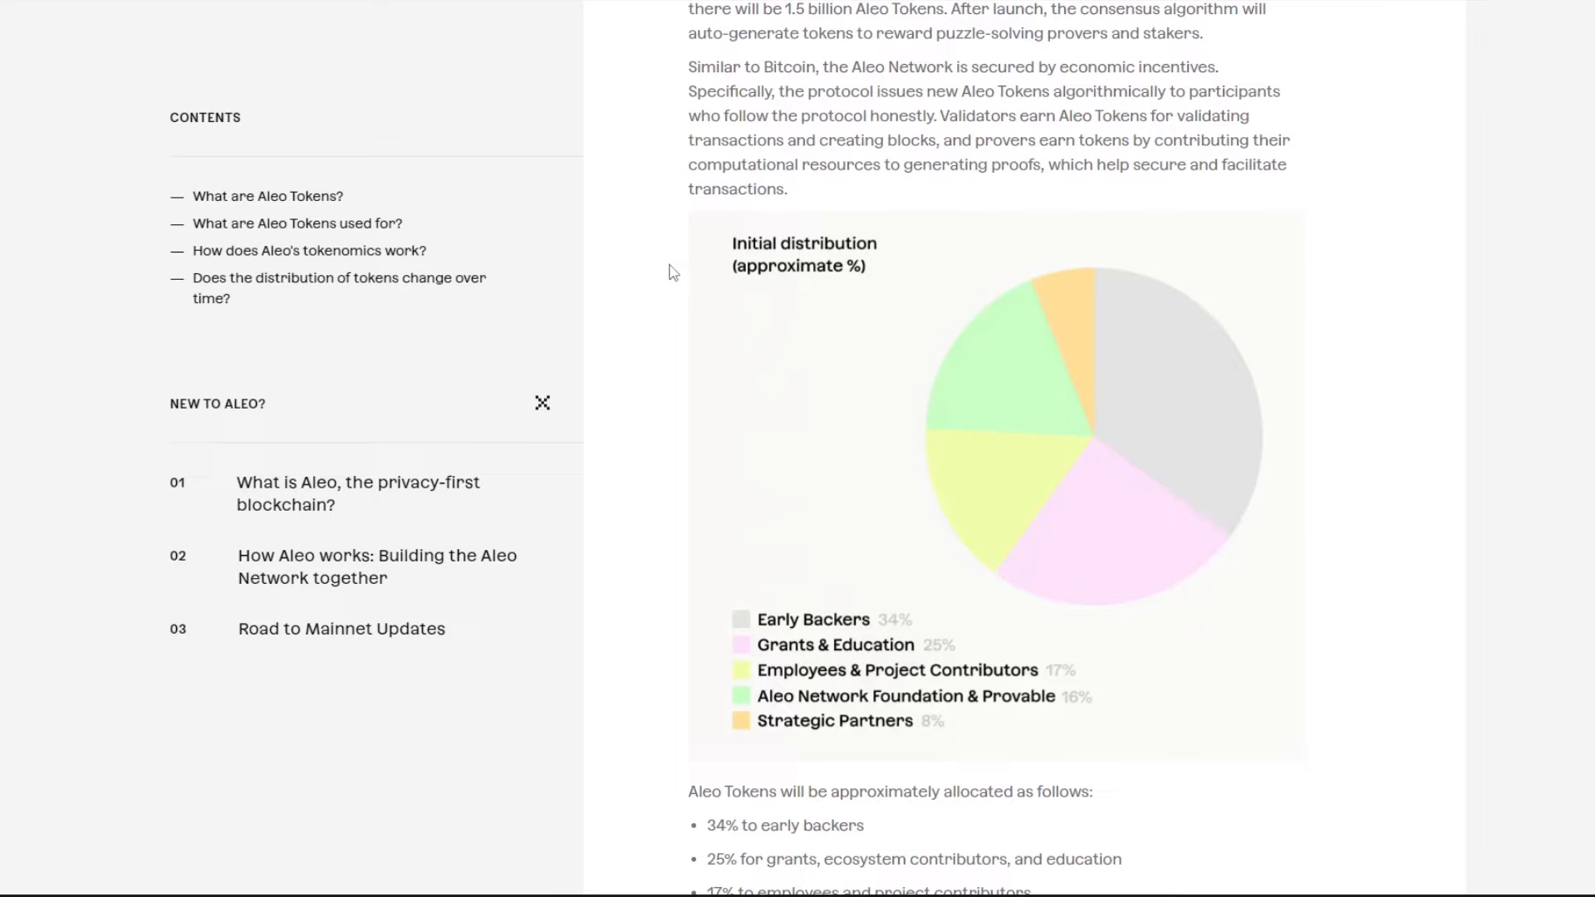
pyautogui.moveTo(866, 652)
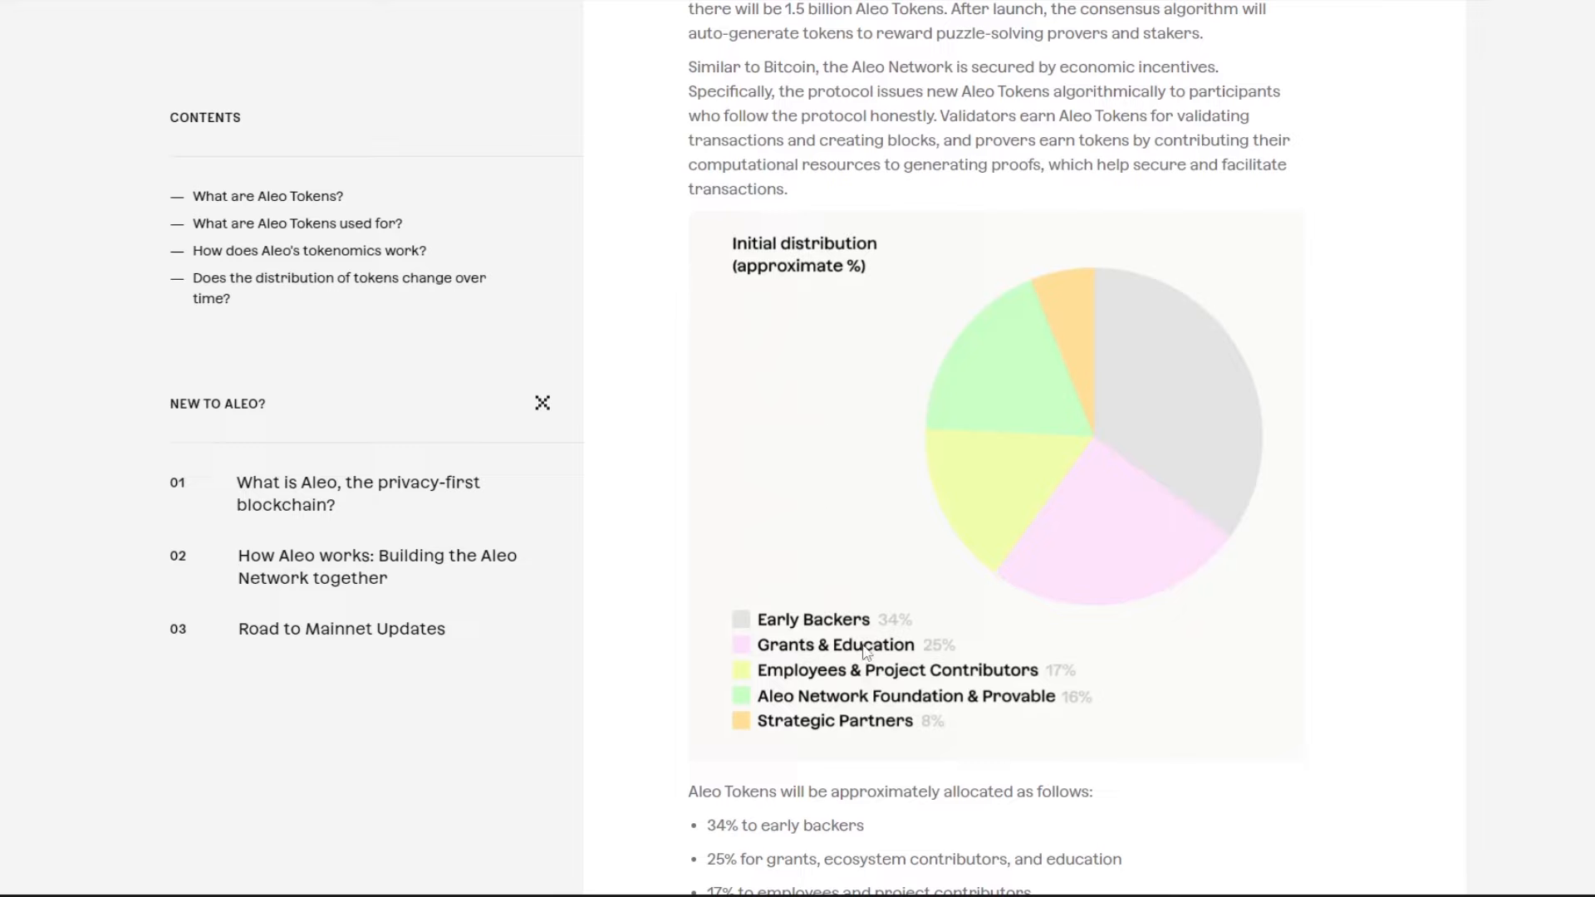
pyautogui.moveTo(830, 658)
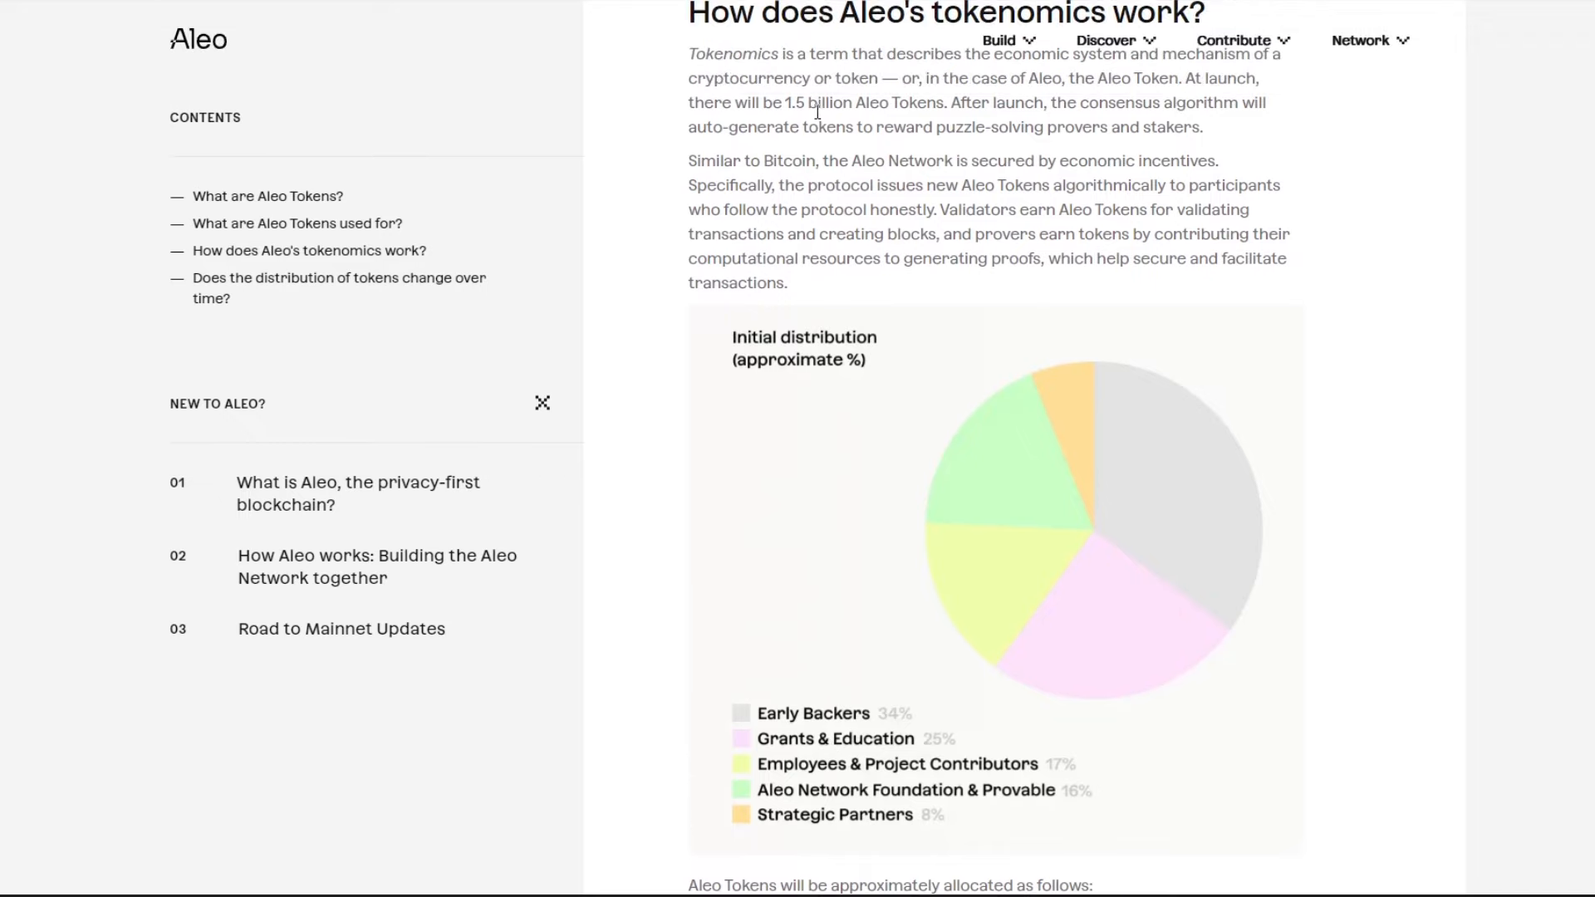
pyautogui.moveTo(926, 107)
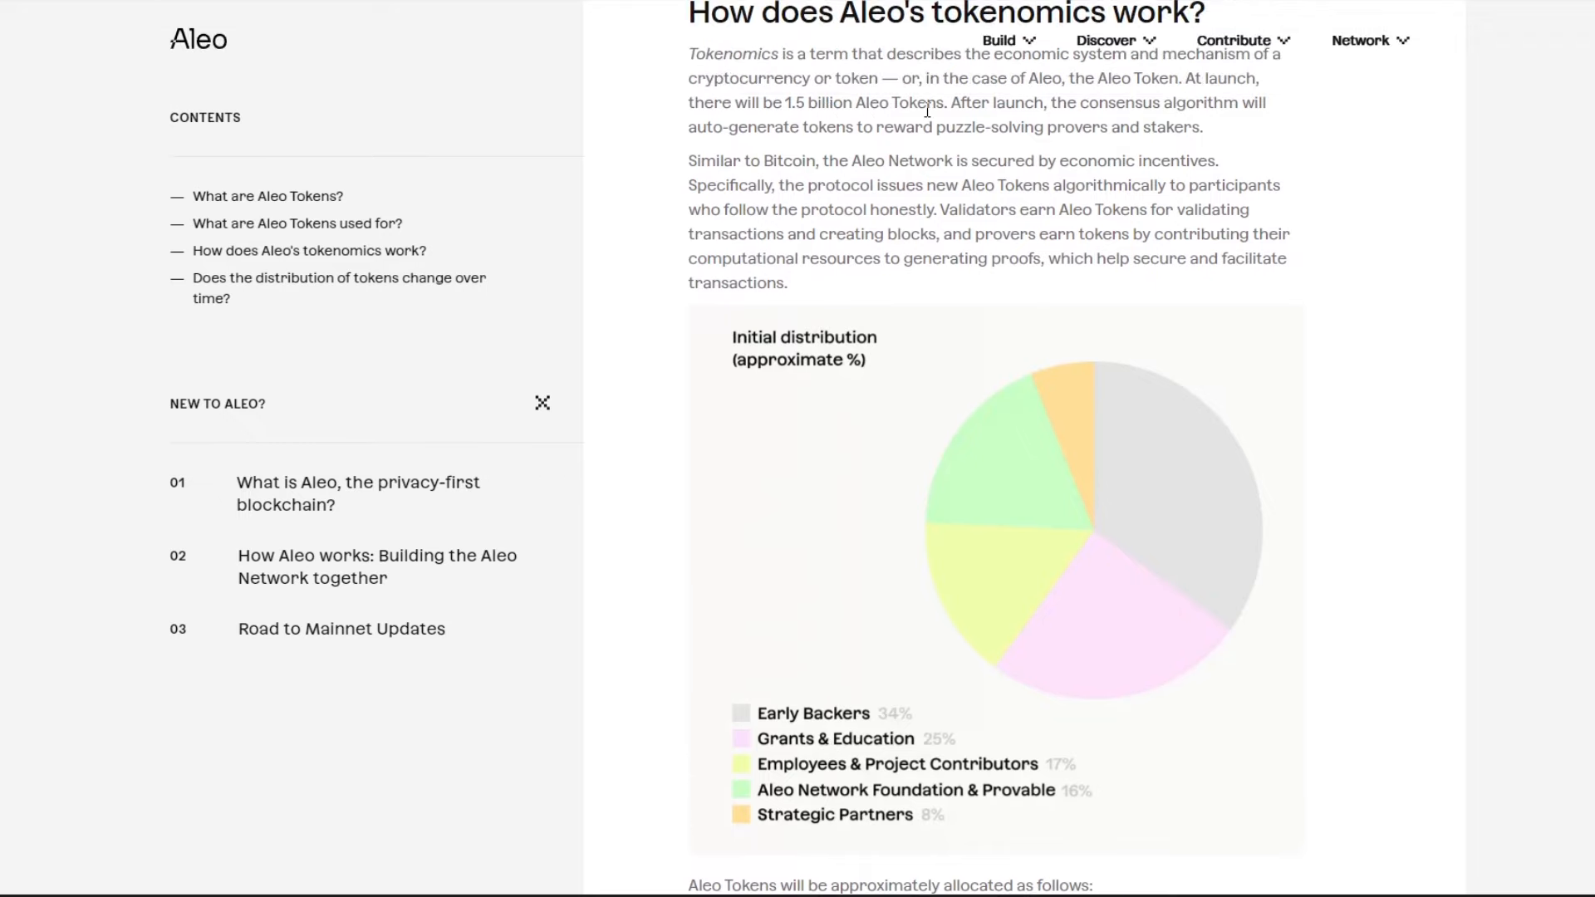
# Scroll the Aleo Tokens article to the initial distribution pie chart, led by 34% early backers
pyautogui.scroll(-3)
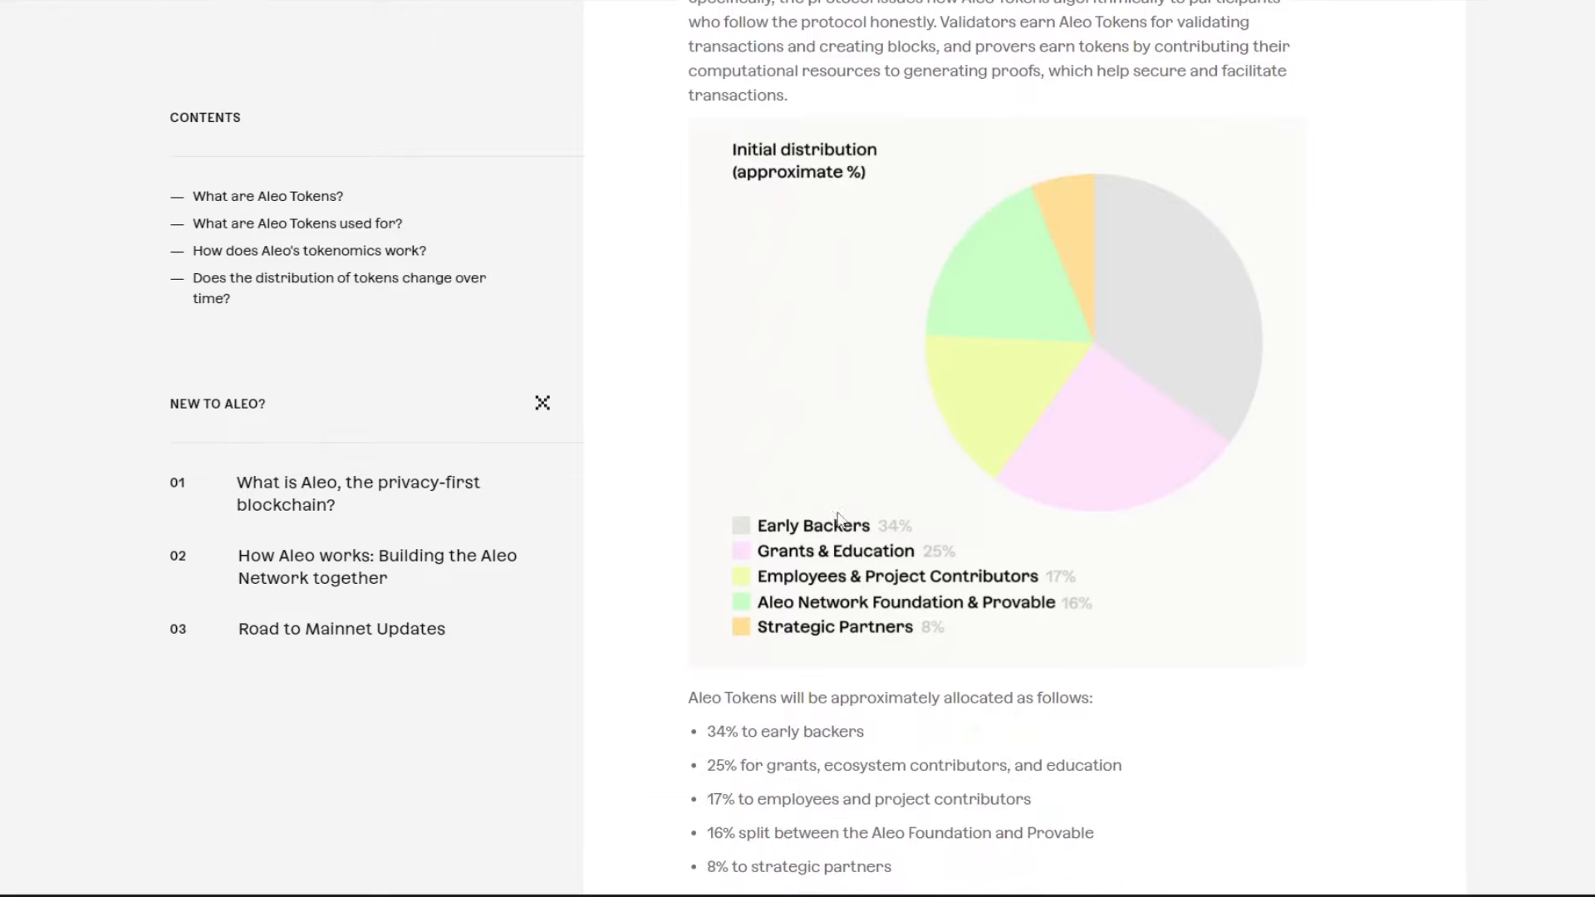
pyautogui.moveTo(901, 526)
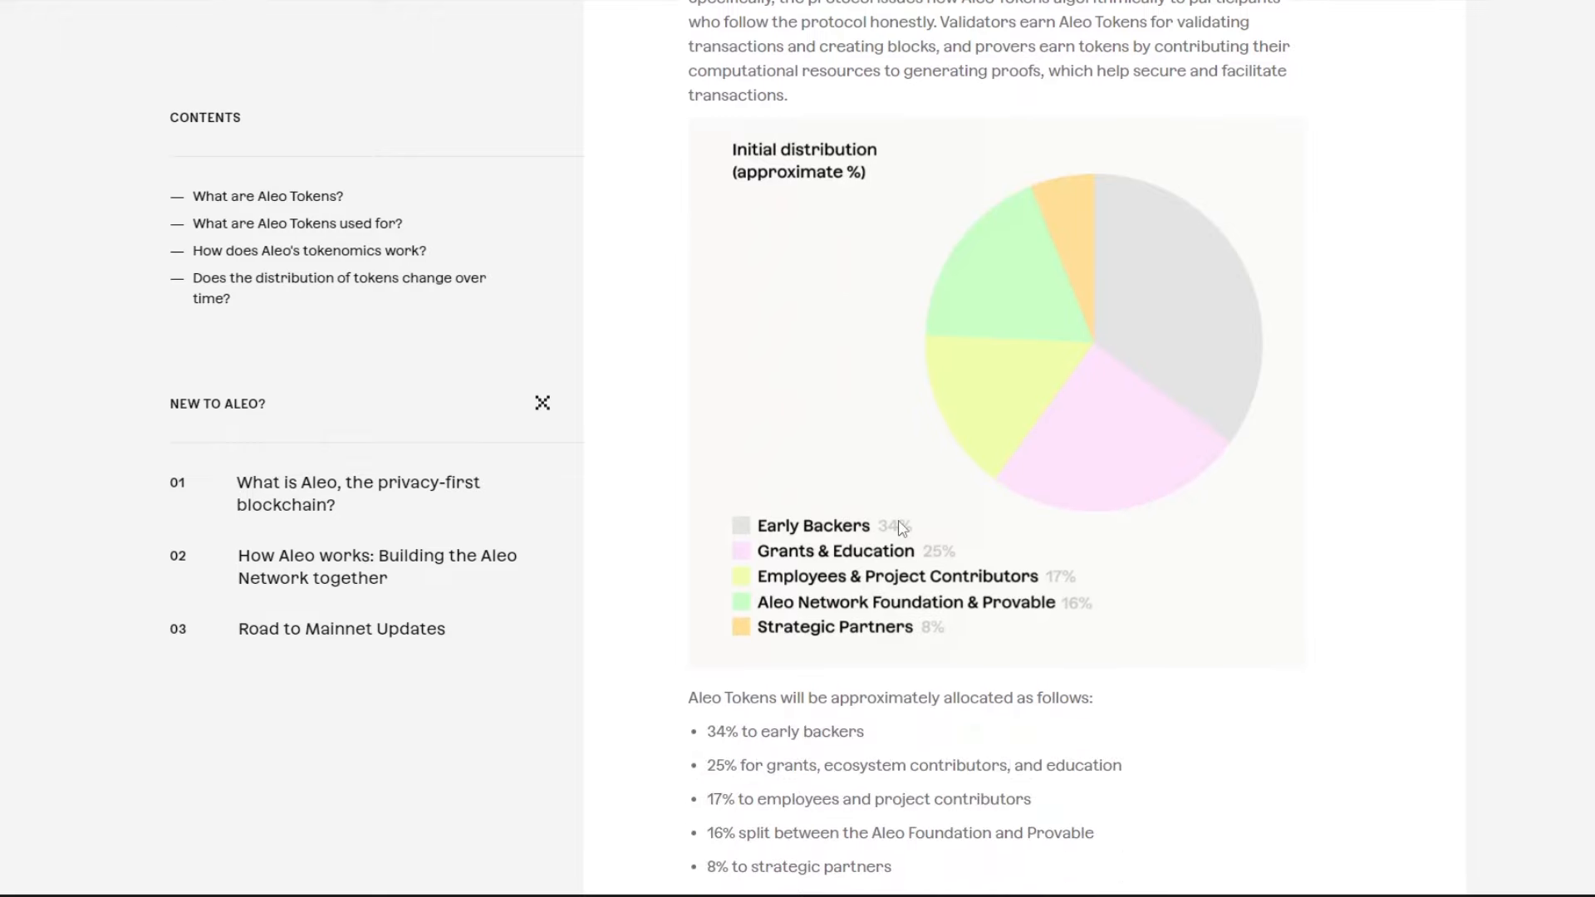
pyautogui.moveTo(903, 530)
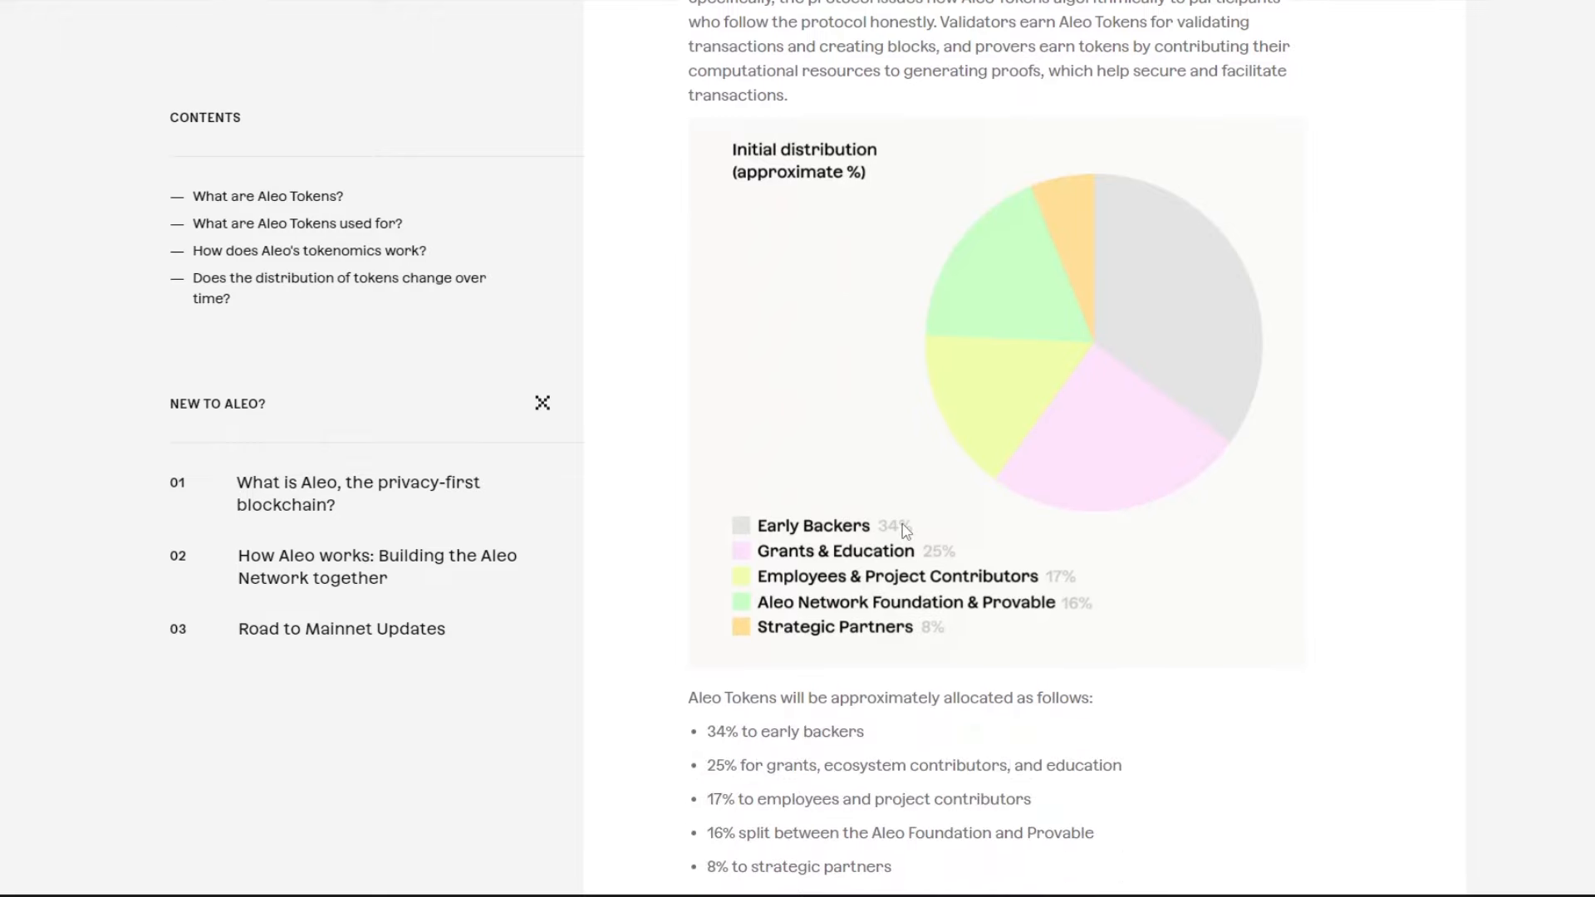
pyautogui.moveTo(903, 556)
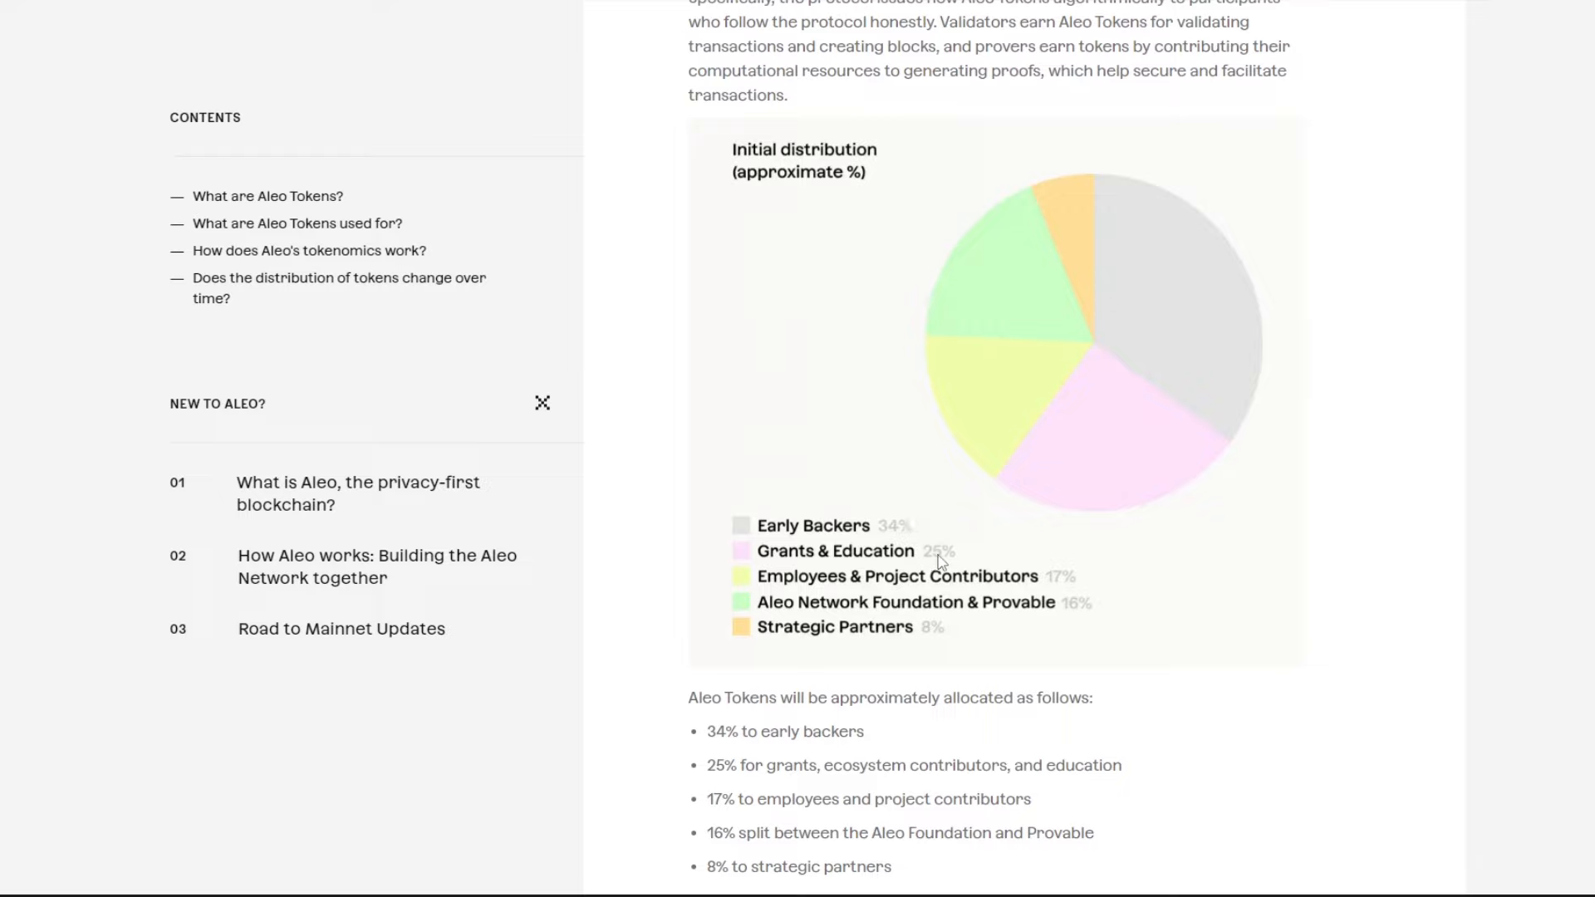
pyautogui.moveTo(792, 591)
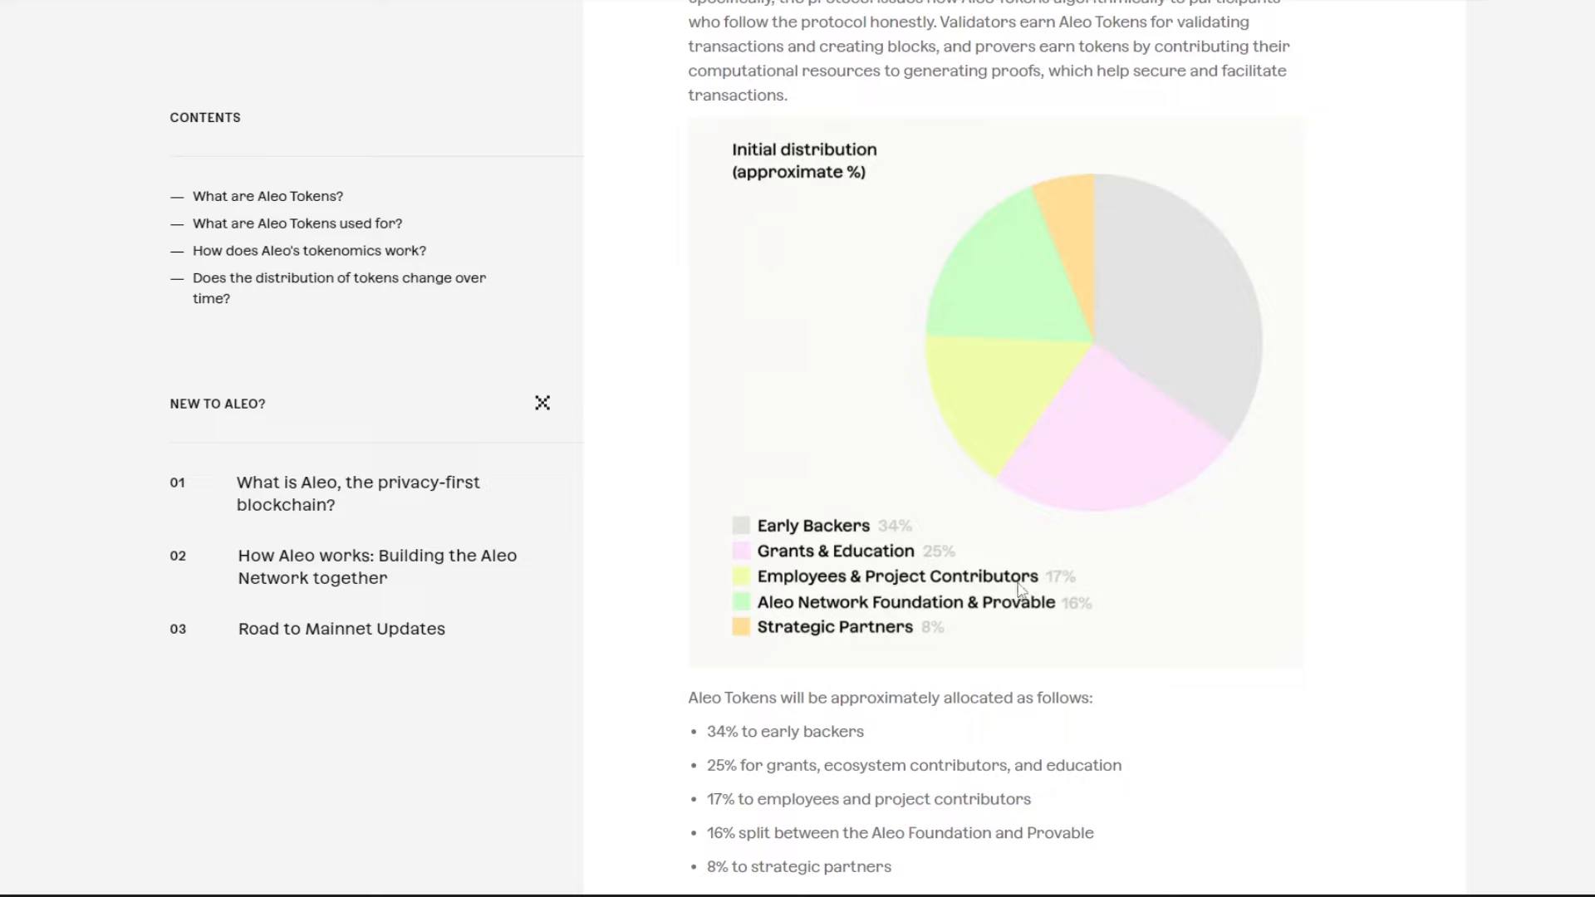
pyautogui.moveTo(1028, 592)
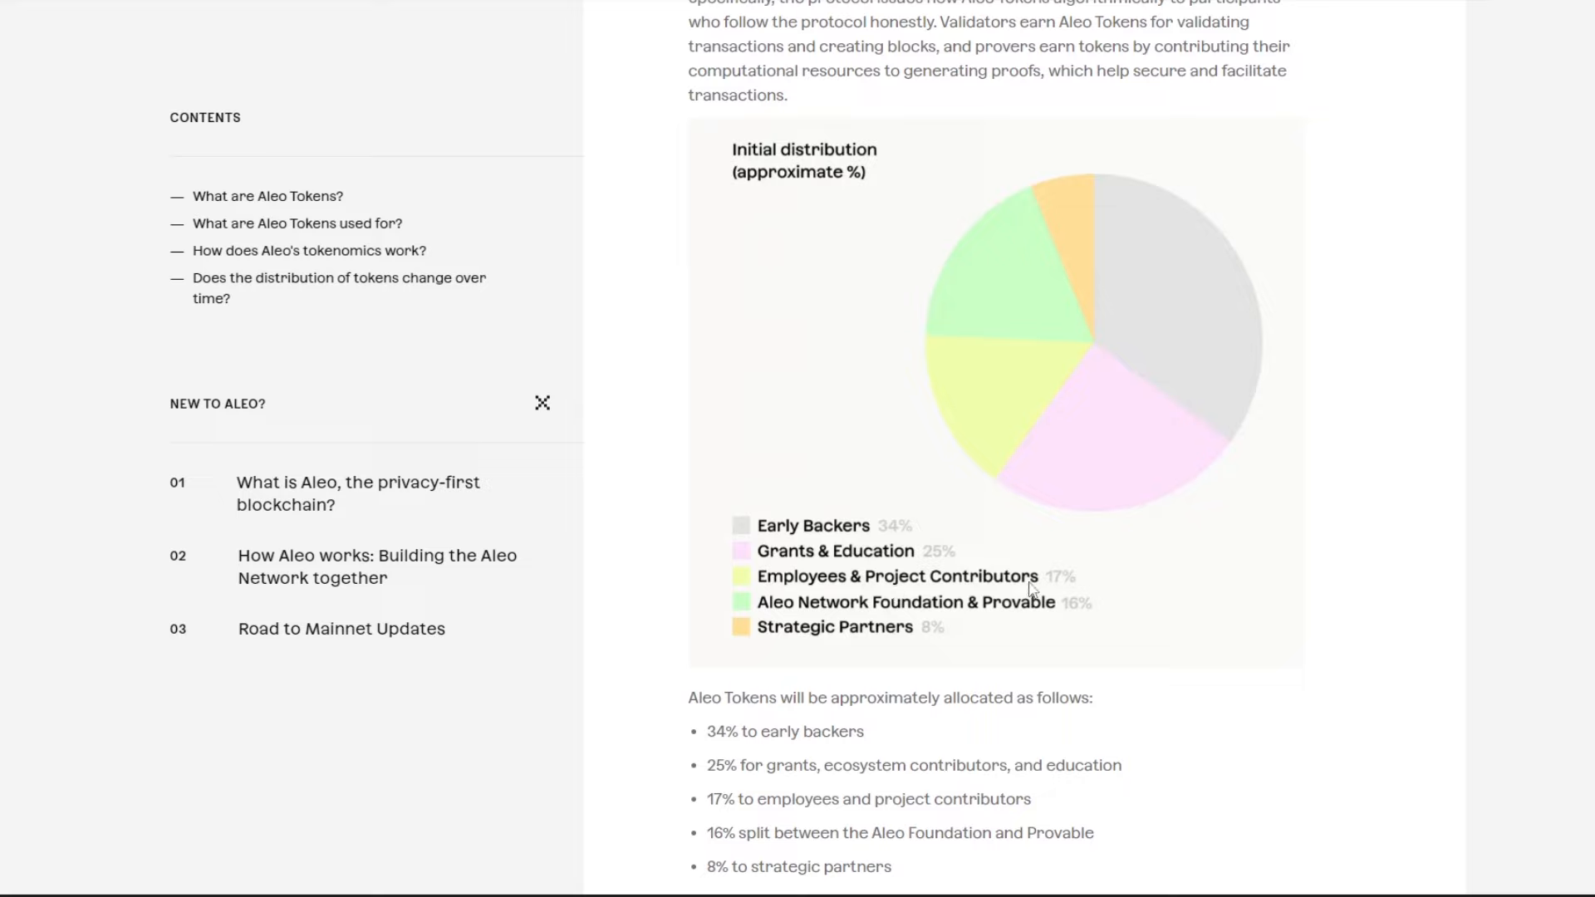
pyautogui.moveTo(1076, 589)
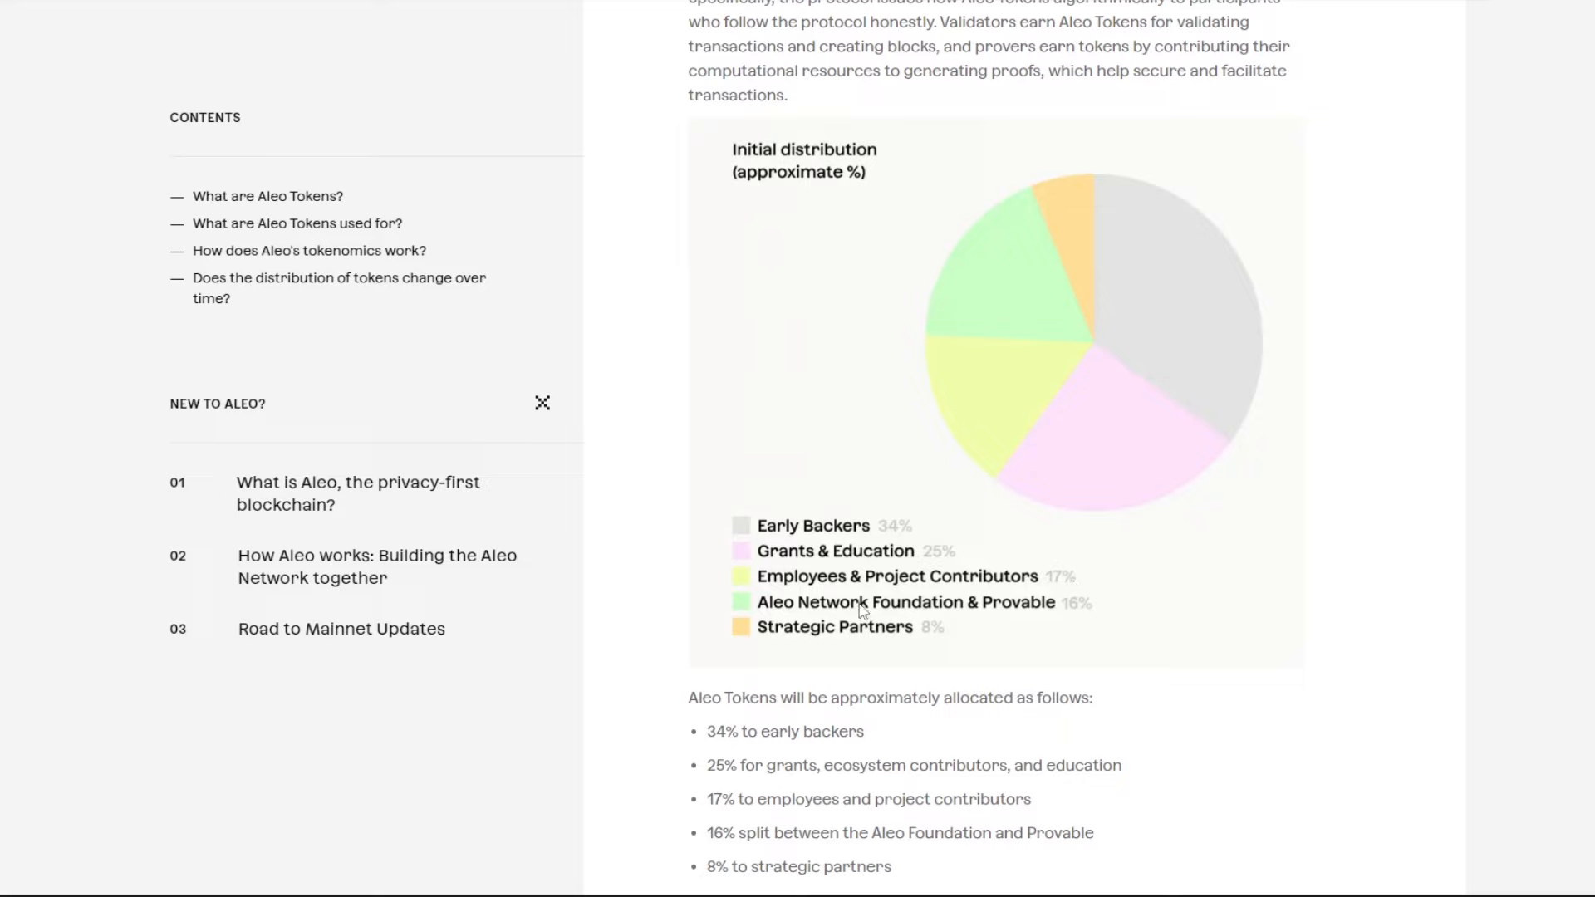
pyautogui.moveTo(1002, 611)
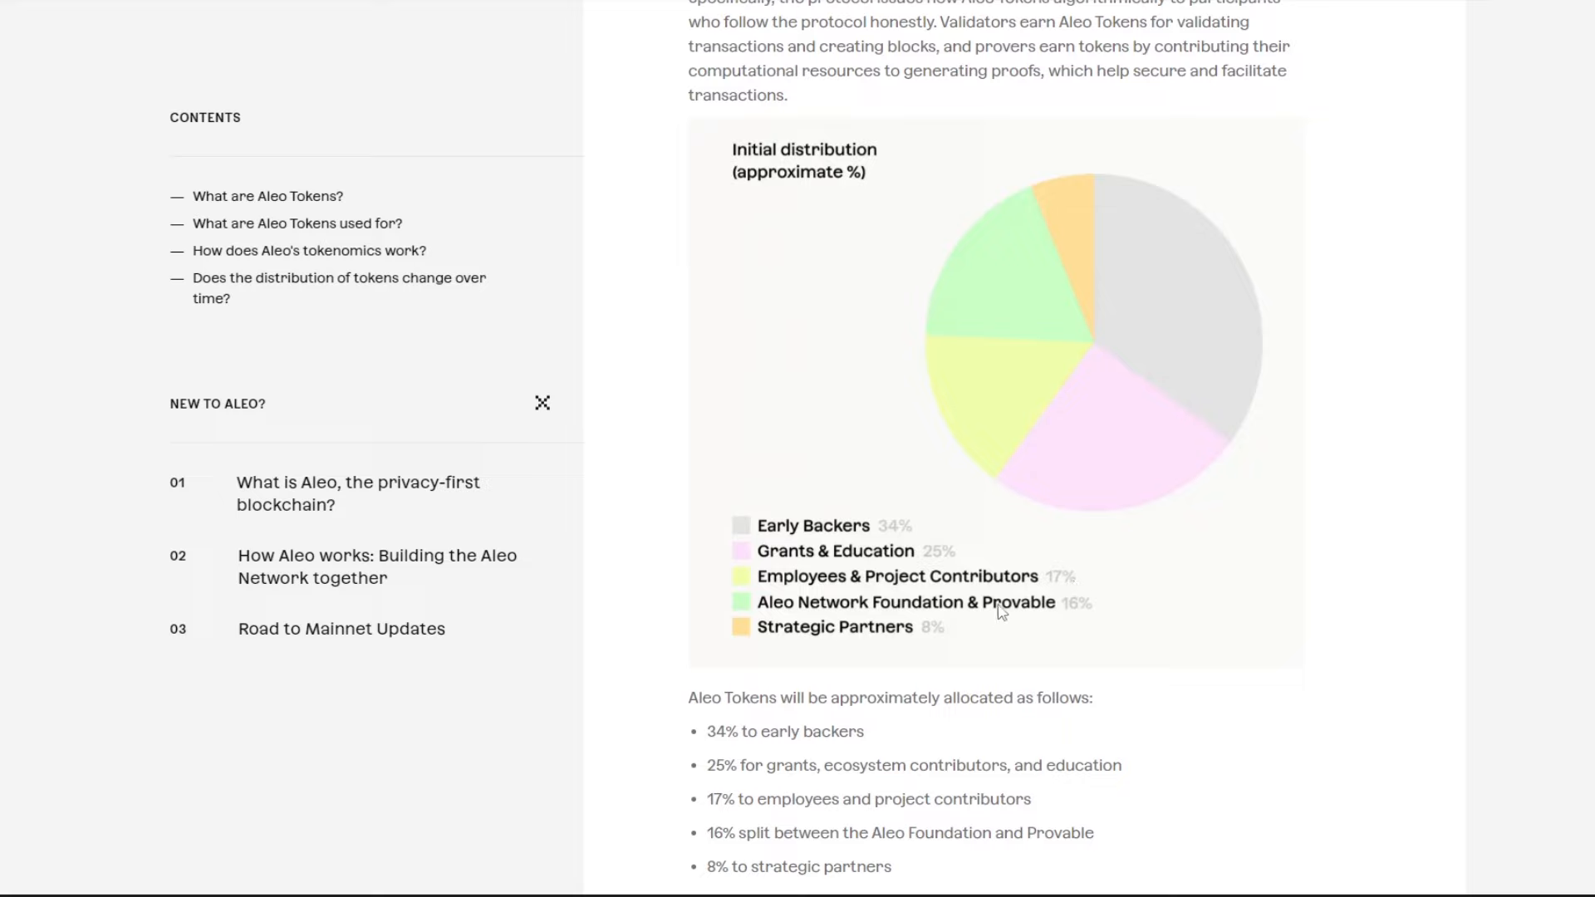
pyautogui.moveTo(952, 634)
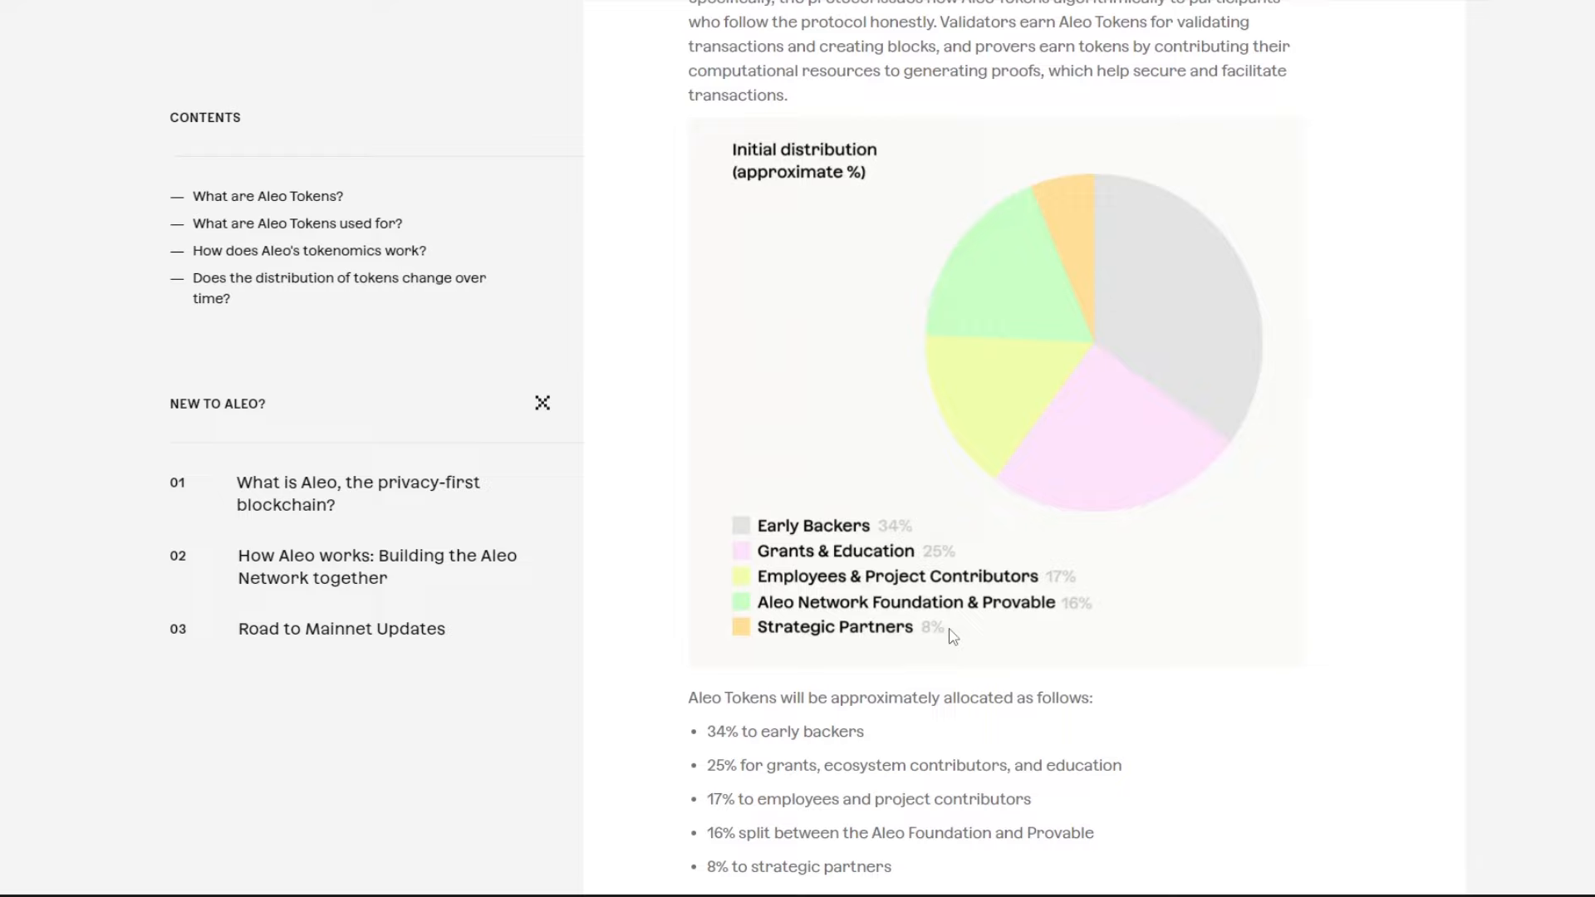
pyautogui.moveTo(893, 572)
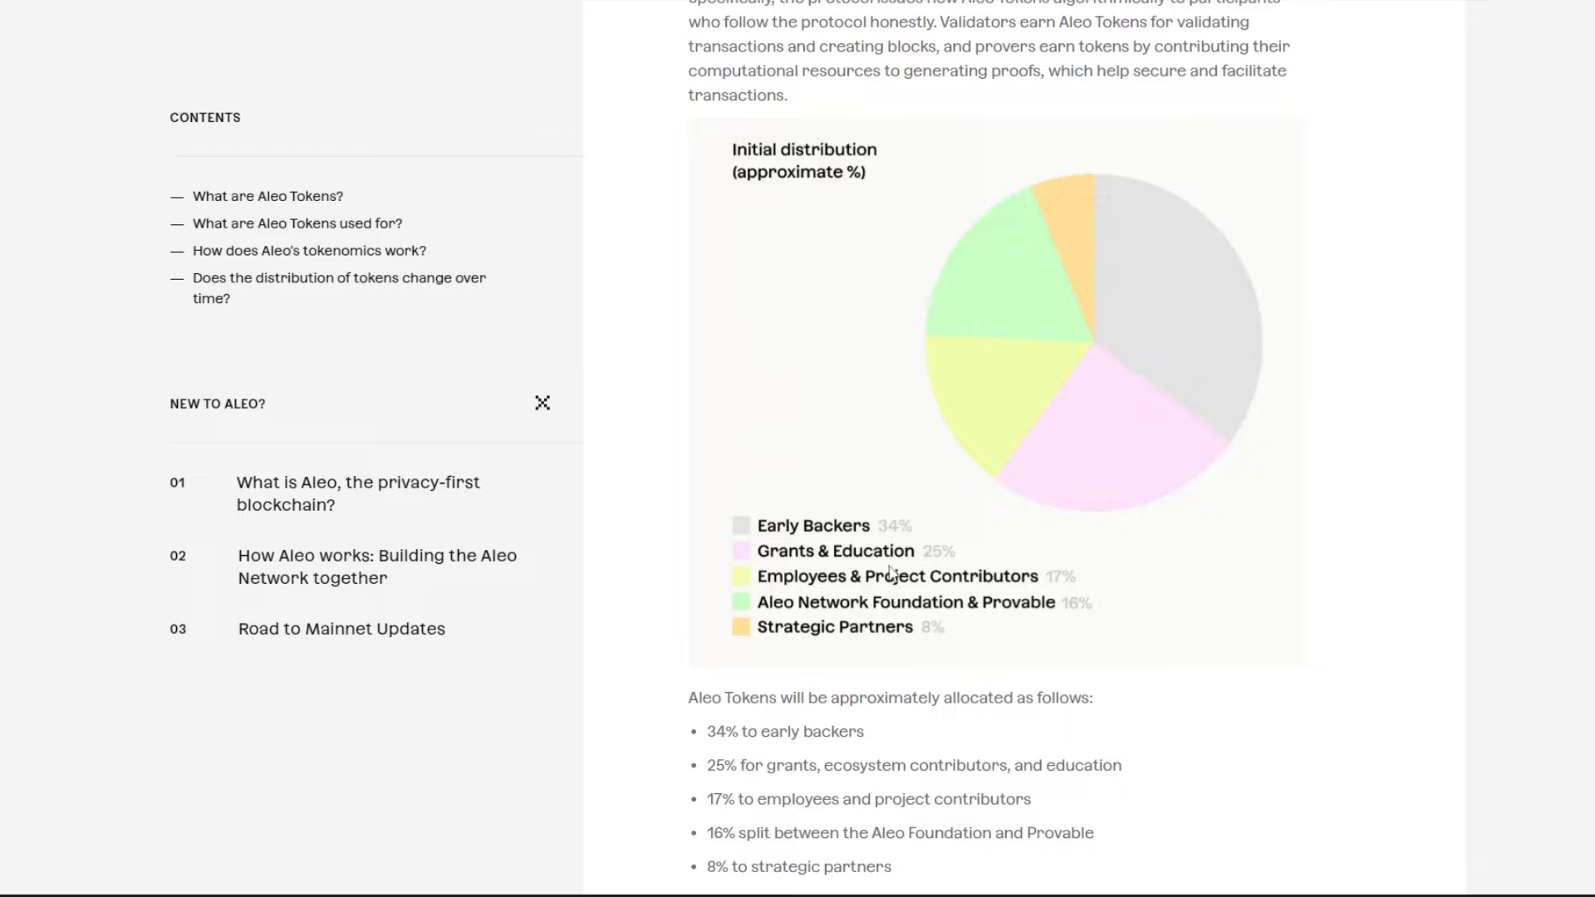
pyautogui.moveTo(838, 584)
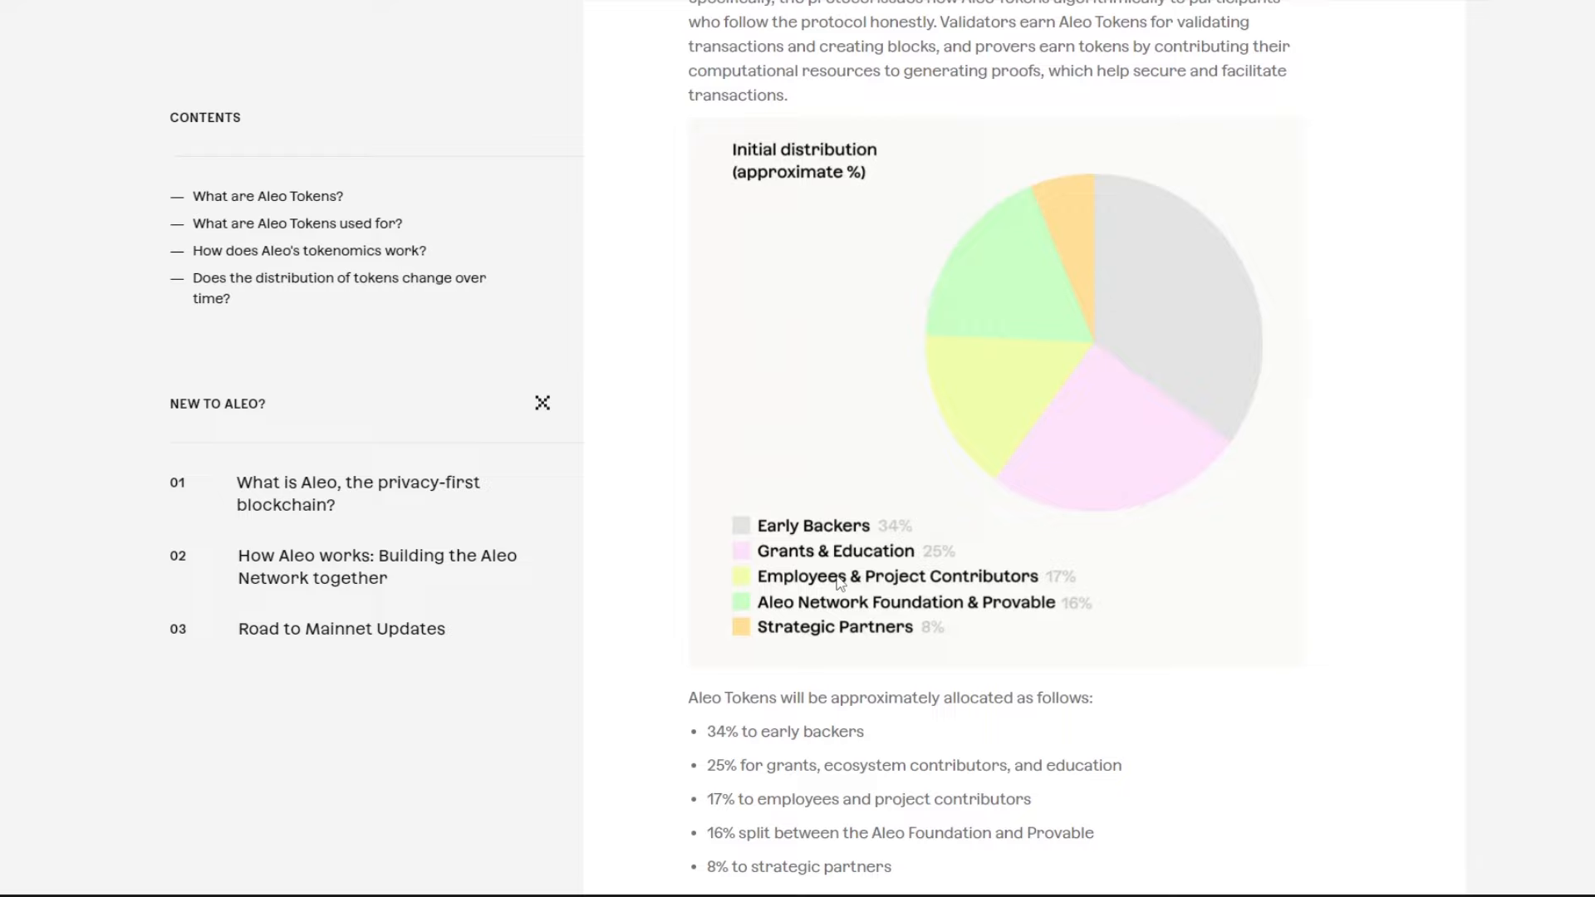
pyautogui.moveTo(849, 517)
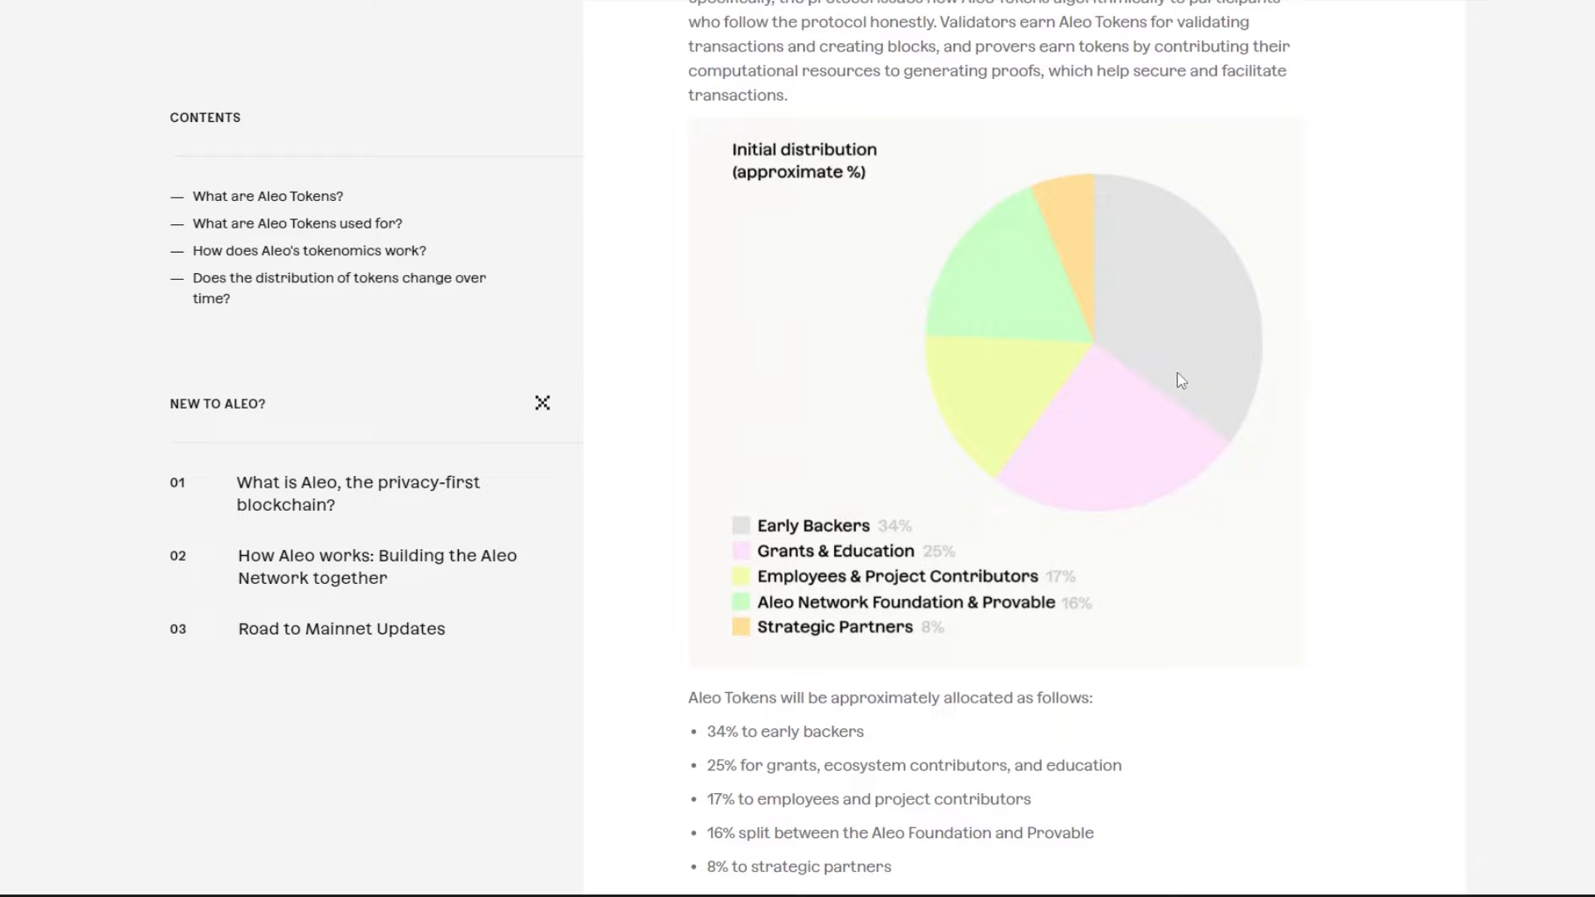
pyautogui.moveTo(1180, 340)
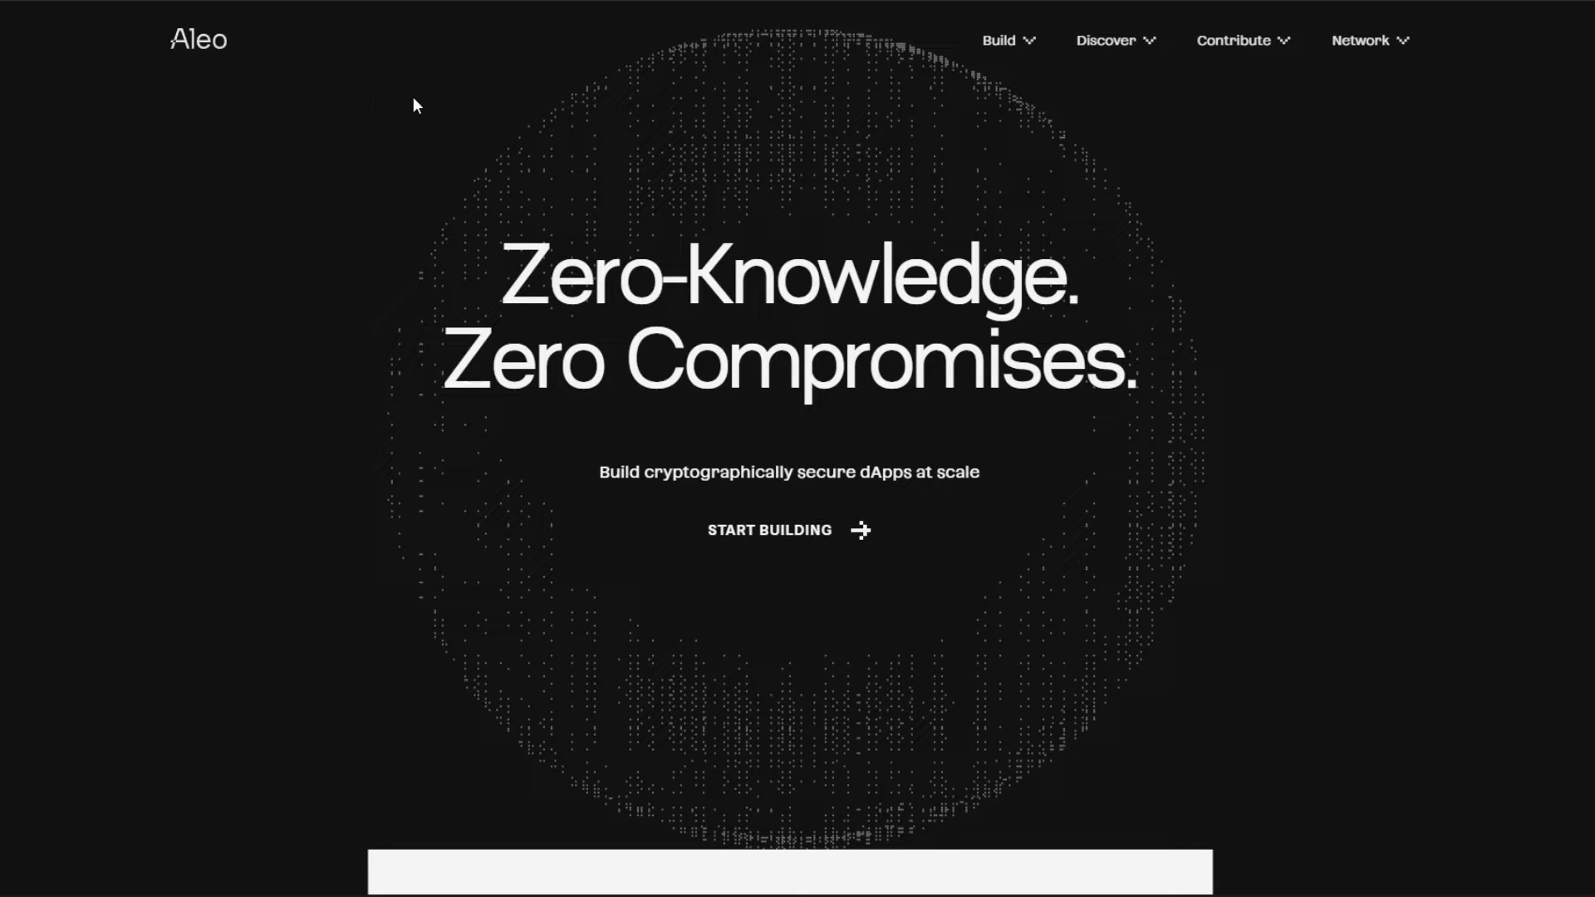
pyautogui.moveTo(421, 109)
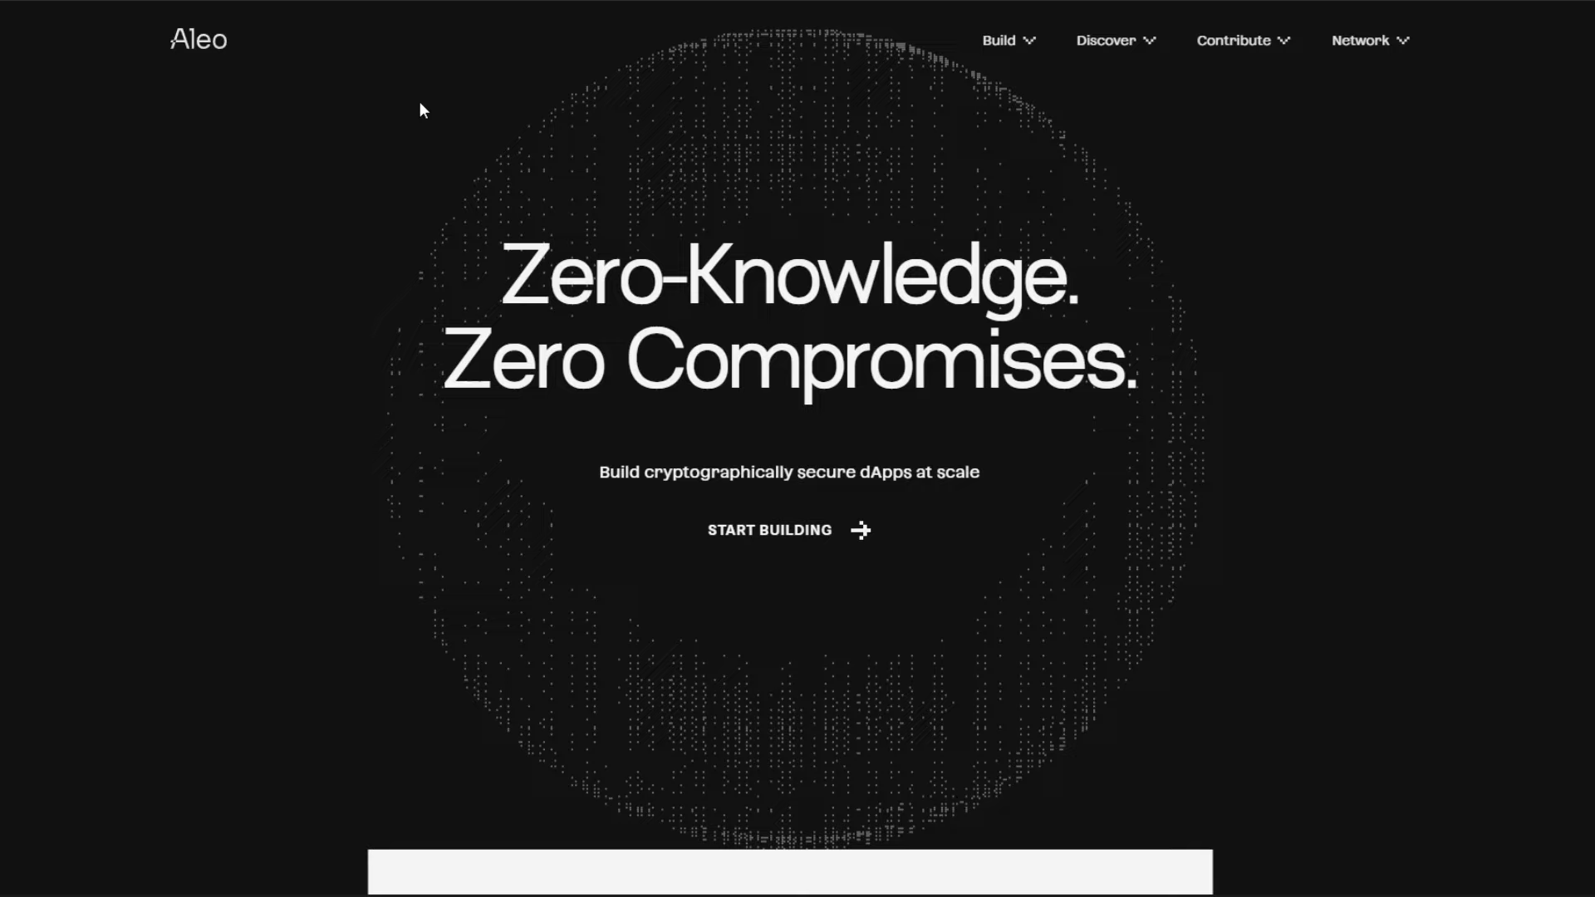
pyautogui.moveTo(606, 46)
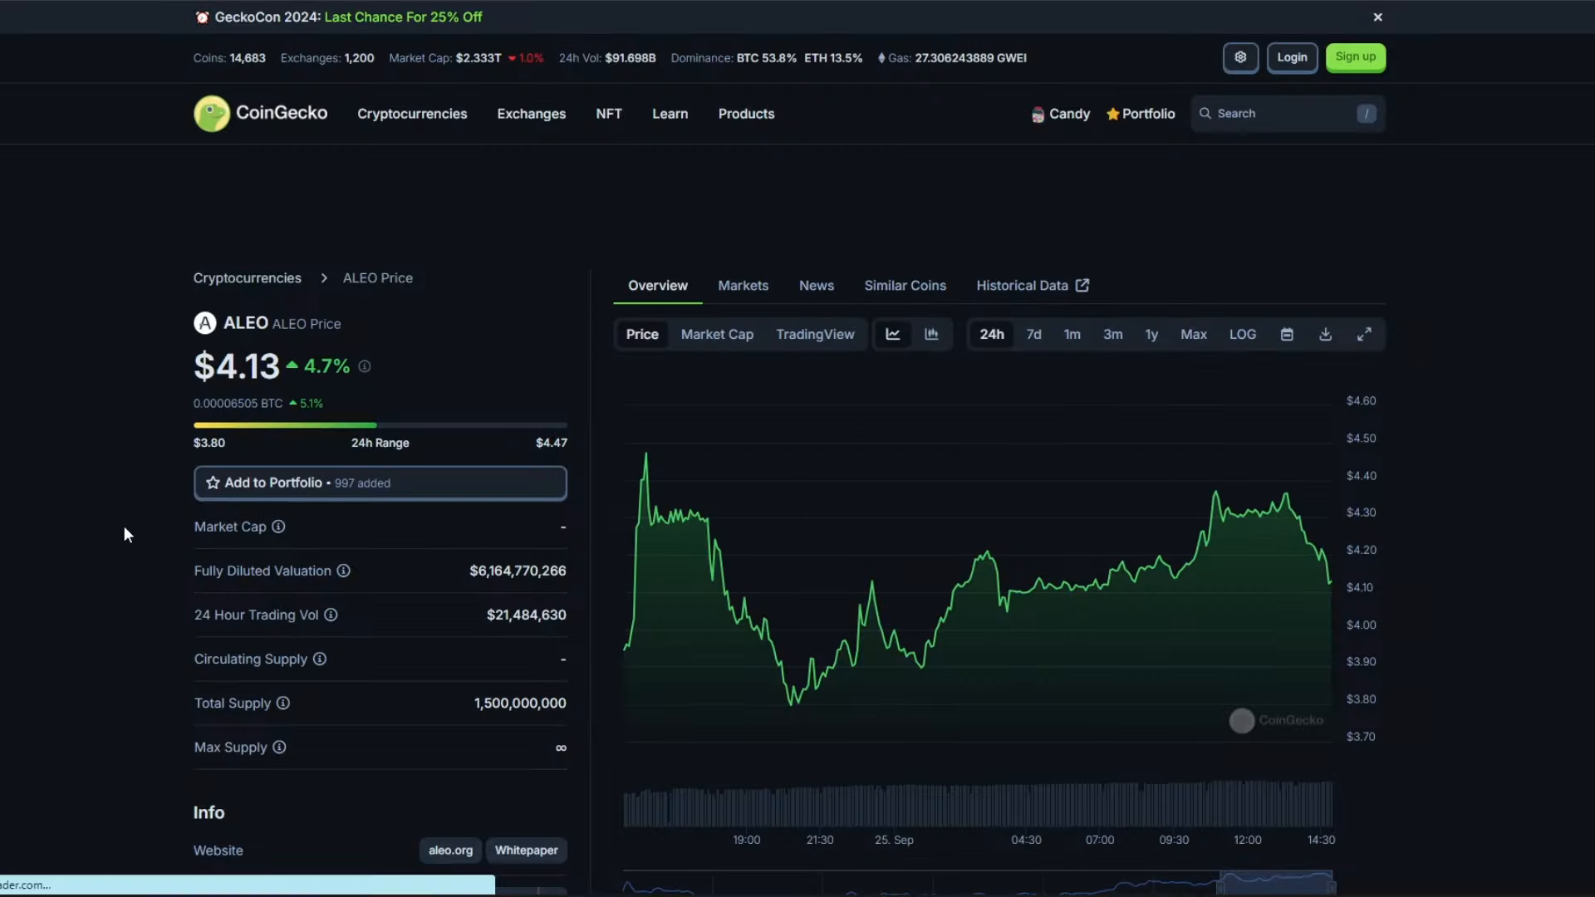
pyautogui.moveTo(313, 616)
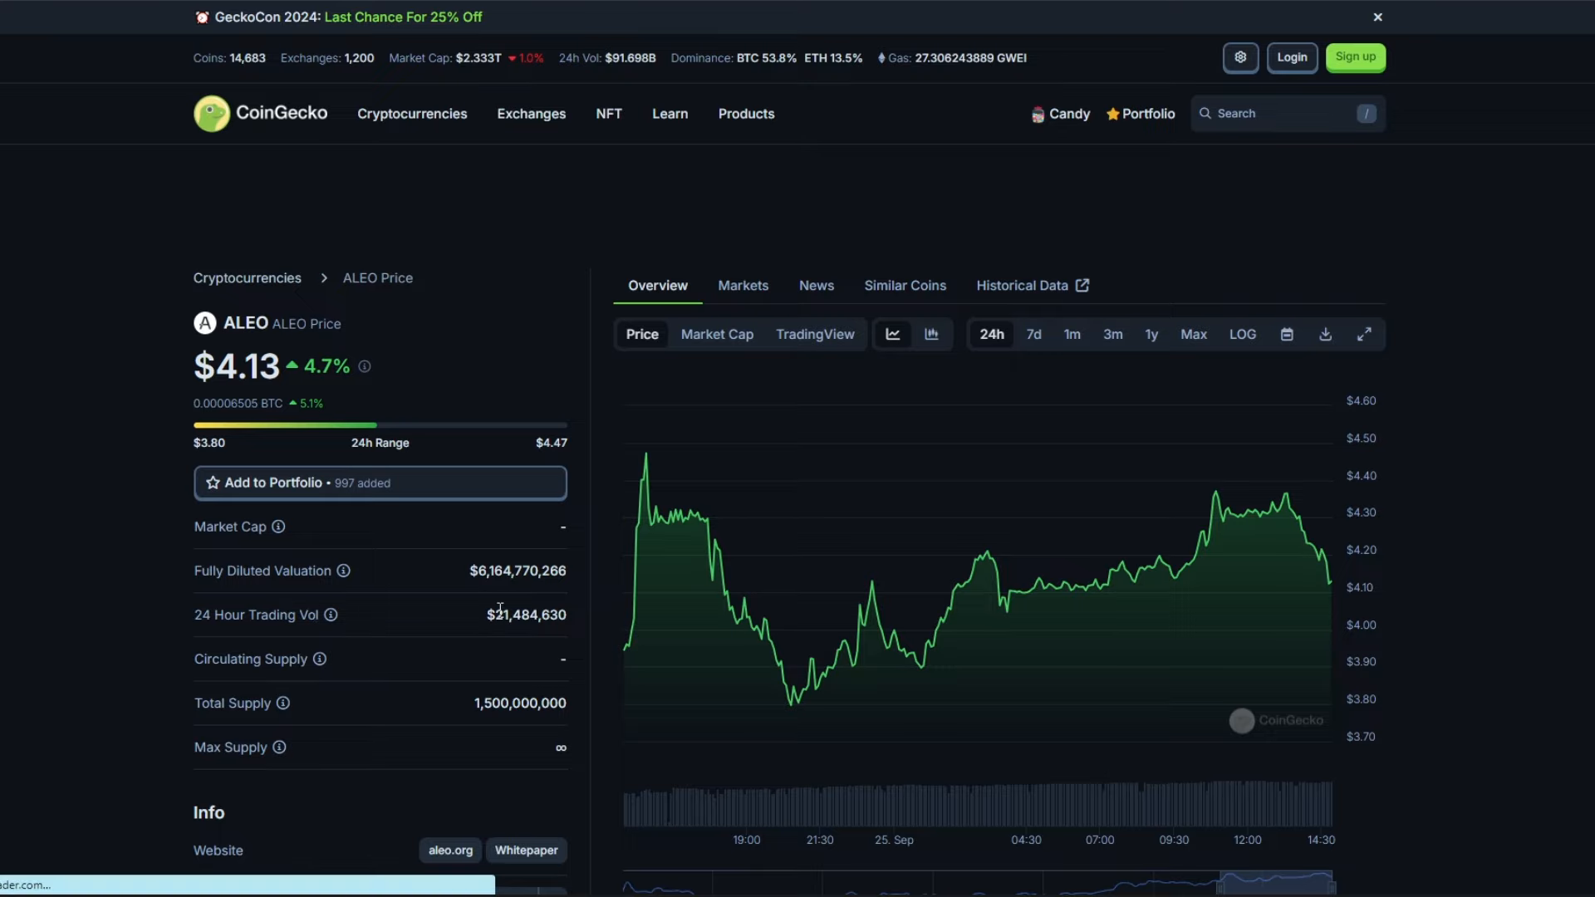
pyautogui.moveTo(500, 612)
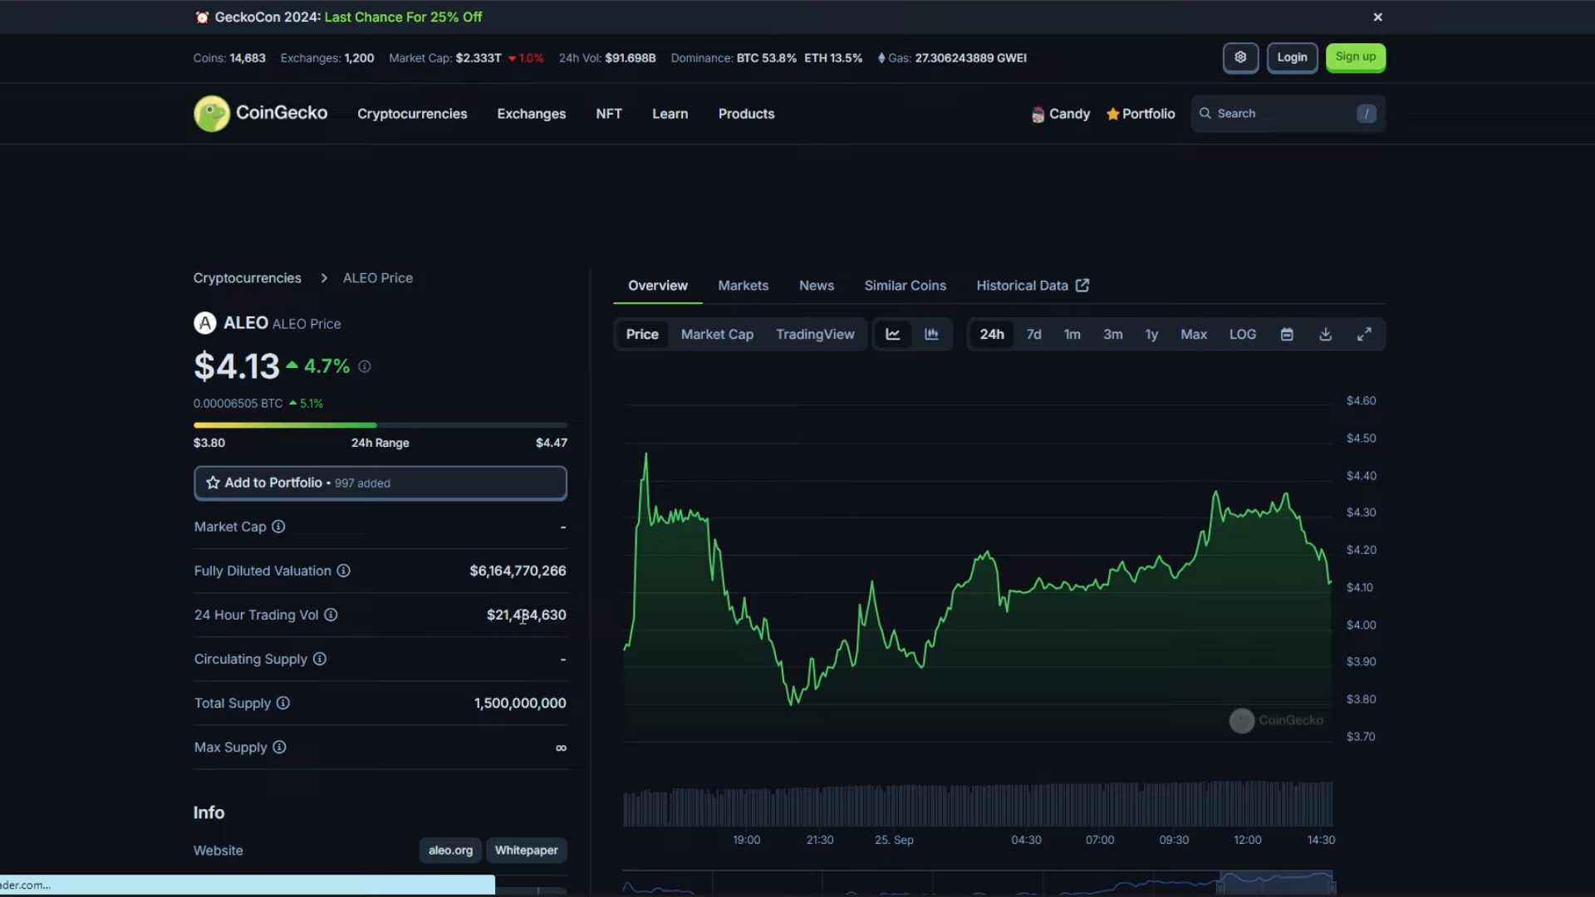
pyautogui.moveTo(557, 615)
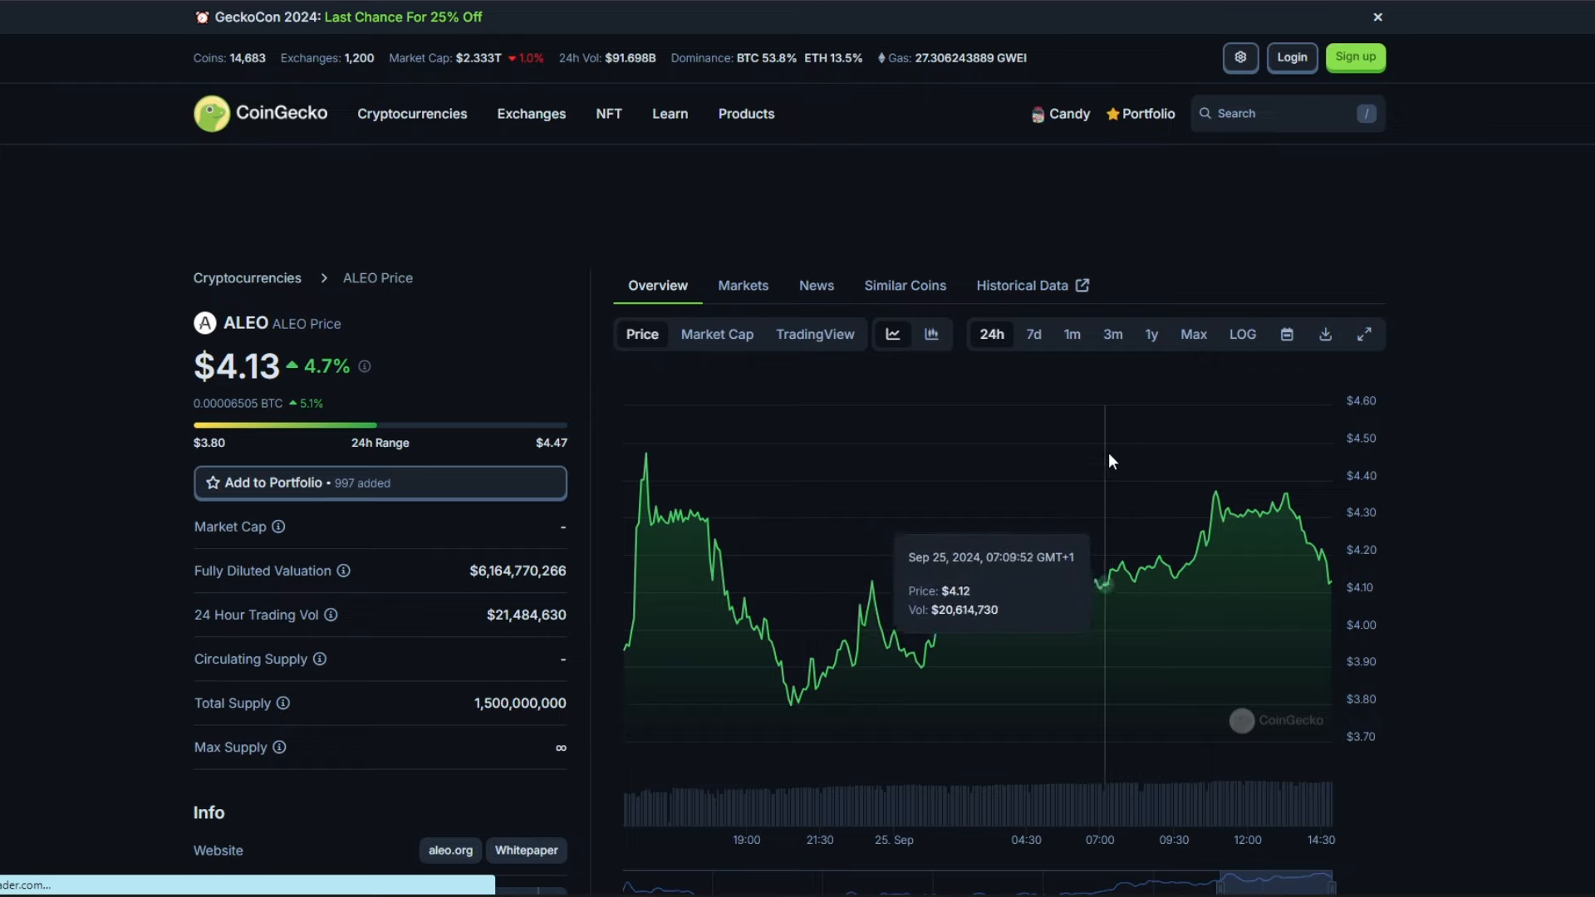
# Set the CoinGecko ALEO chart to the Max range, spanning since 19 Sep
pyautogui.click(1192, 334)
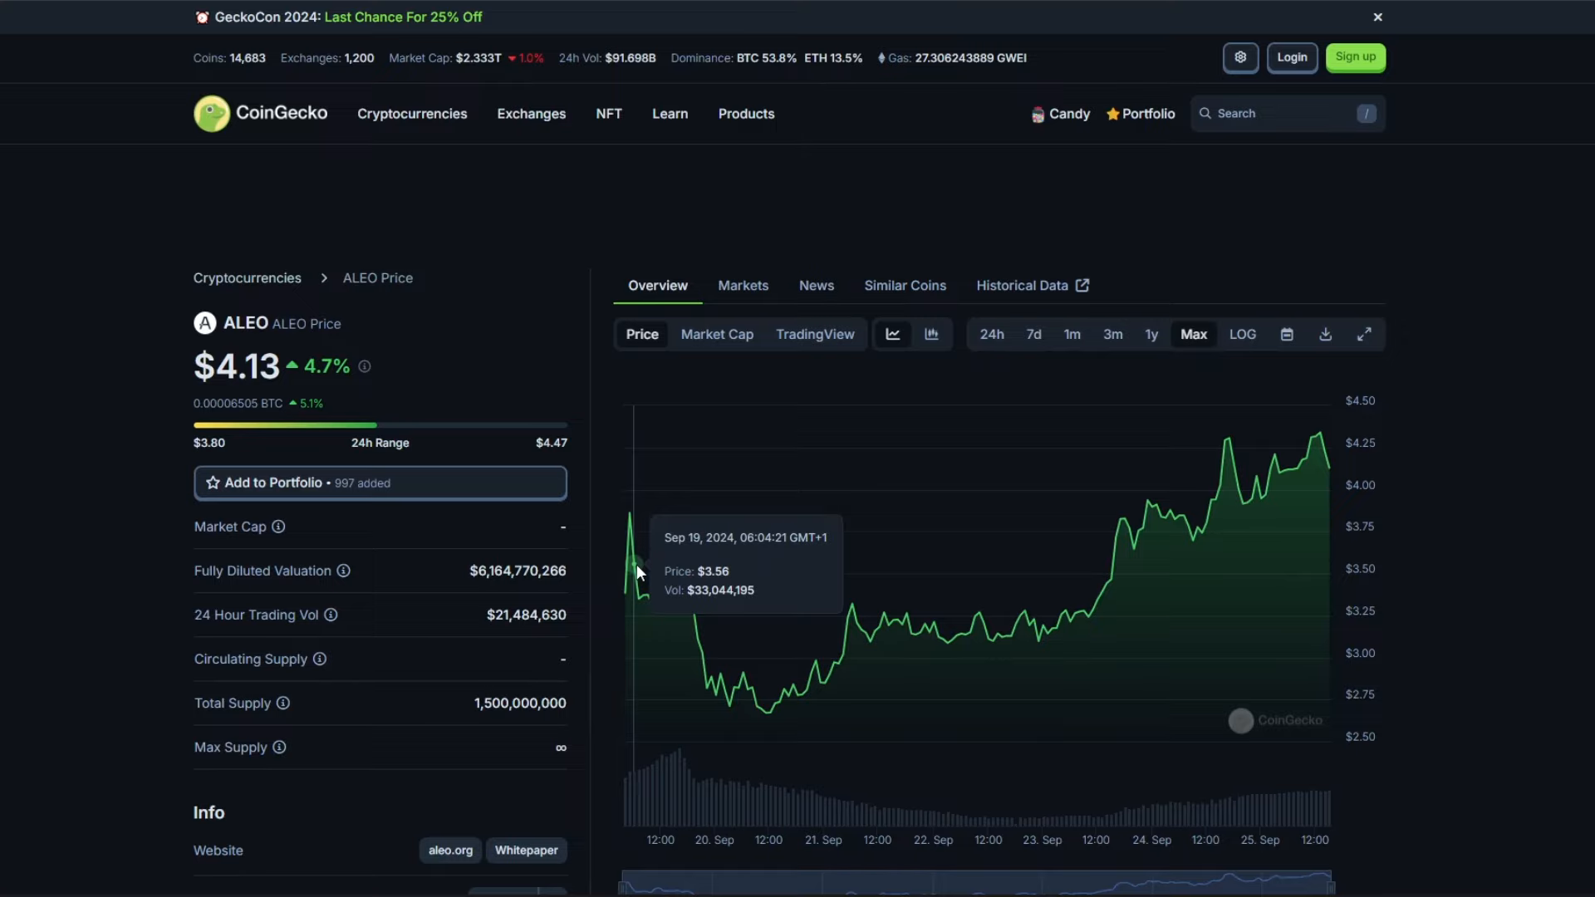
pyautogui.moveTo(599, 285)
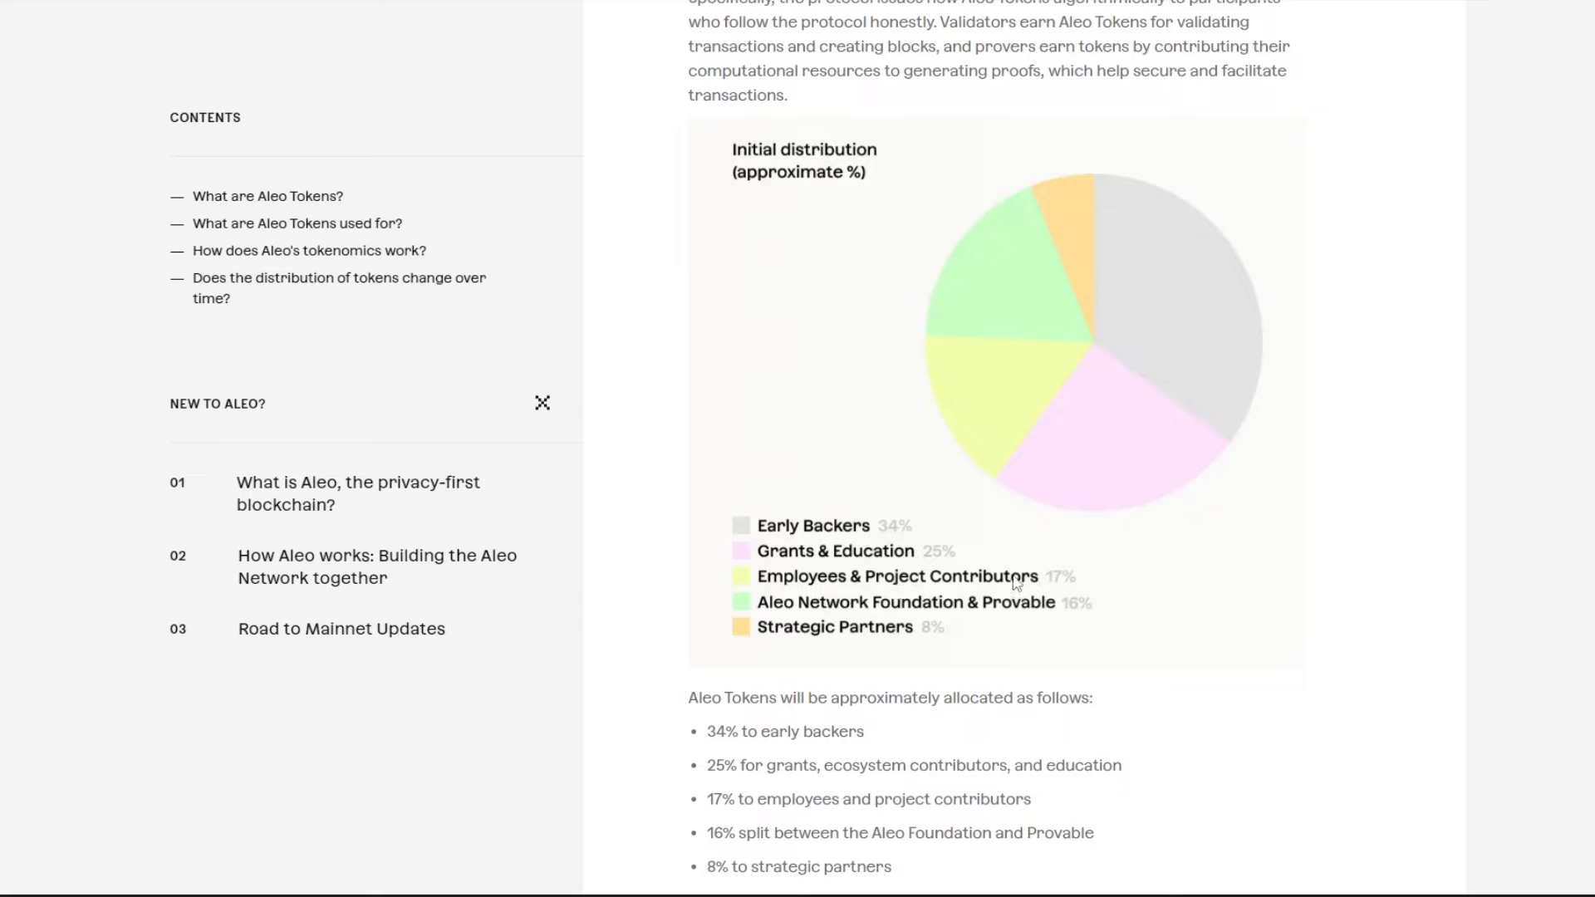
pyautogui.moveTo(1042, 518)
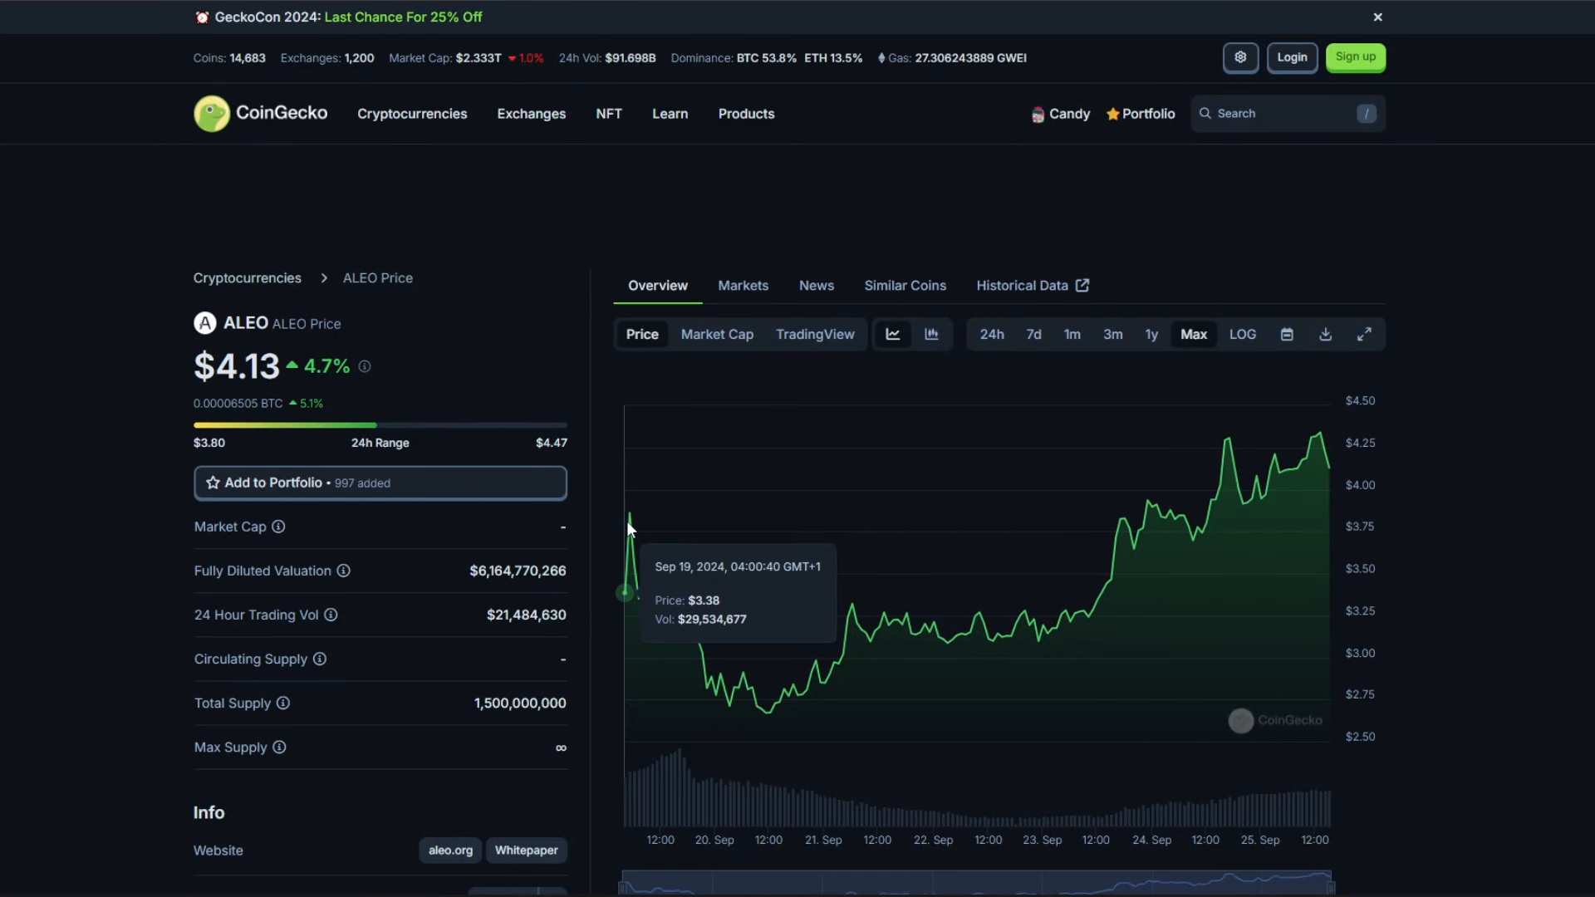
pyautogui.moveTo(630, 516)
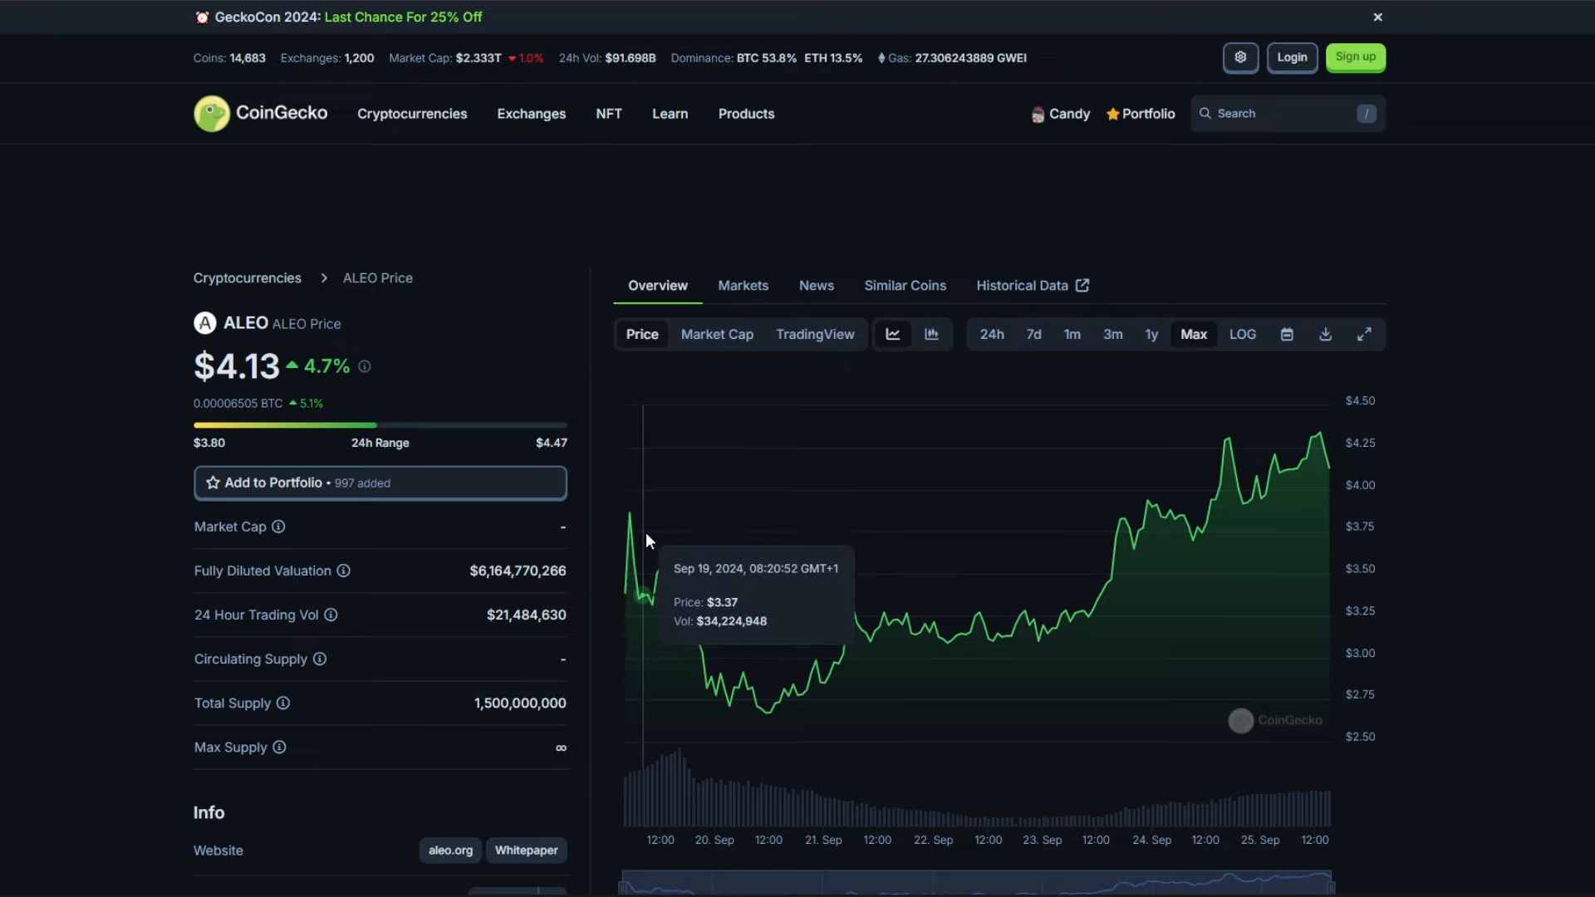
pyautogui.moveTo(711, 522)
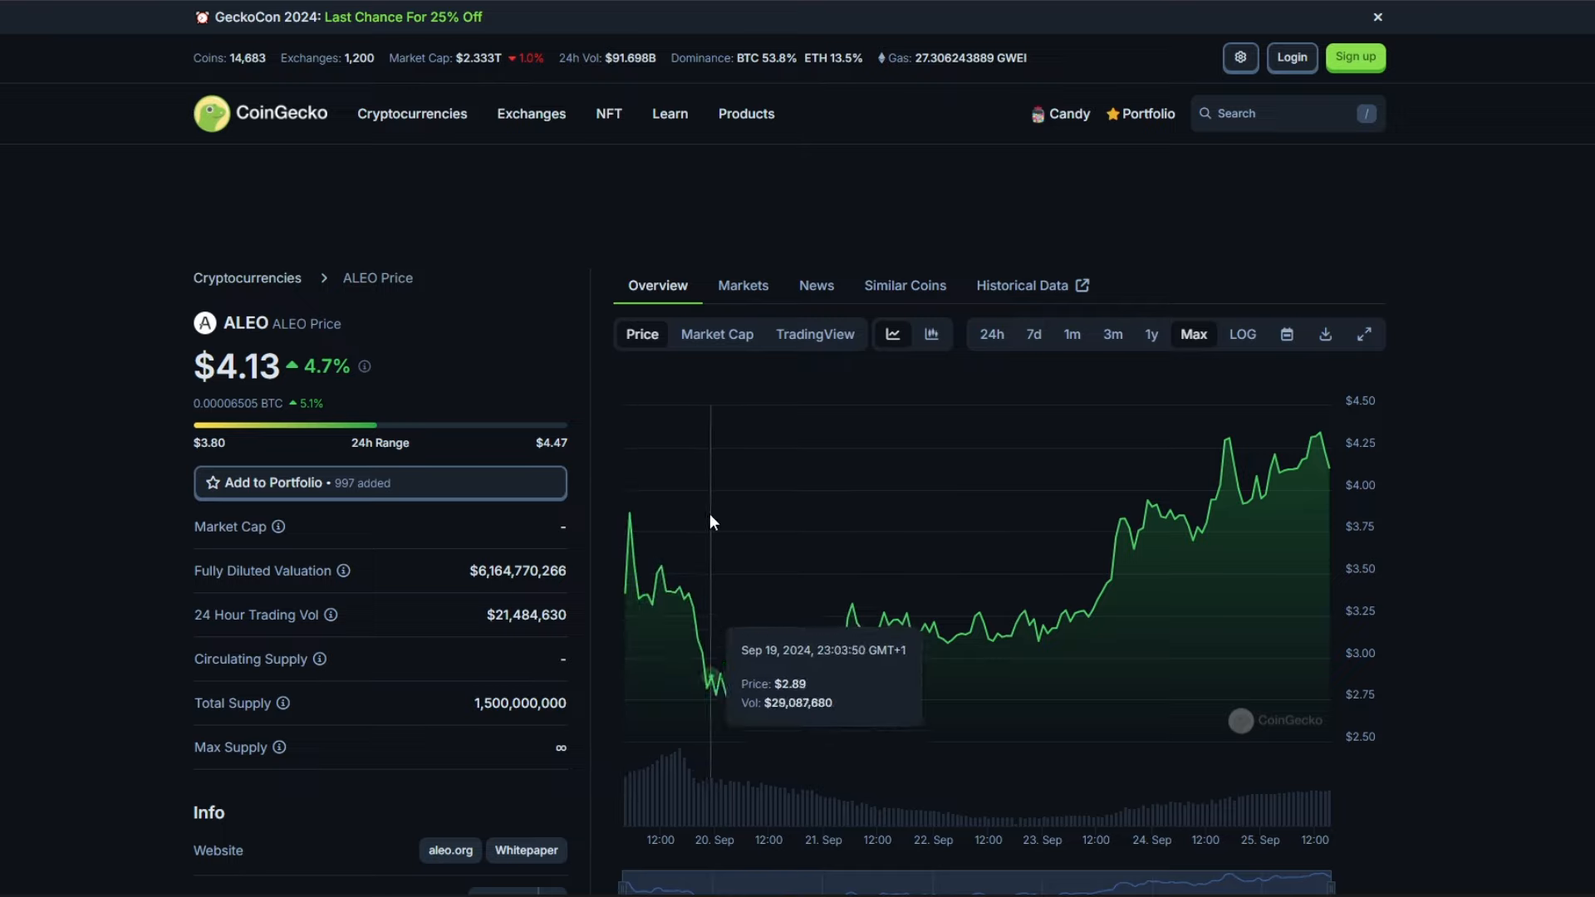
pyautogui.moveTo(768, 540)
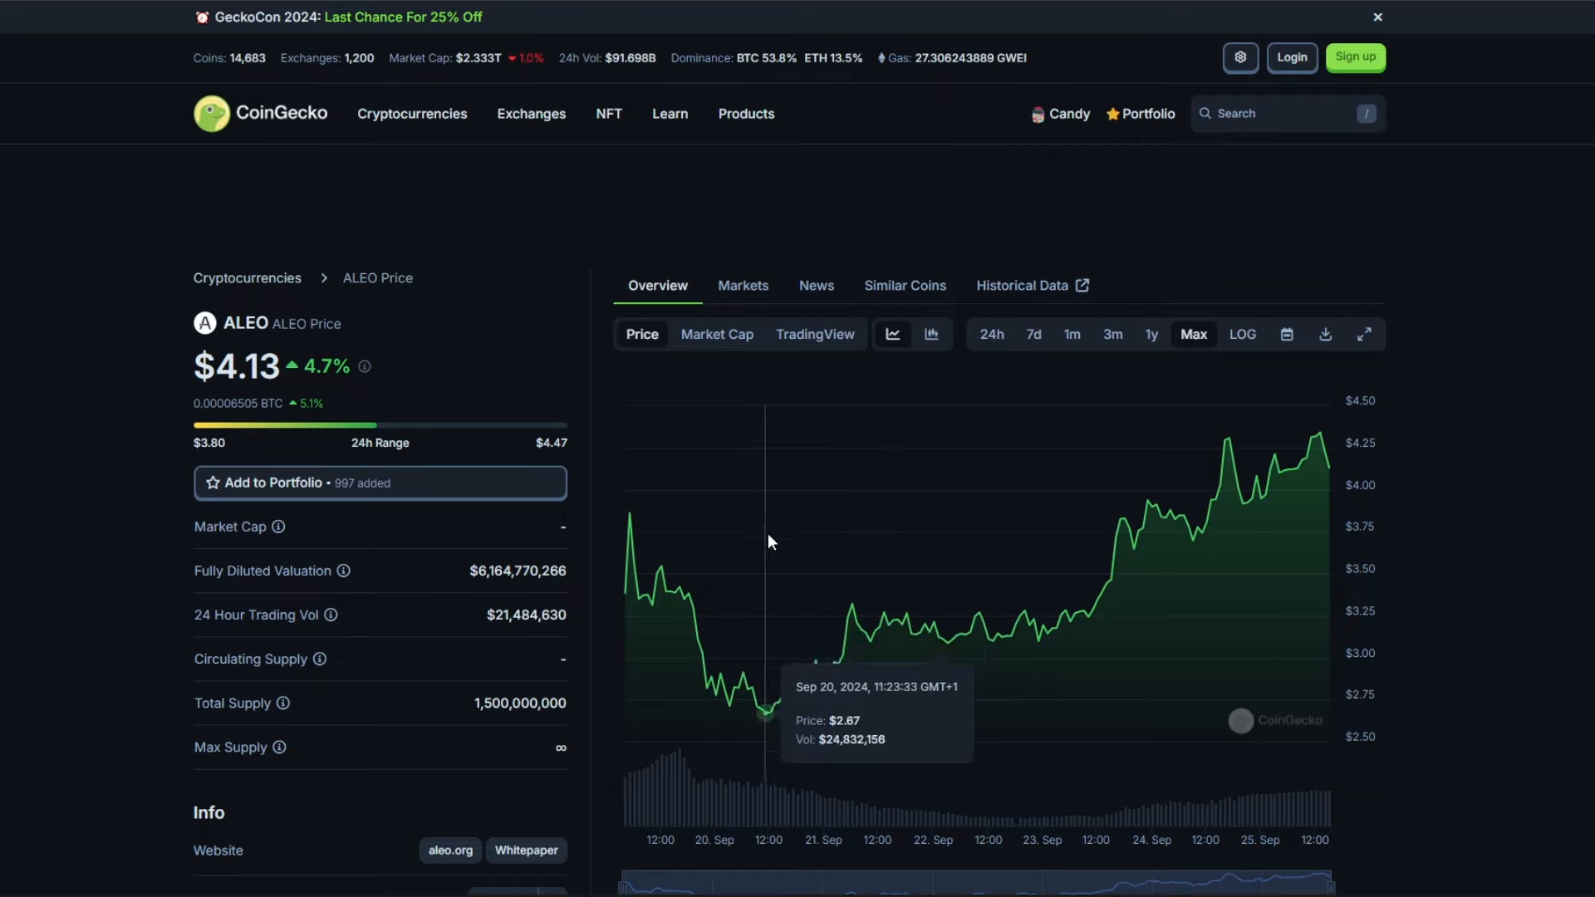
pyautogui.moveTo(1254, 494)
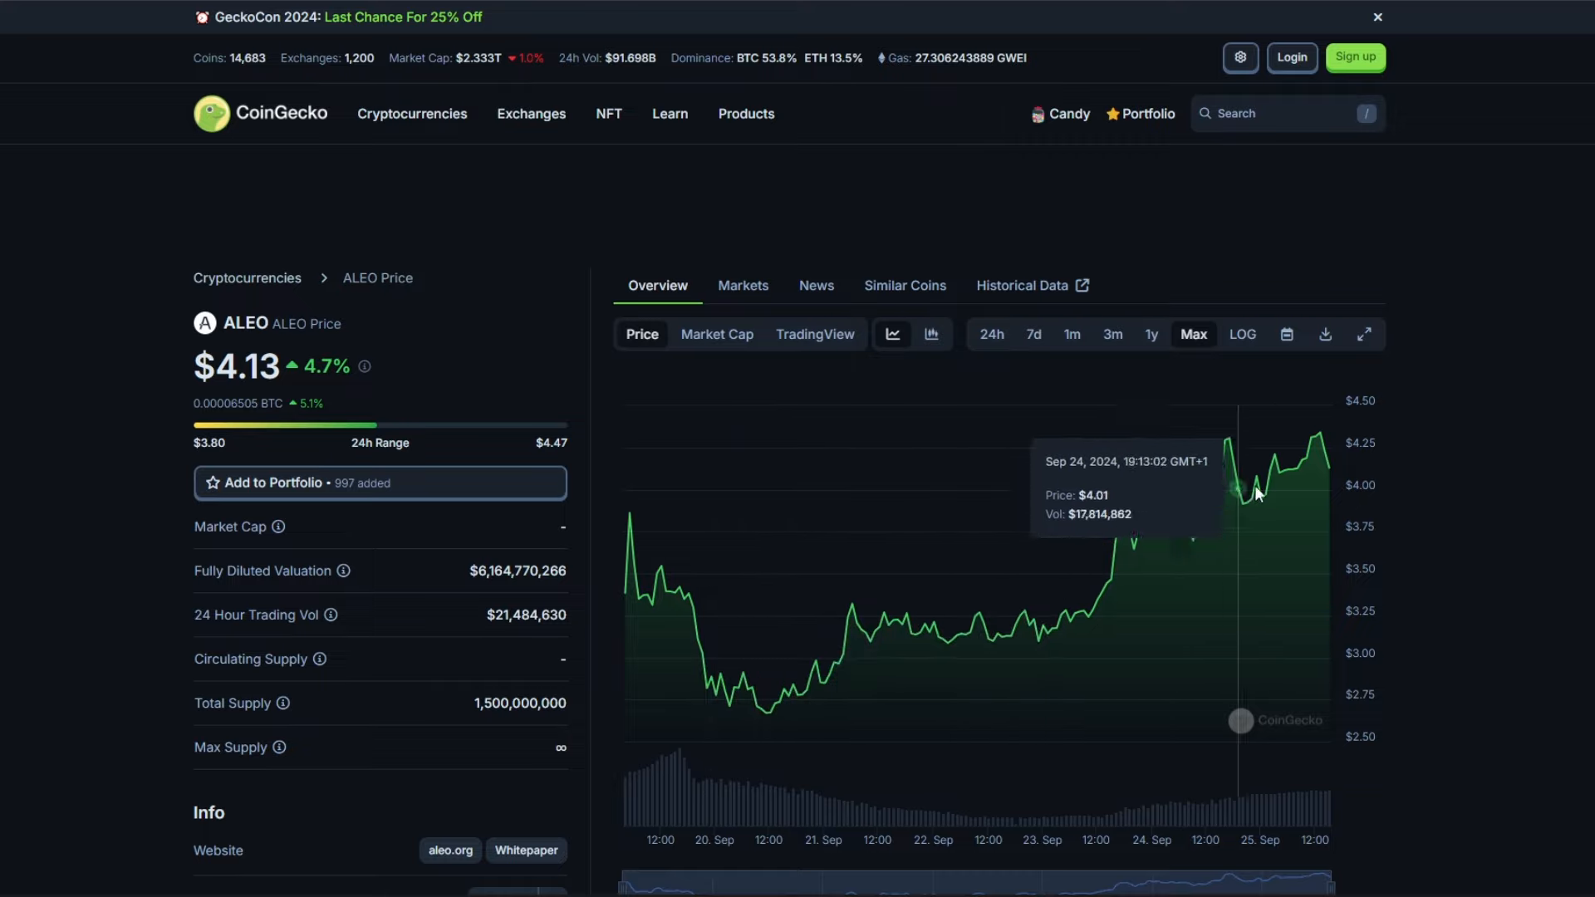
pyautogui.moveTo(1323, 455)
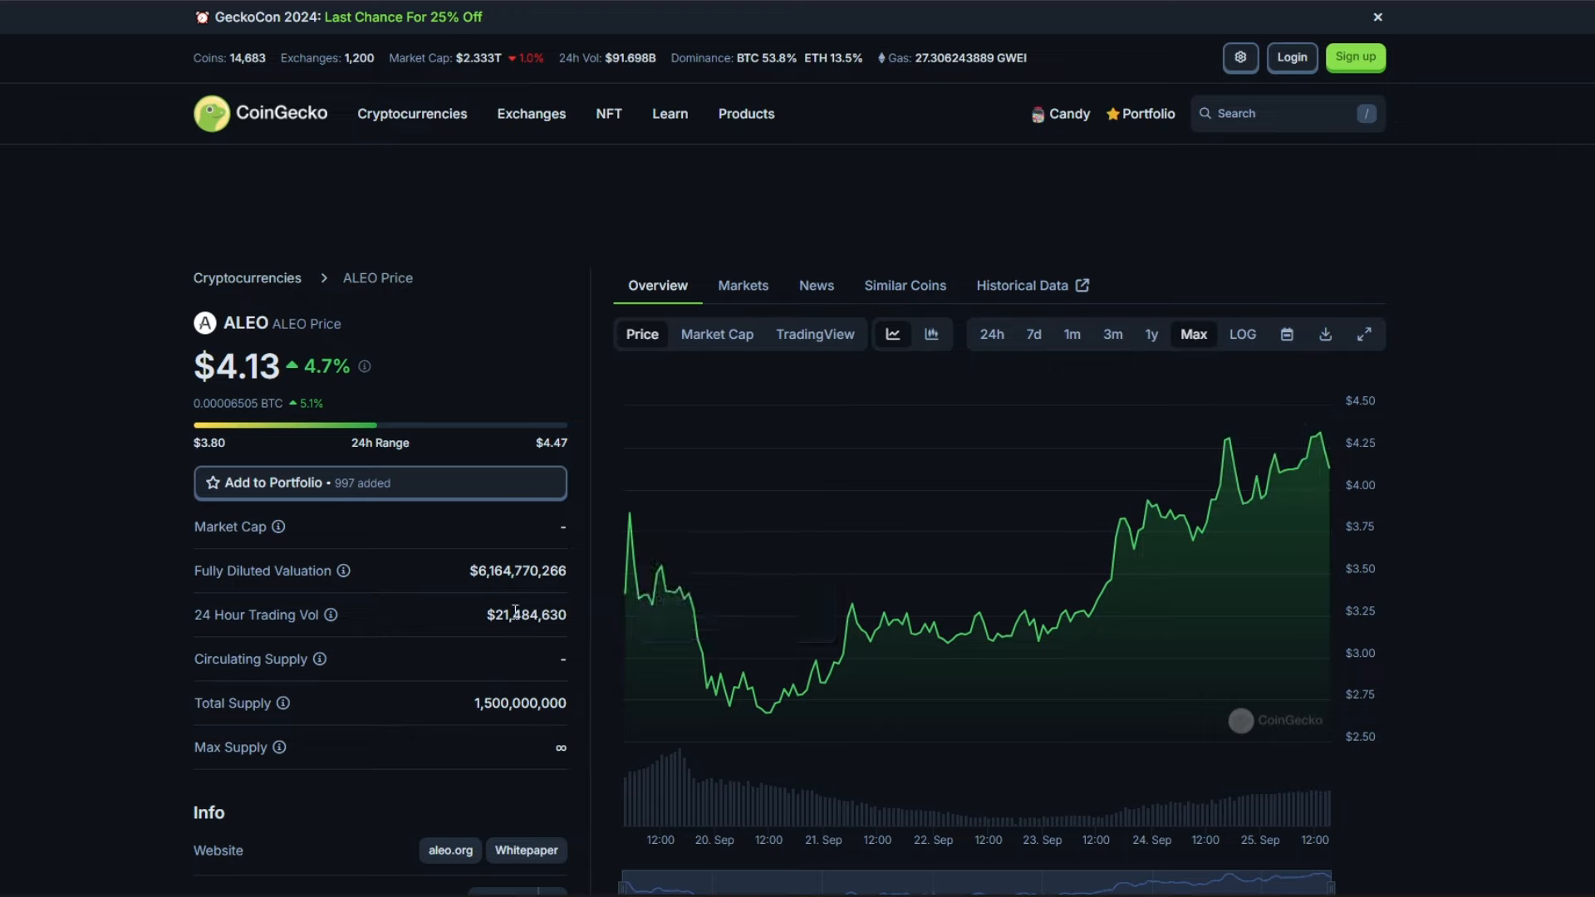
pyautogui.moveTo(432, 540)
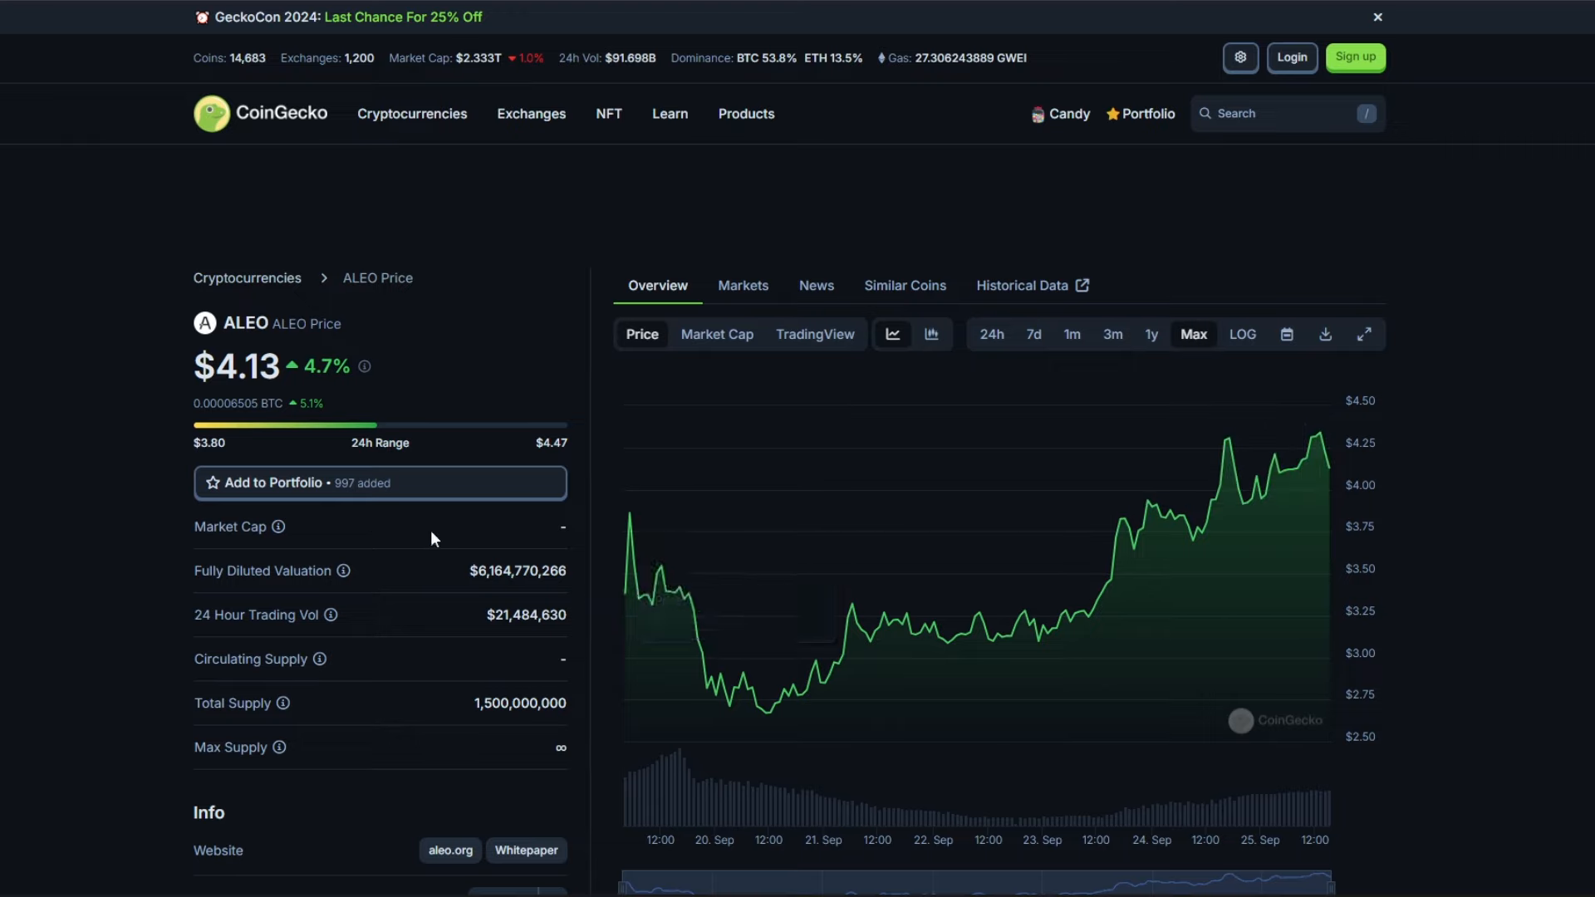
pyautogui.moveTo(434, 539)
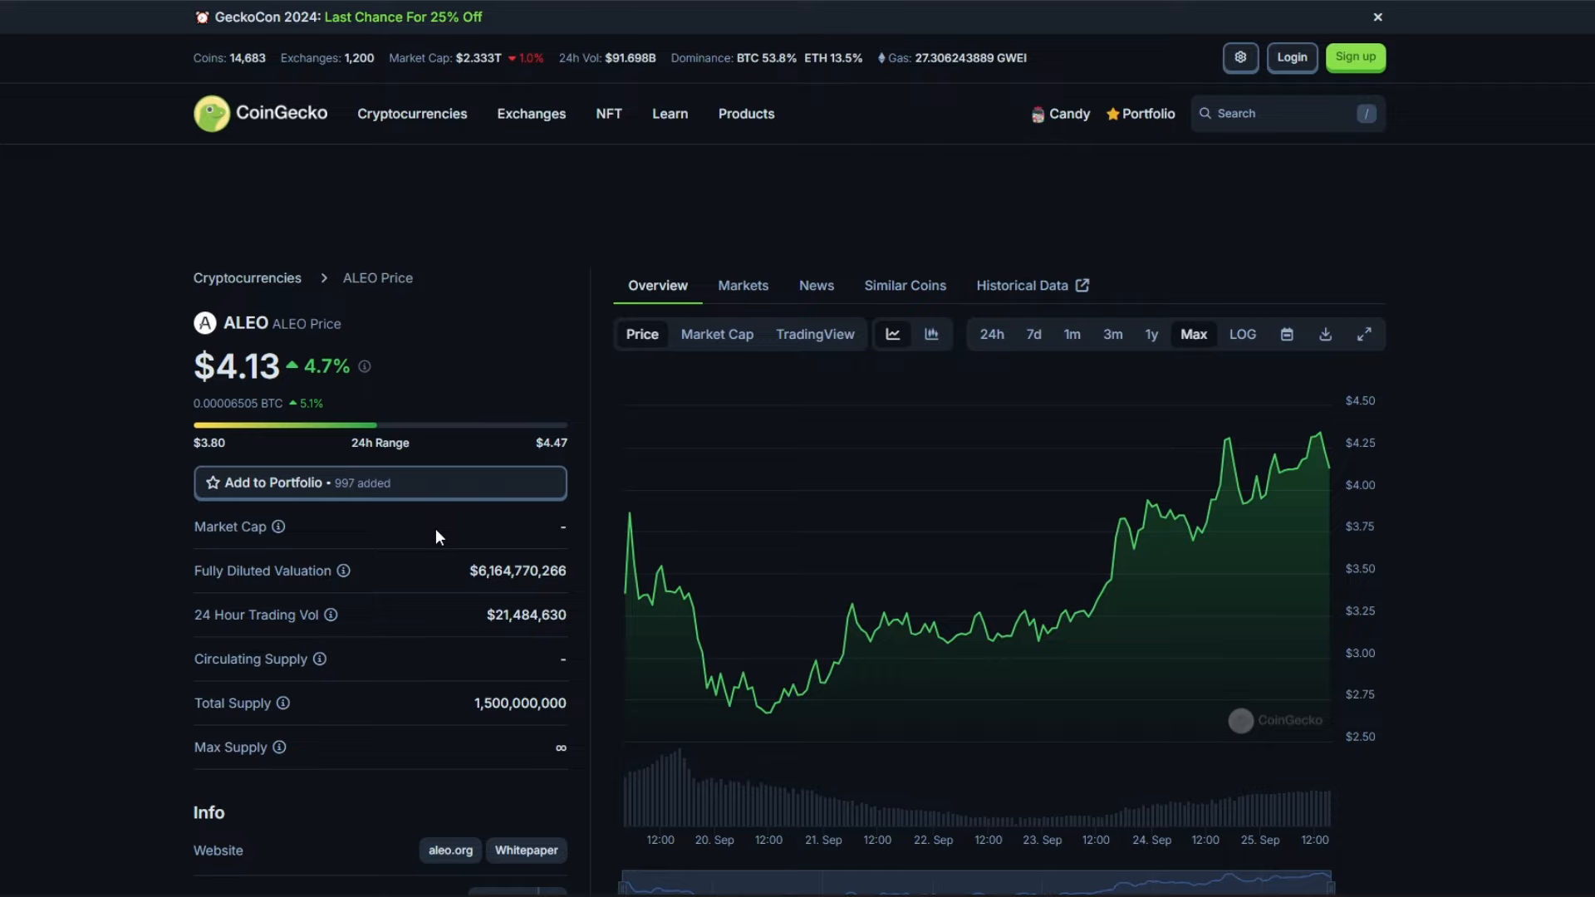
pyautogui.moveTo(439, 538)
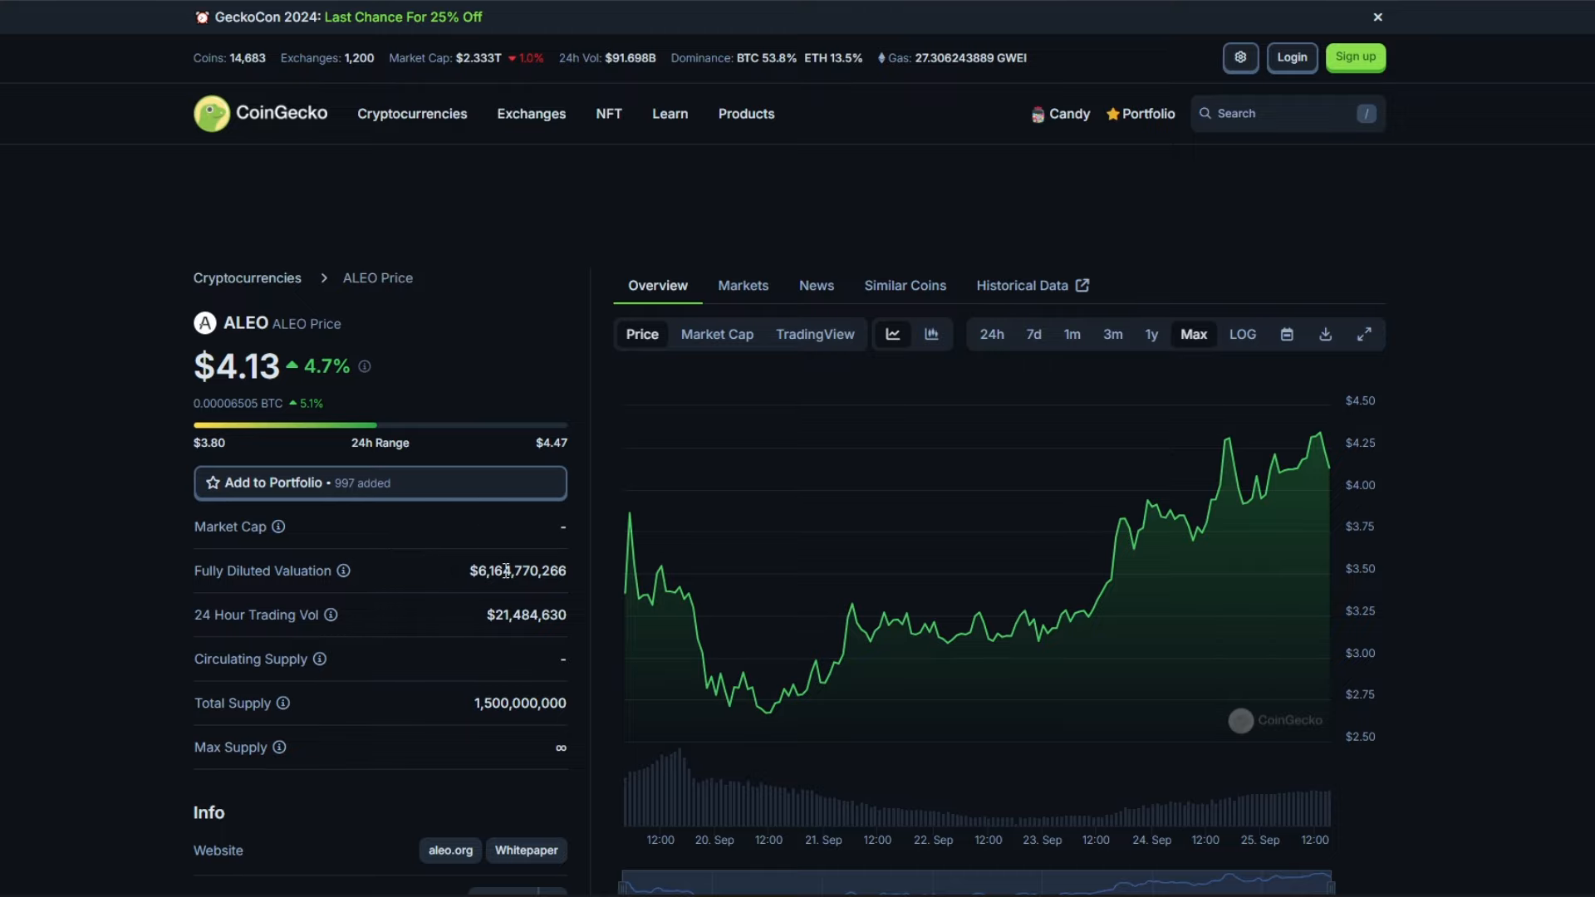
pyautogui.moveTo(502, 573)
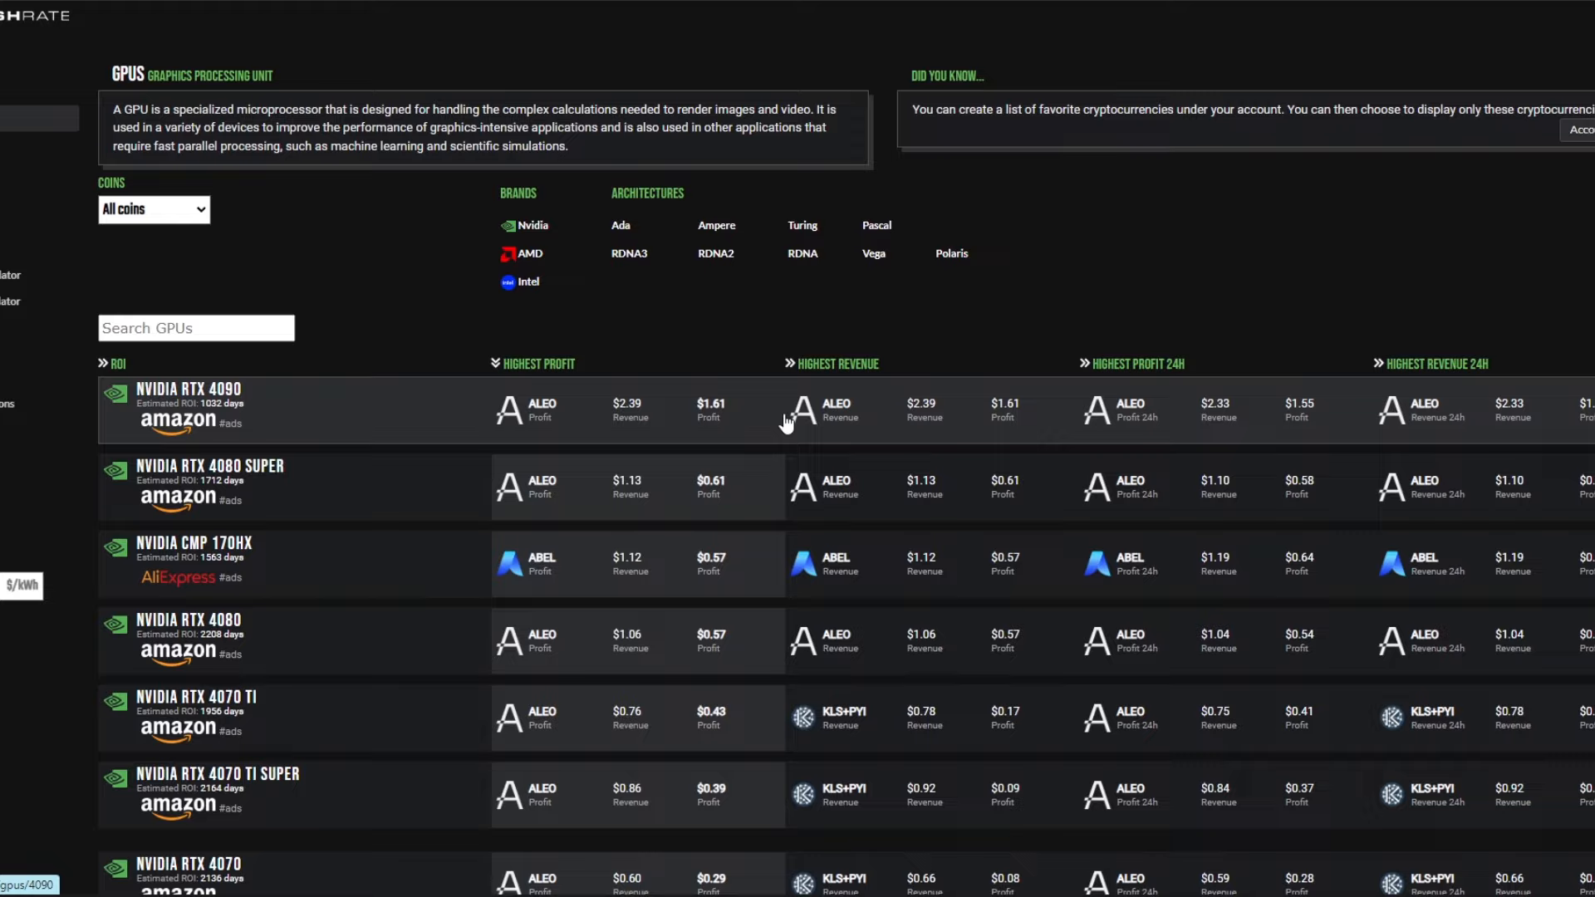
pyautogui.moveTo(652, 414)
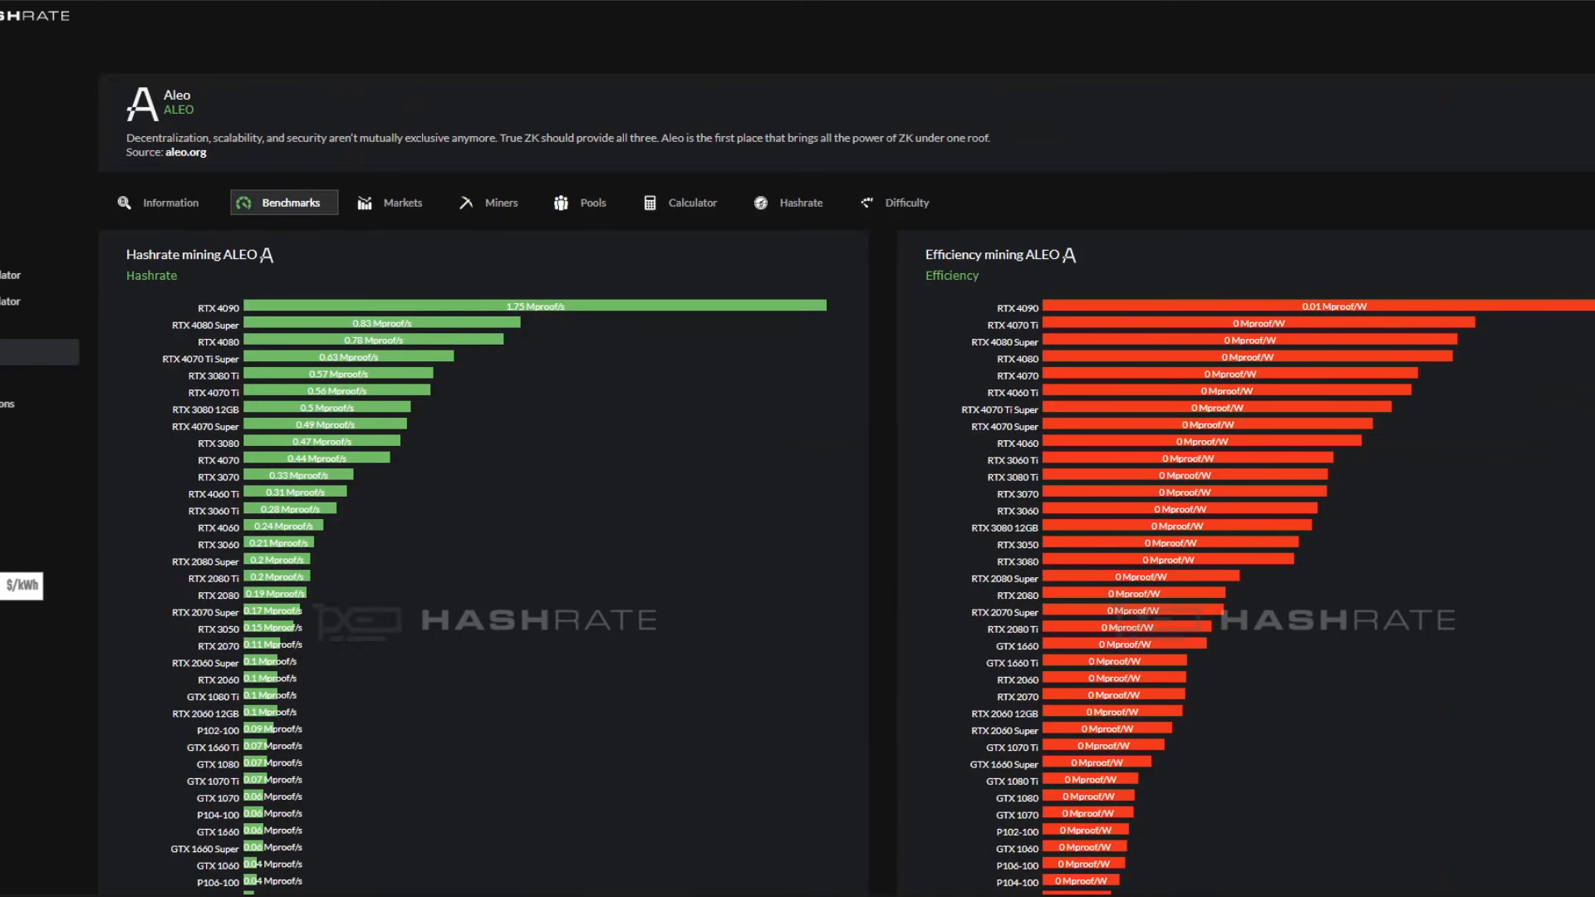
pyautogui.moveTo(325, 313)
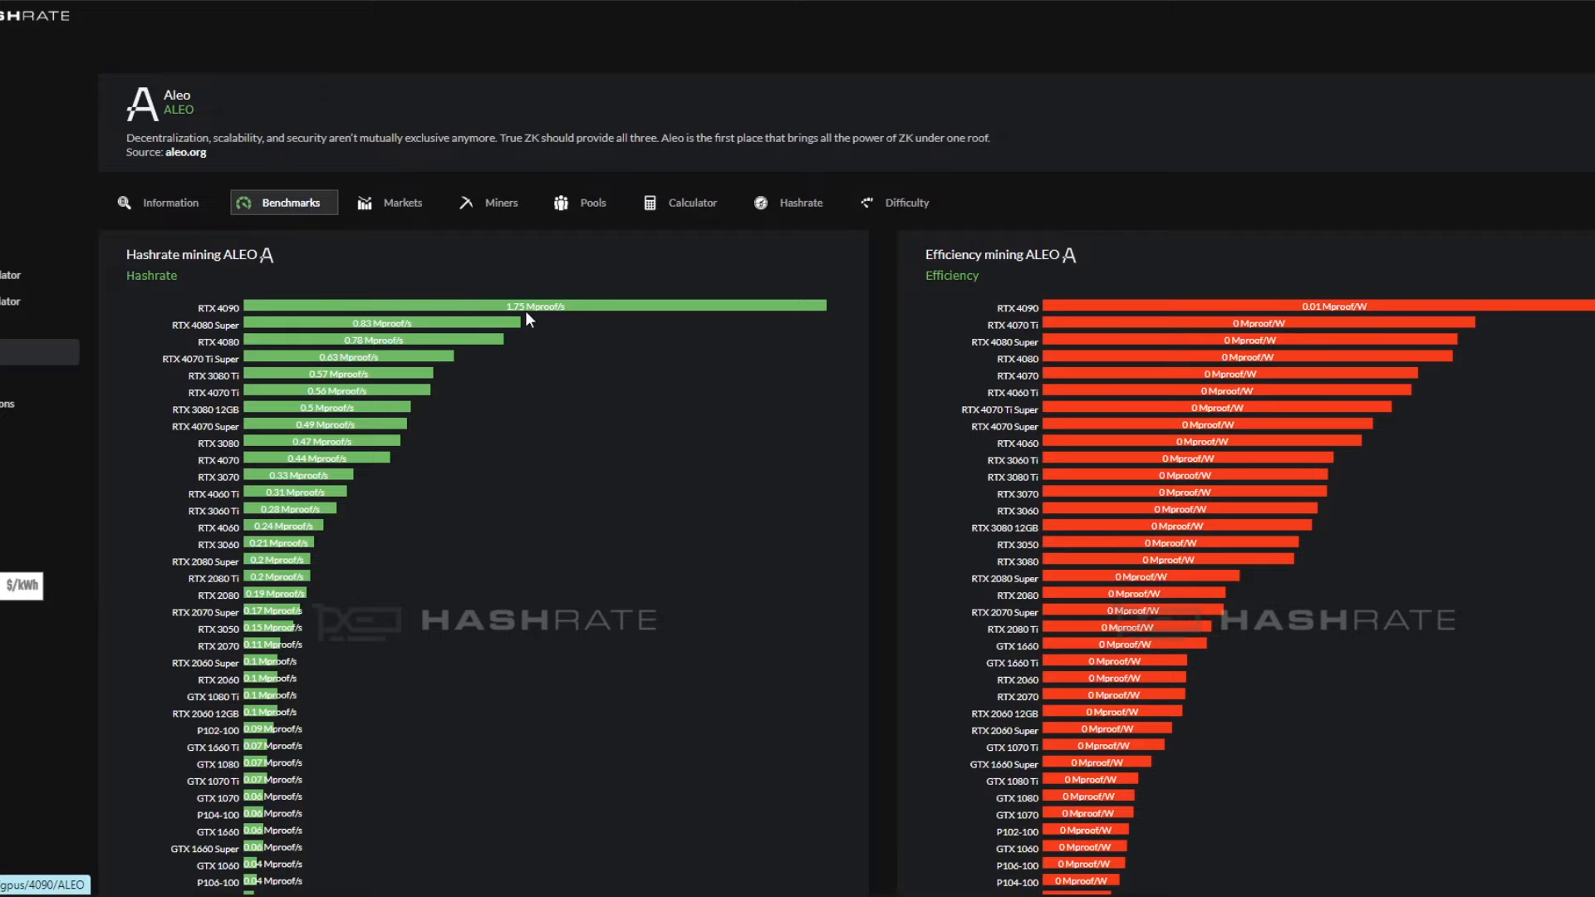
pyautogui.moveTo(242, 339)
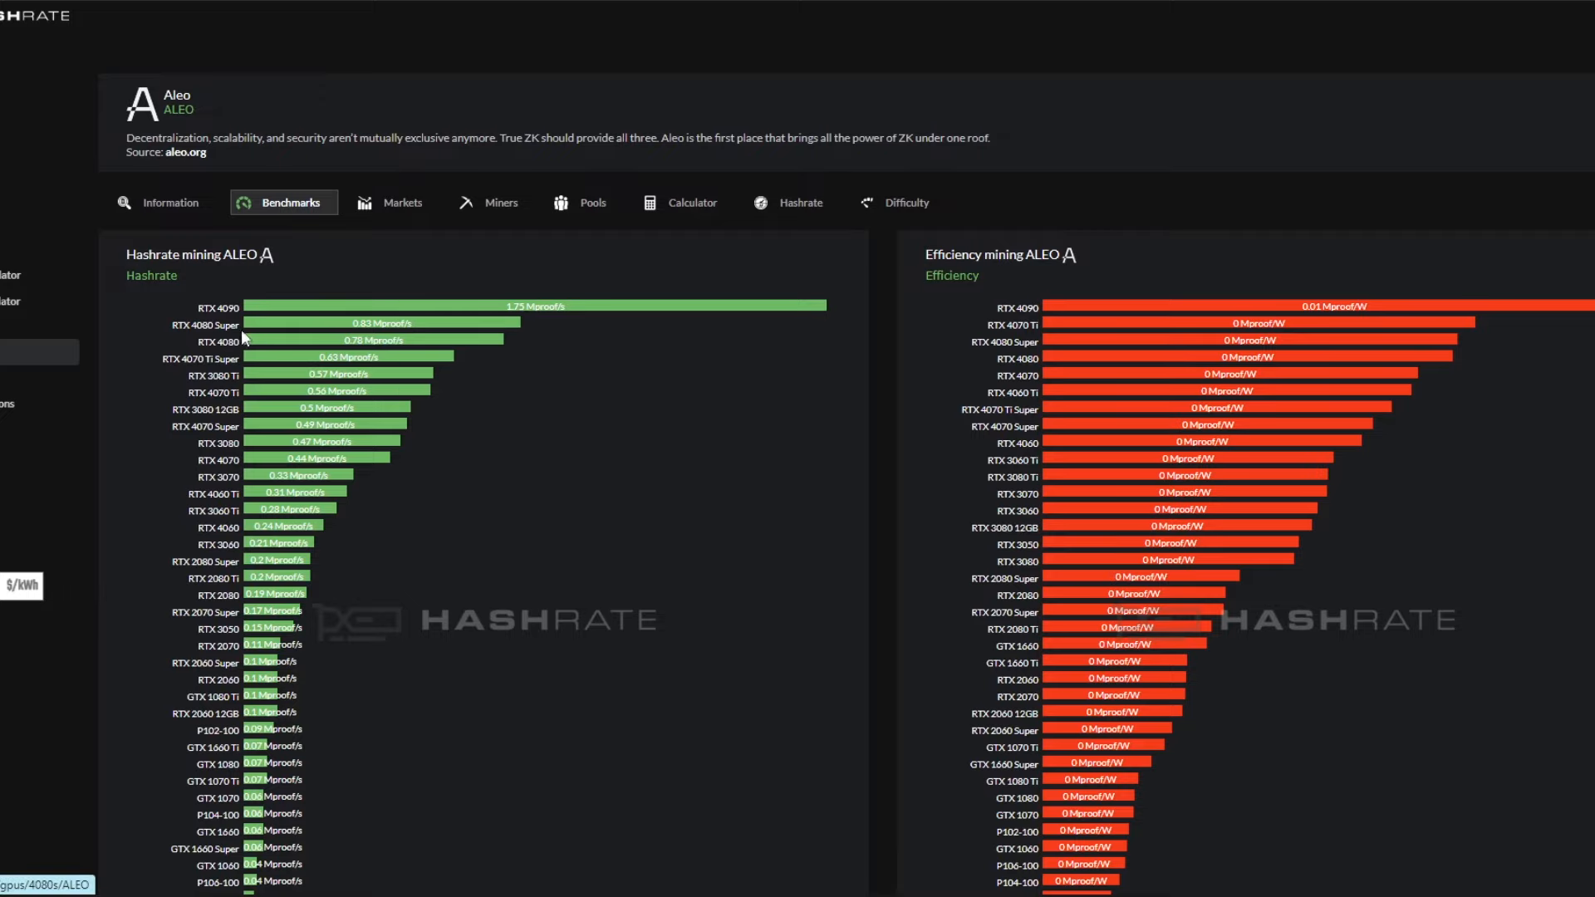
# Scroll the ALEO benchmark charts, where the RTX 4090 leads at 1.75 Mproof/s
pyautogui.scroll(-3)
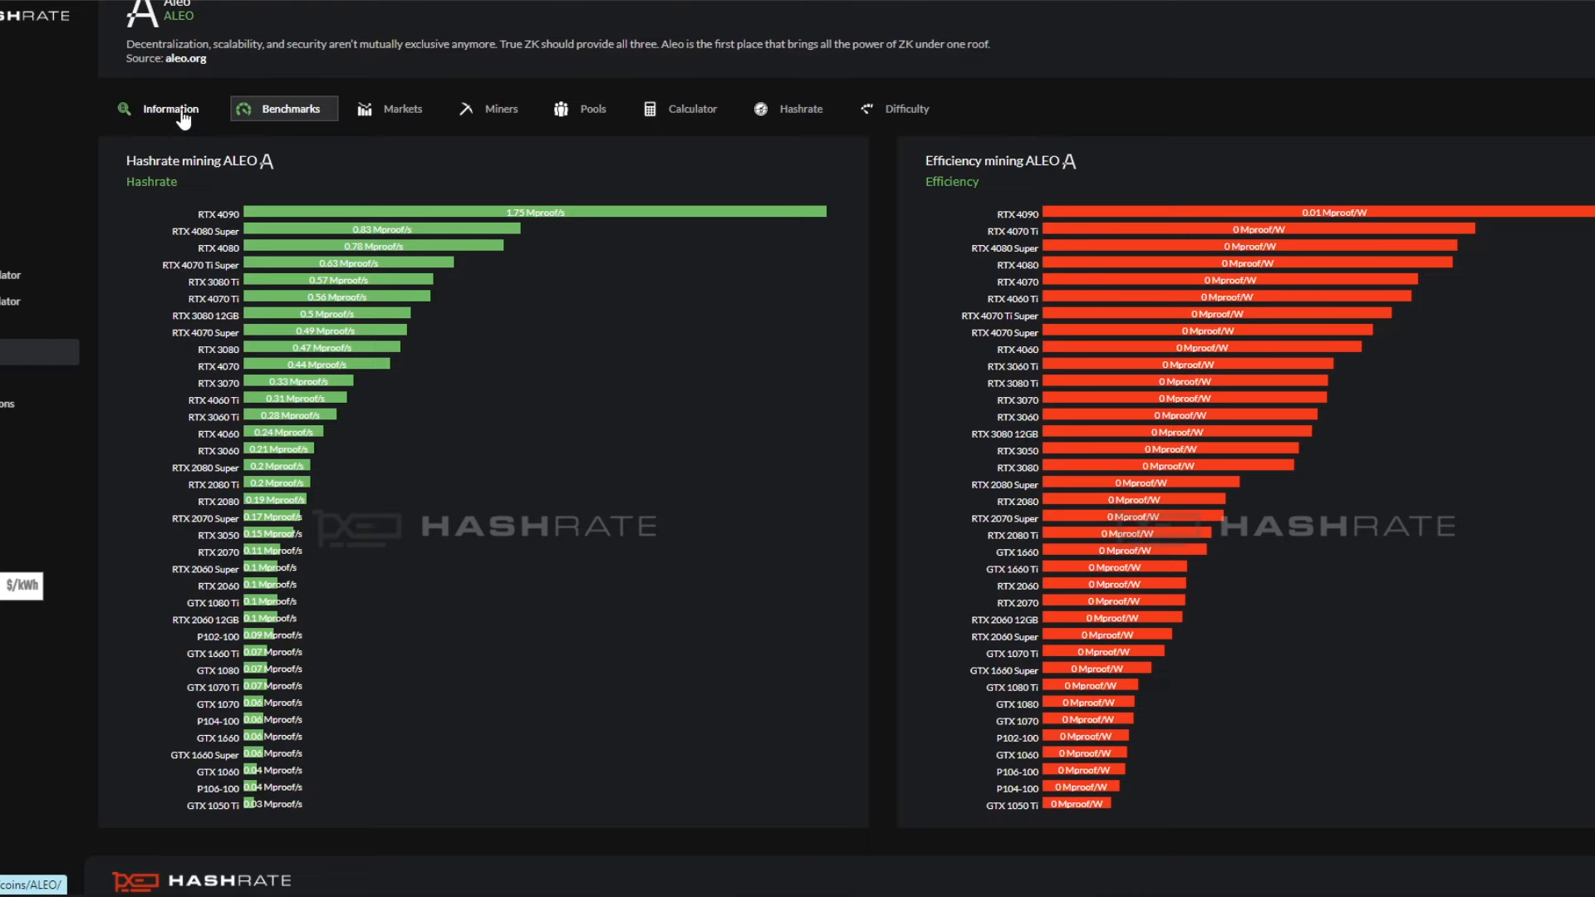
# Open ALEO's Information tab, showing 450.64 Gproof/s network hashrate and $4.14 price
pyautogui.click(169, 109)
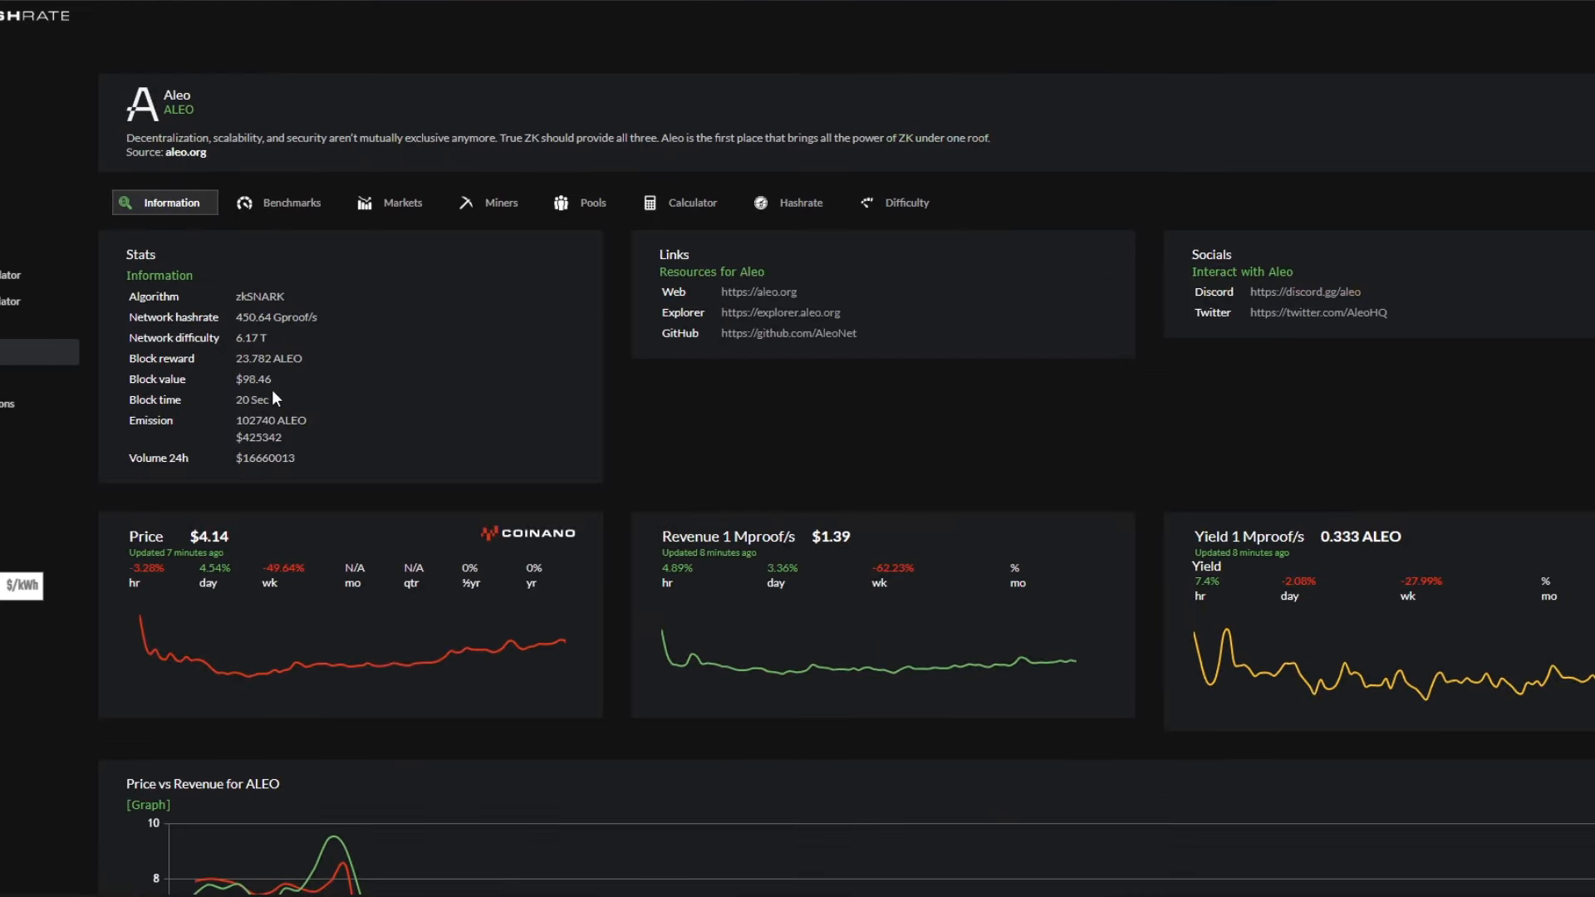
pyautogui.moveTo(275, 407)
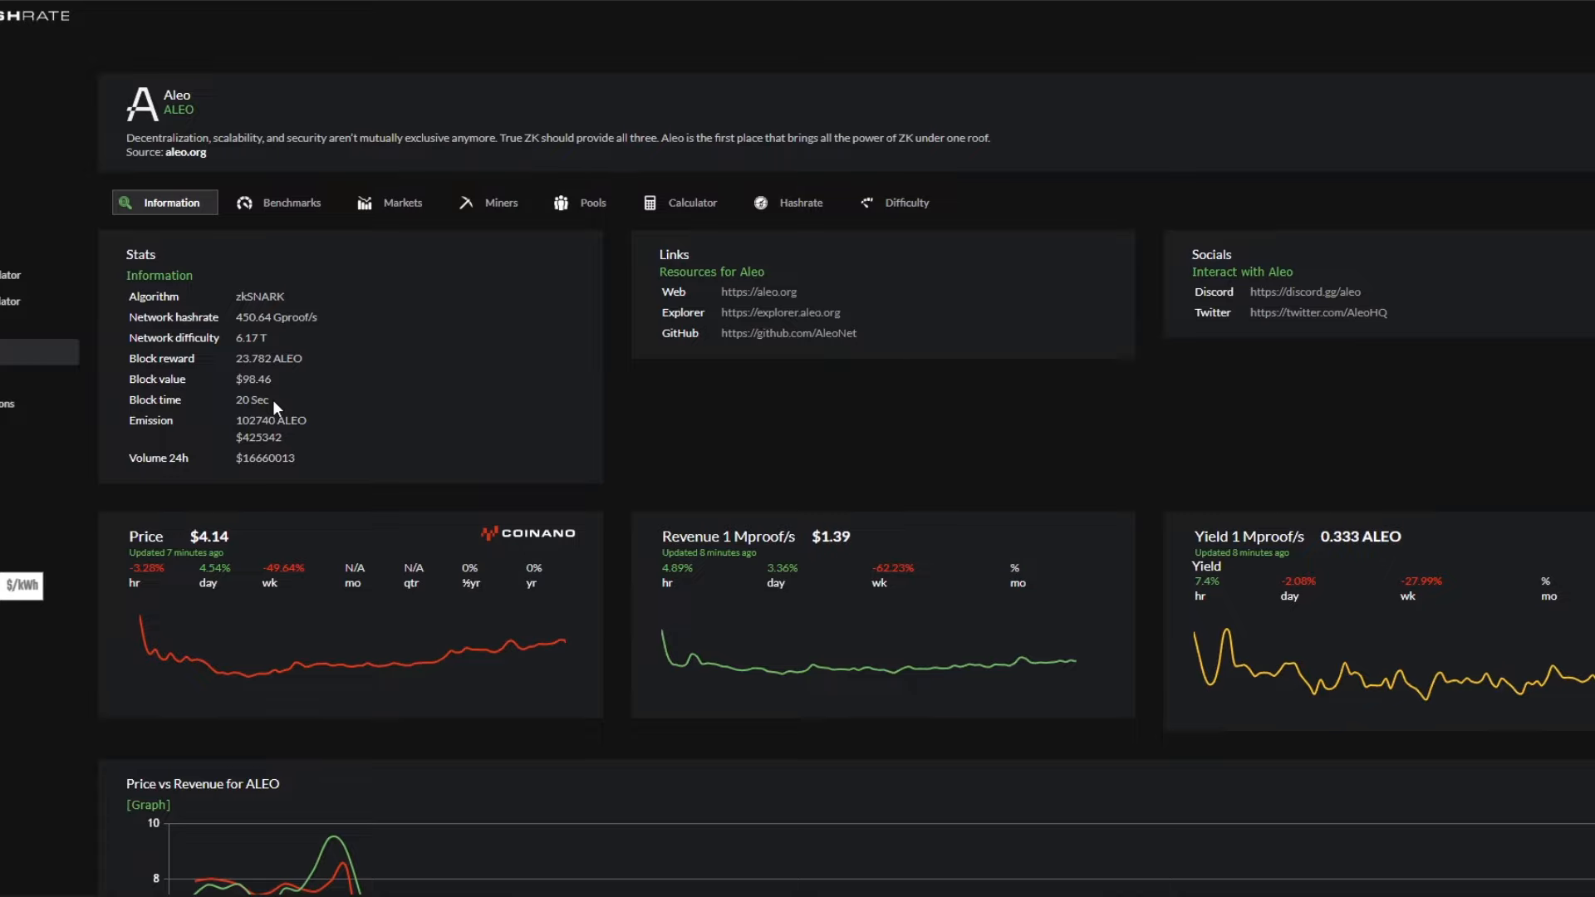
pyautogui.moveTo(275, 405)
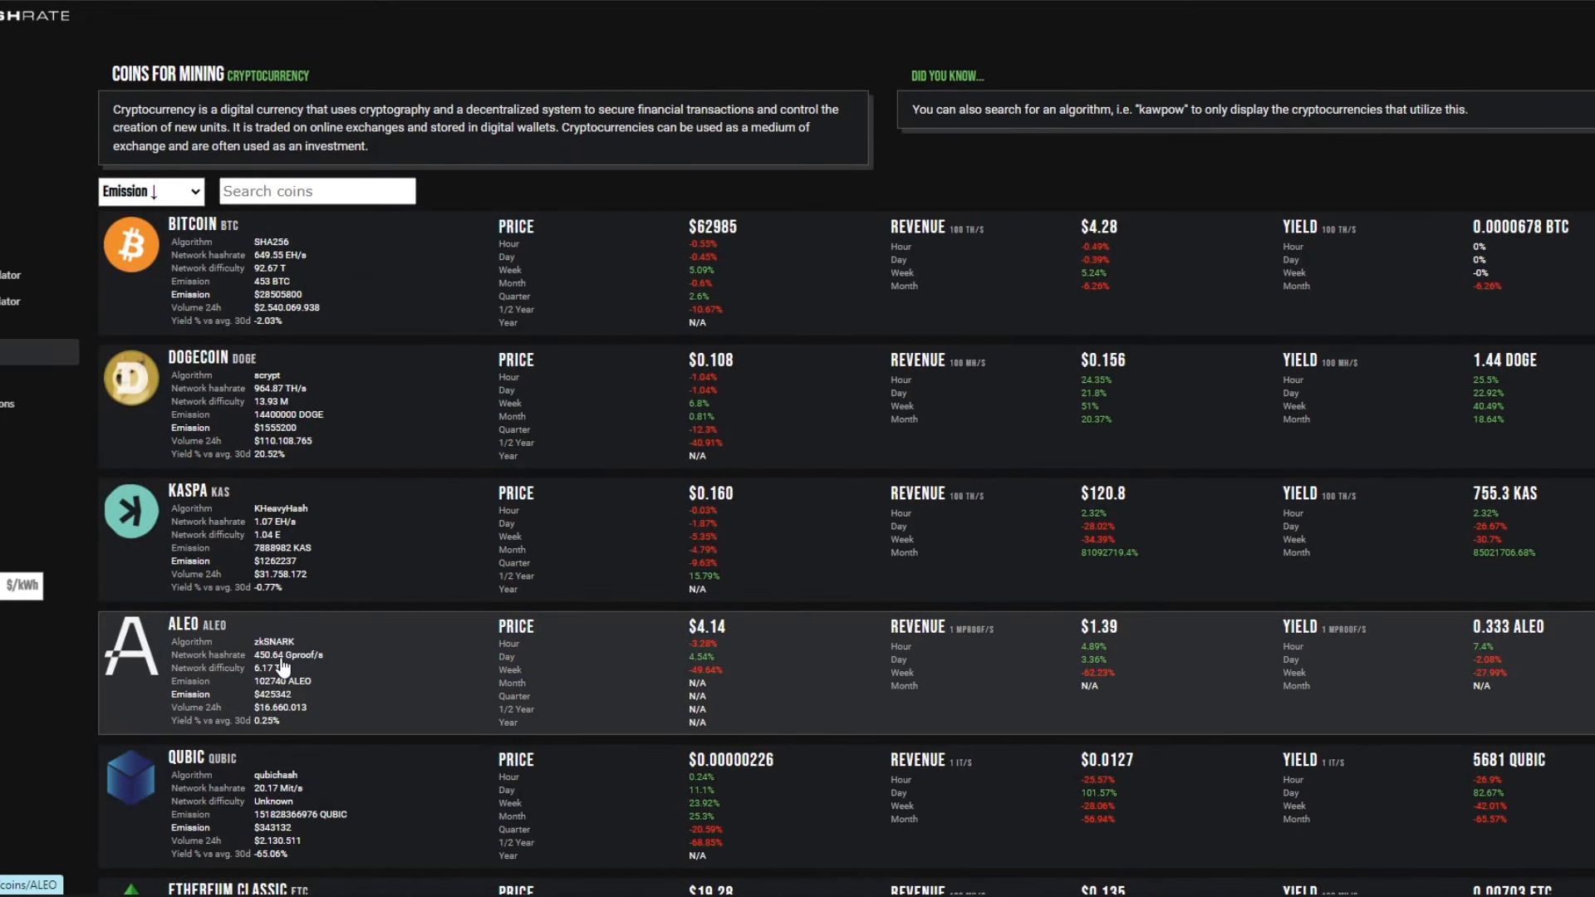
pyautogui.moveTo(301, 663)
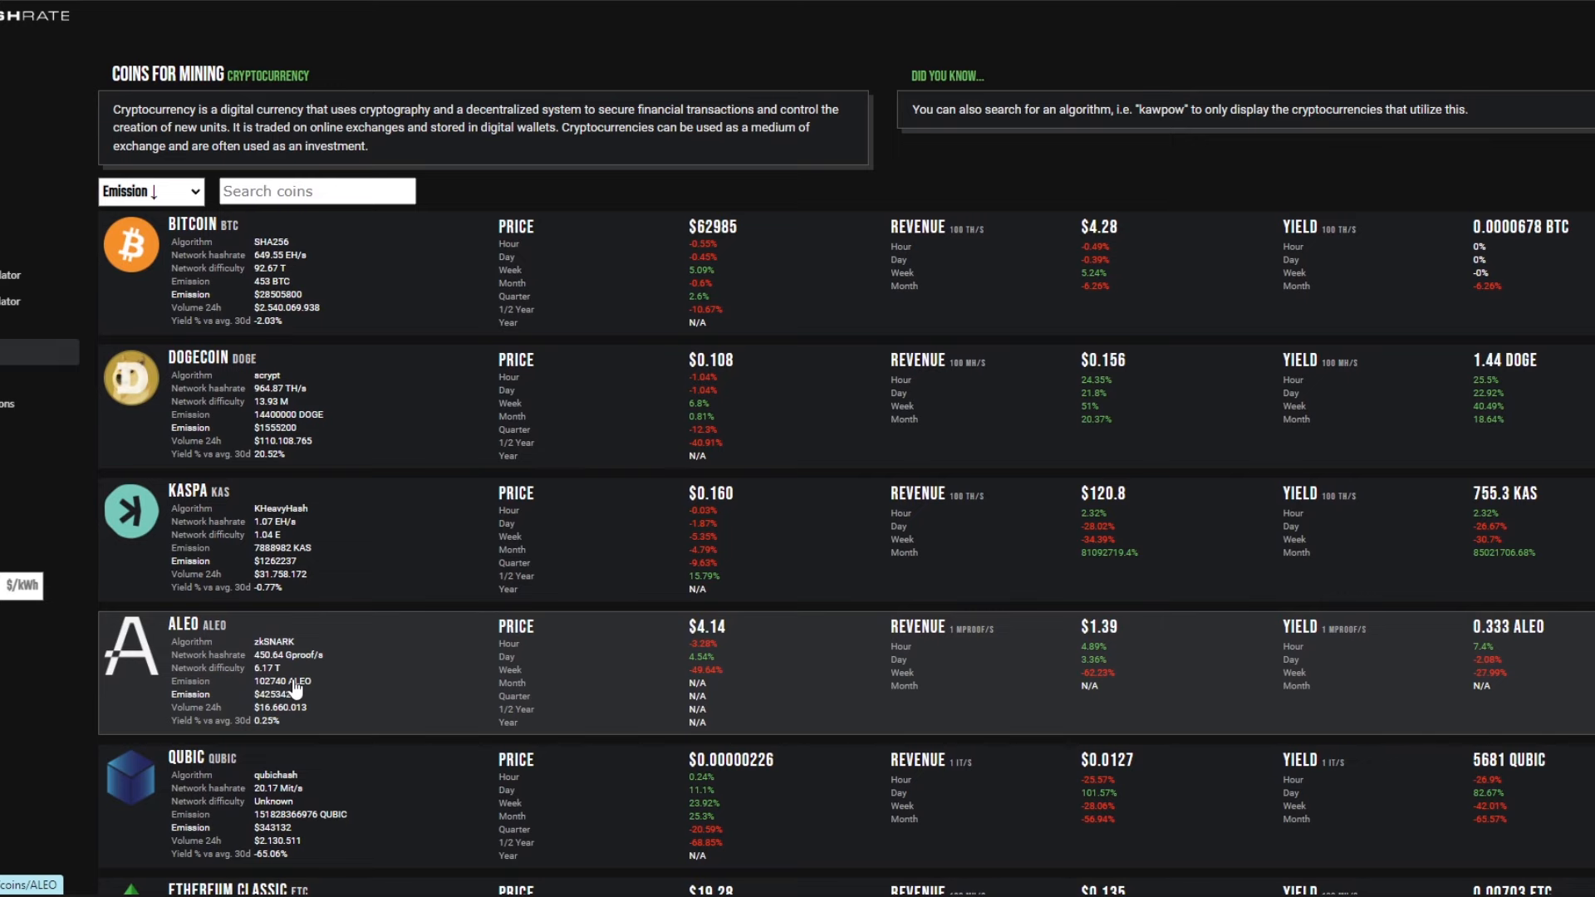
# Scroll to ALEO in the emission-sorted coin list and open its pool page ($4.33)
pyautogui.scroll(-3)
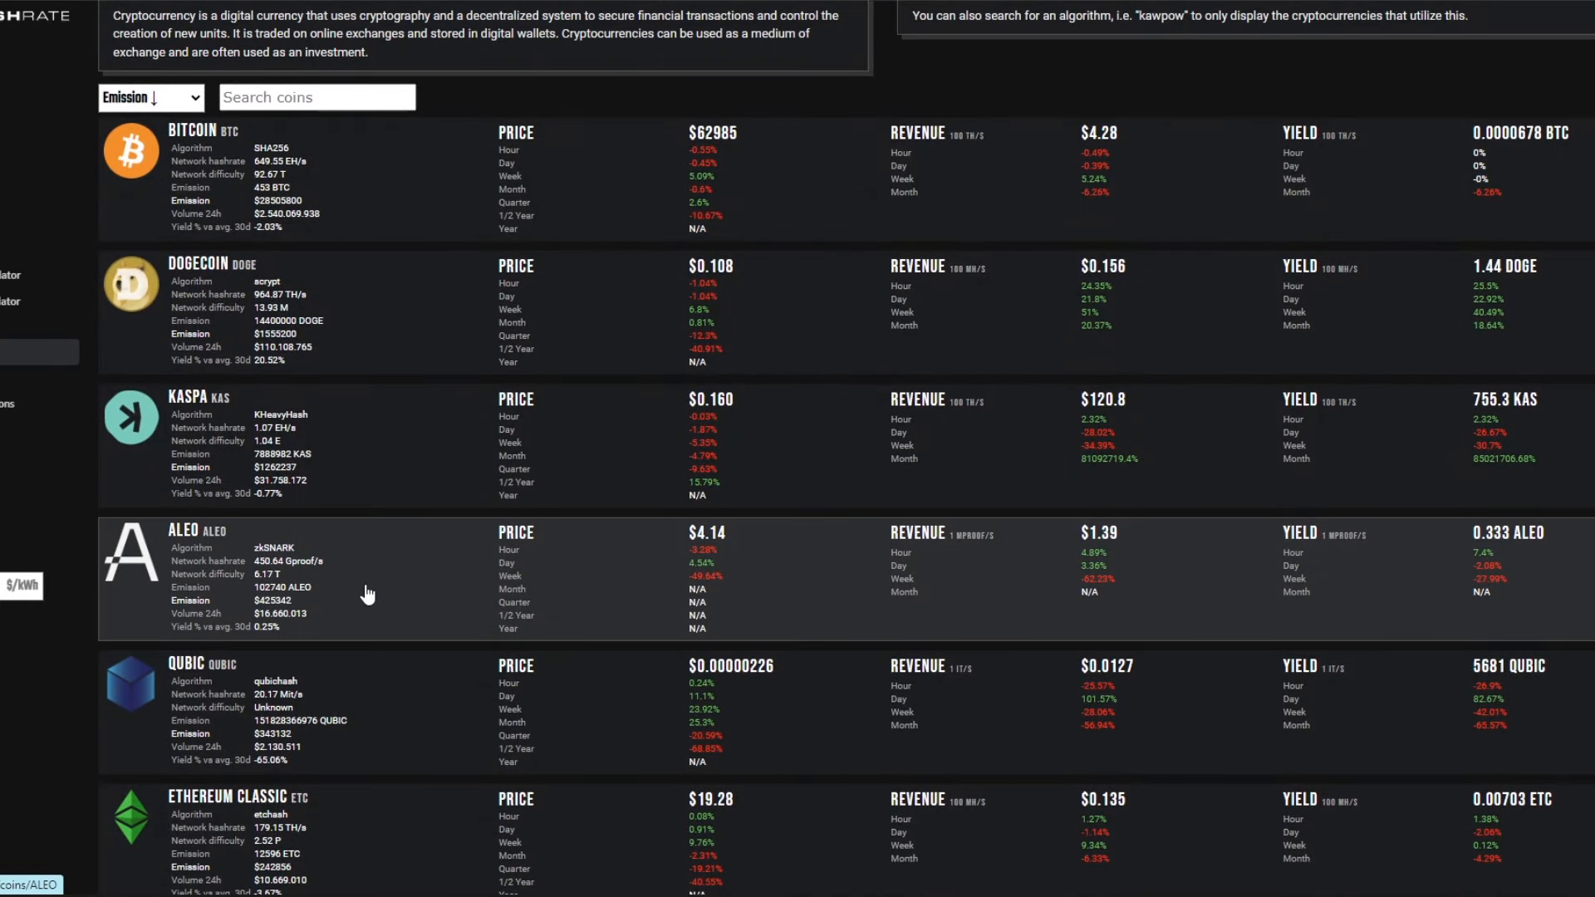
pyautogui.moveTo(554, 543)
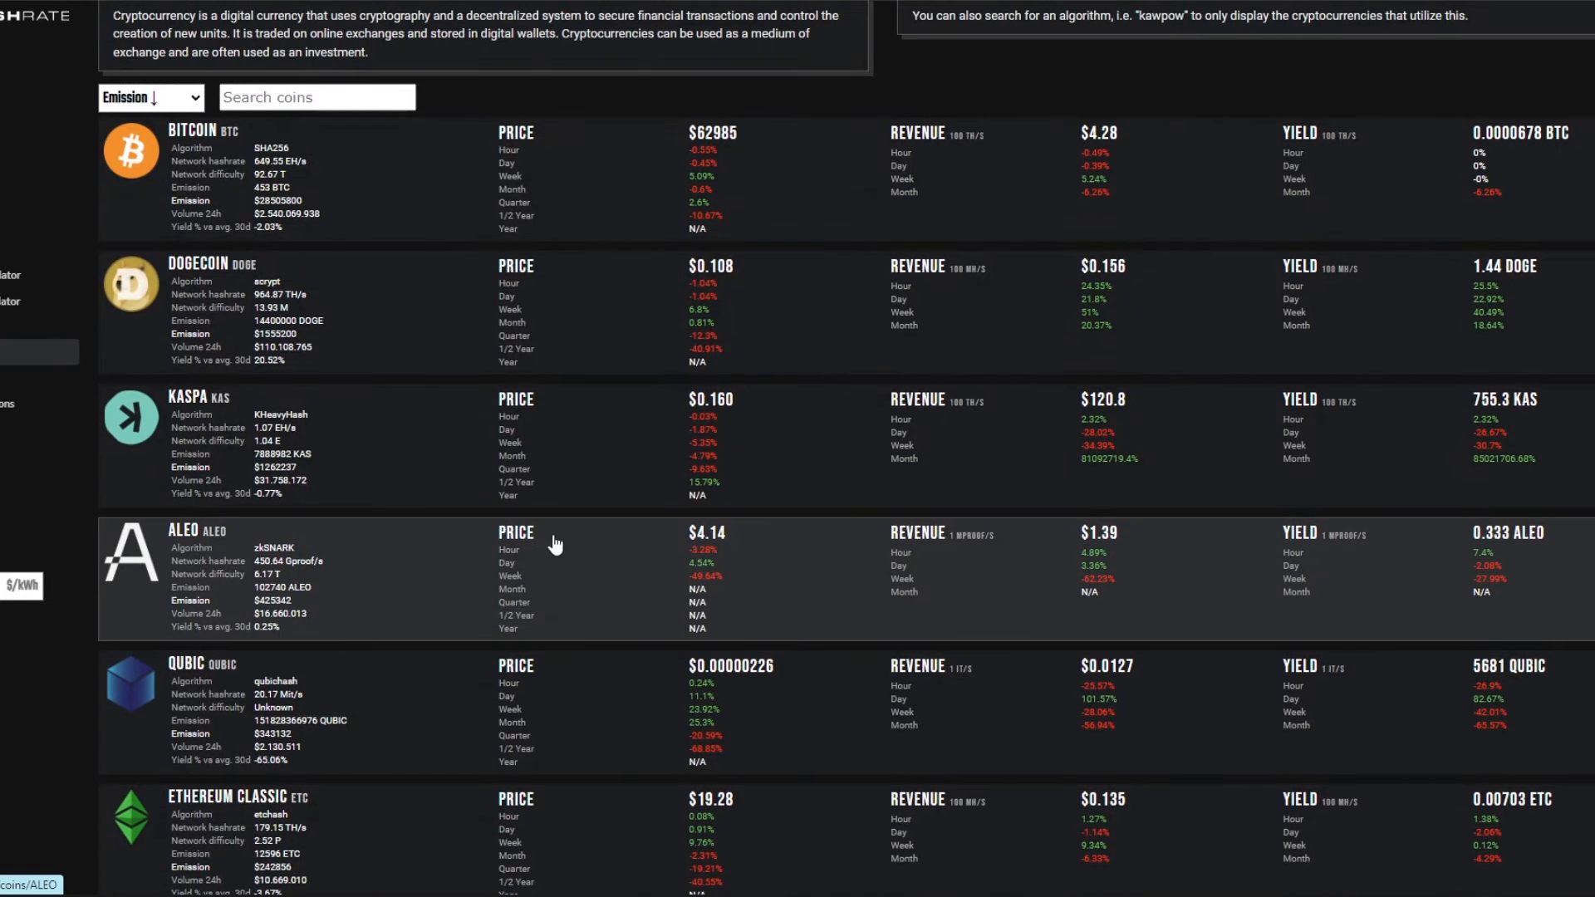
pyautogui.click(203, 530)
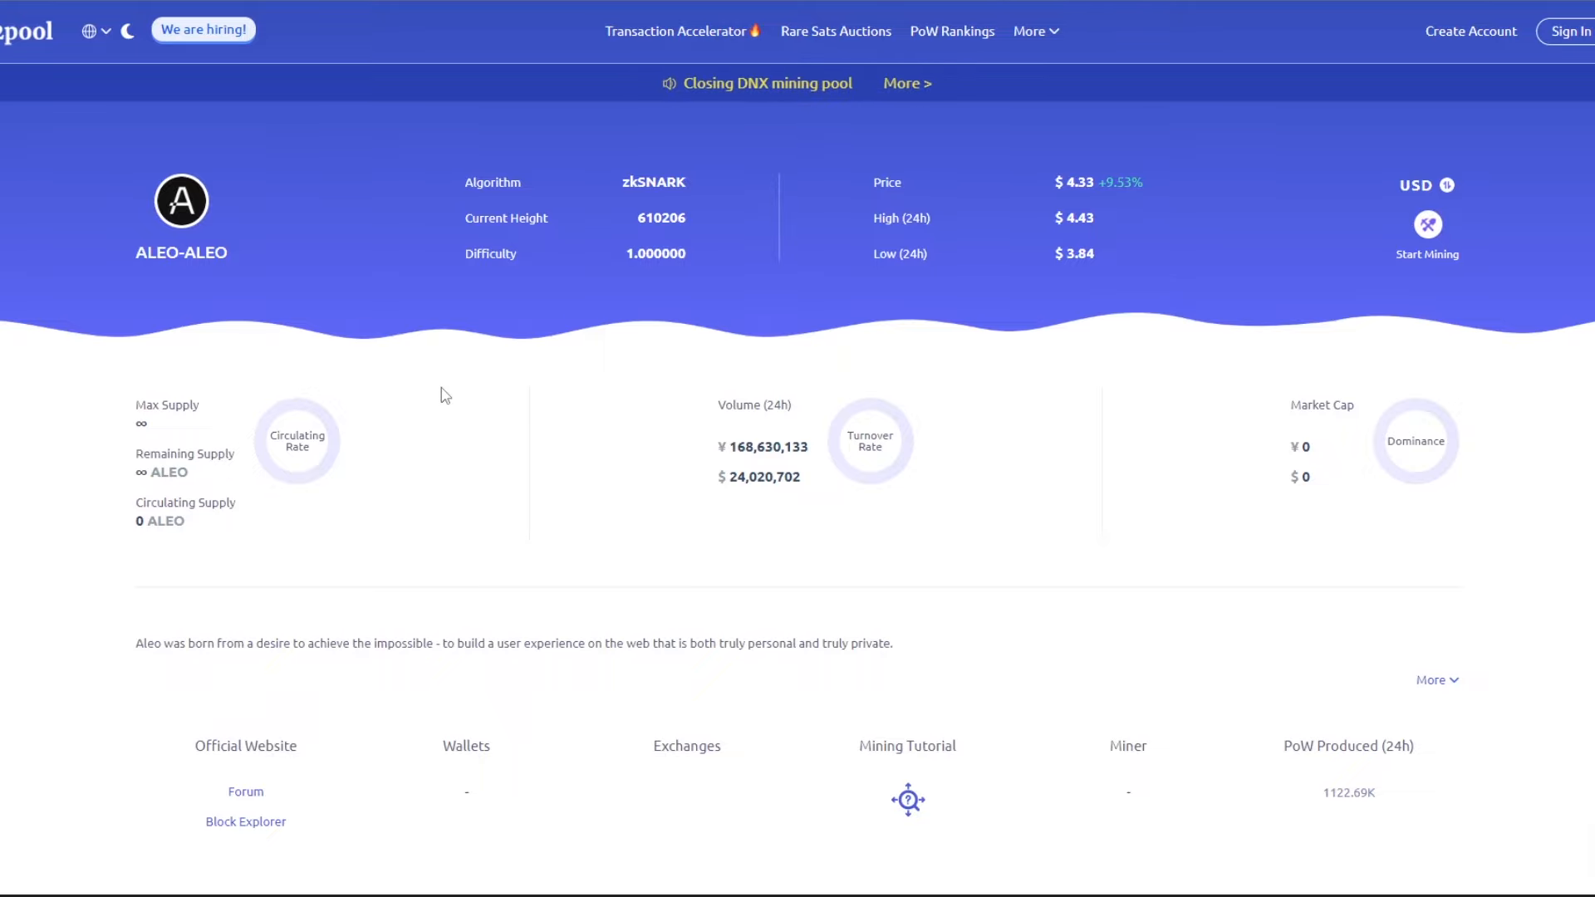
# Open f2pool's How to mine Aleo tutorial from the ALEO page and scroll through it
pyautogui.scroll(-3)
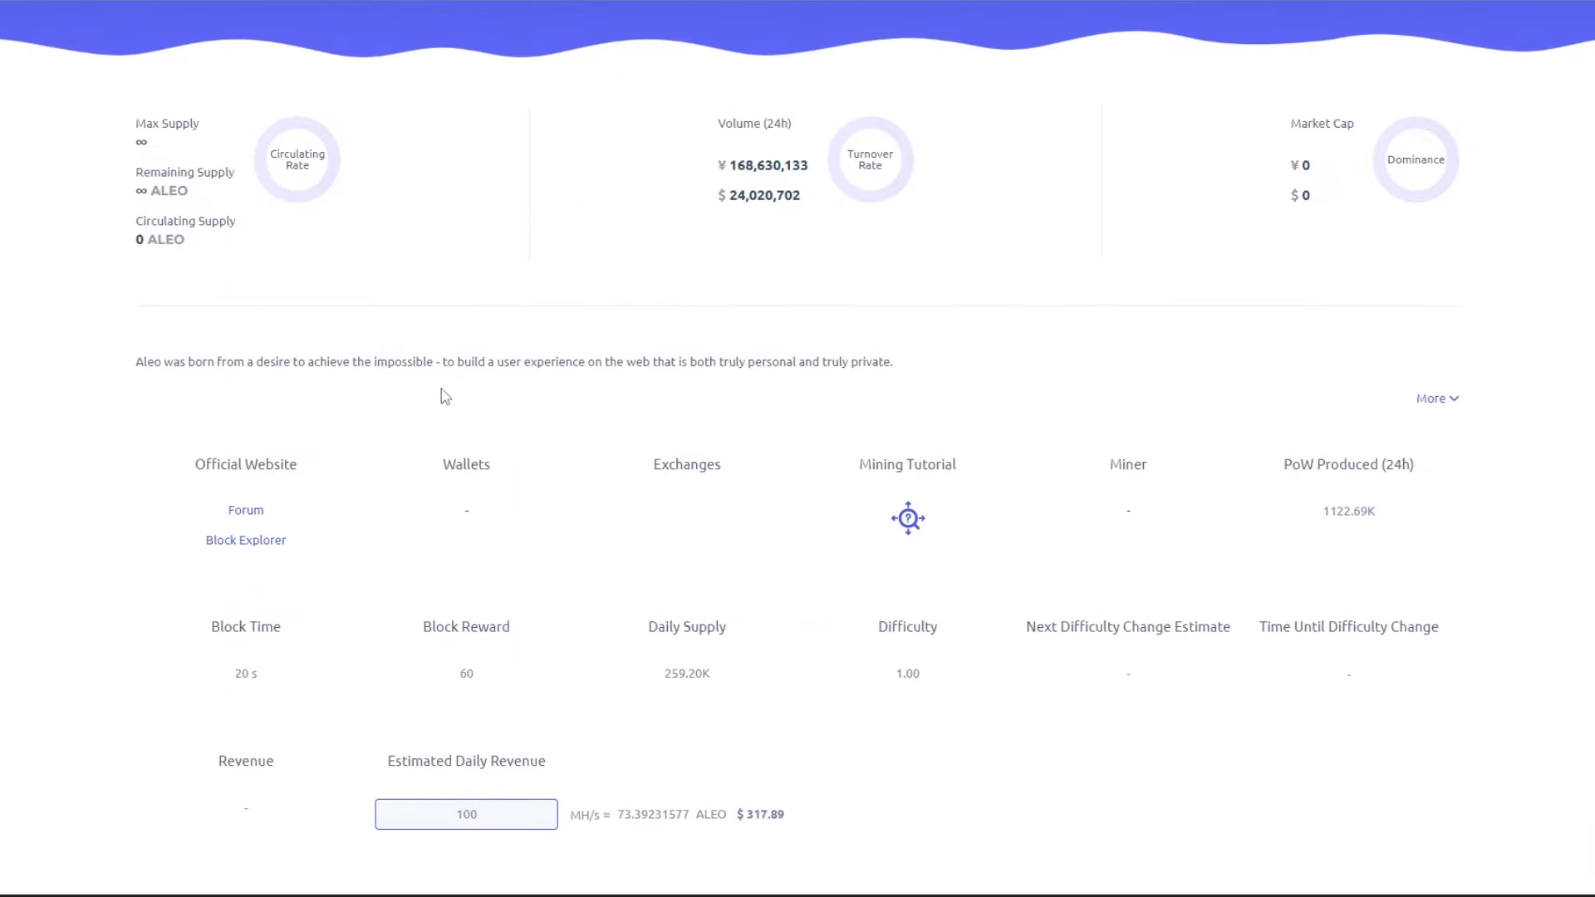
pyautogui.click(906, 518)
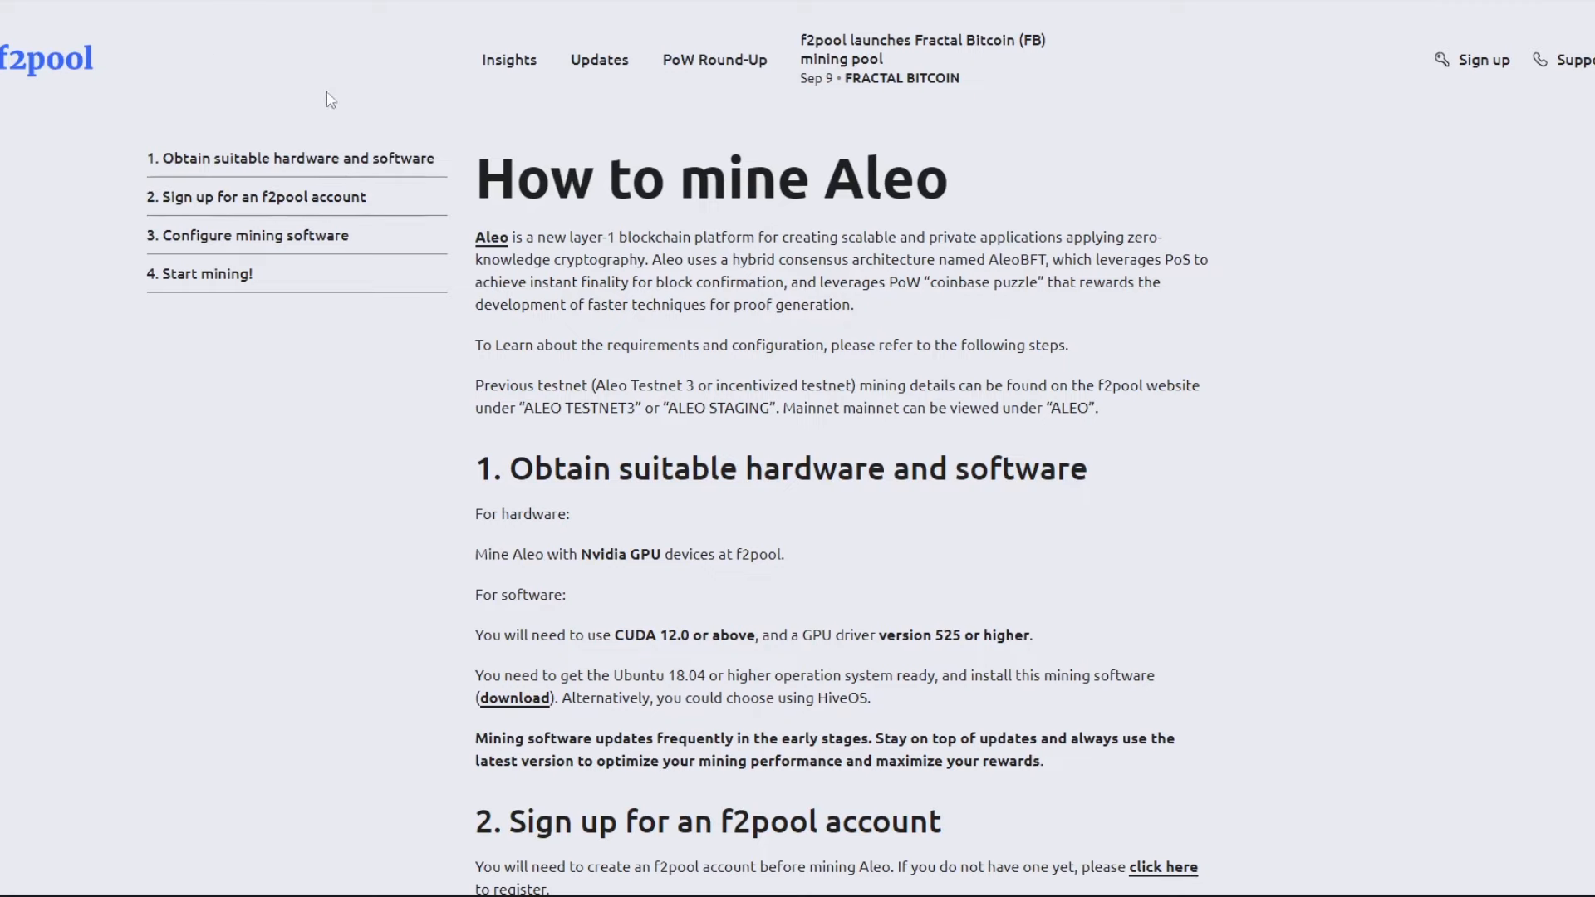
pyautogui.scroll(-3)
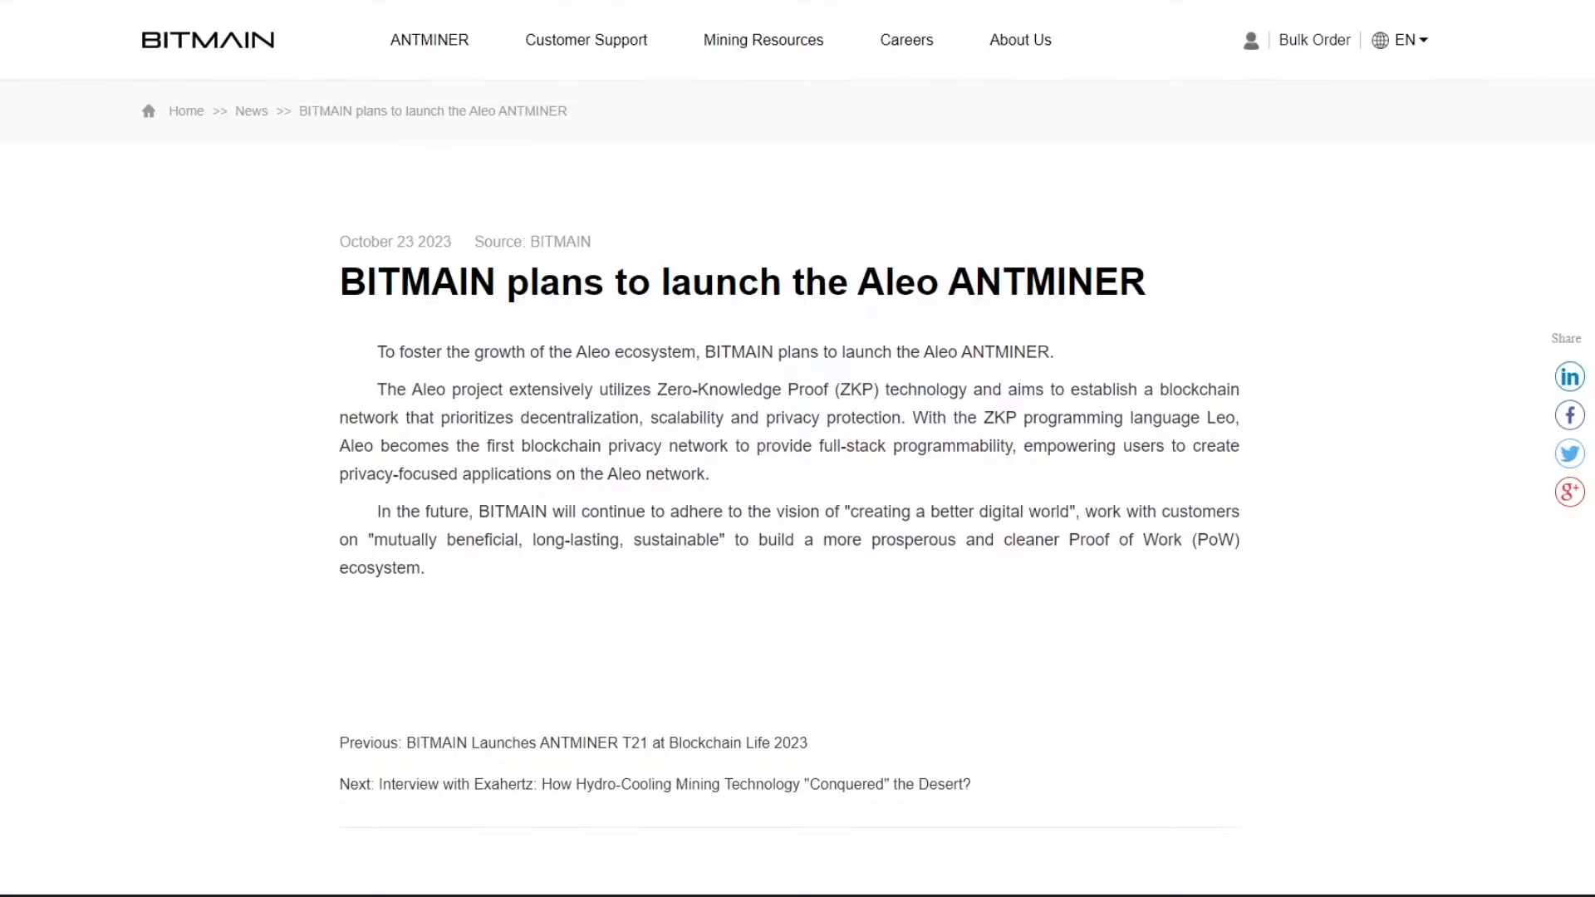
pyautogui.moveTo(334, 193)
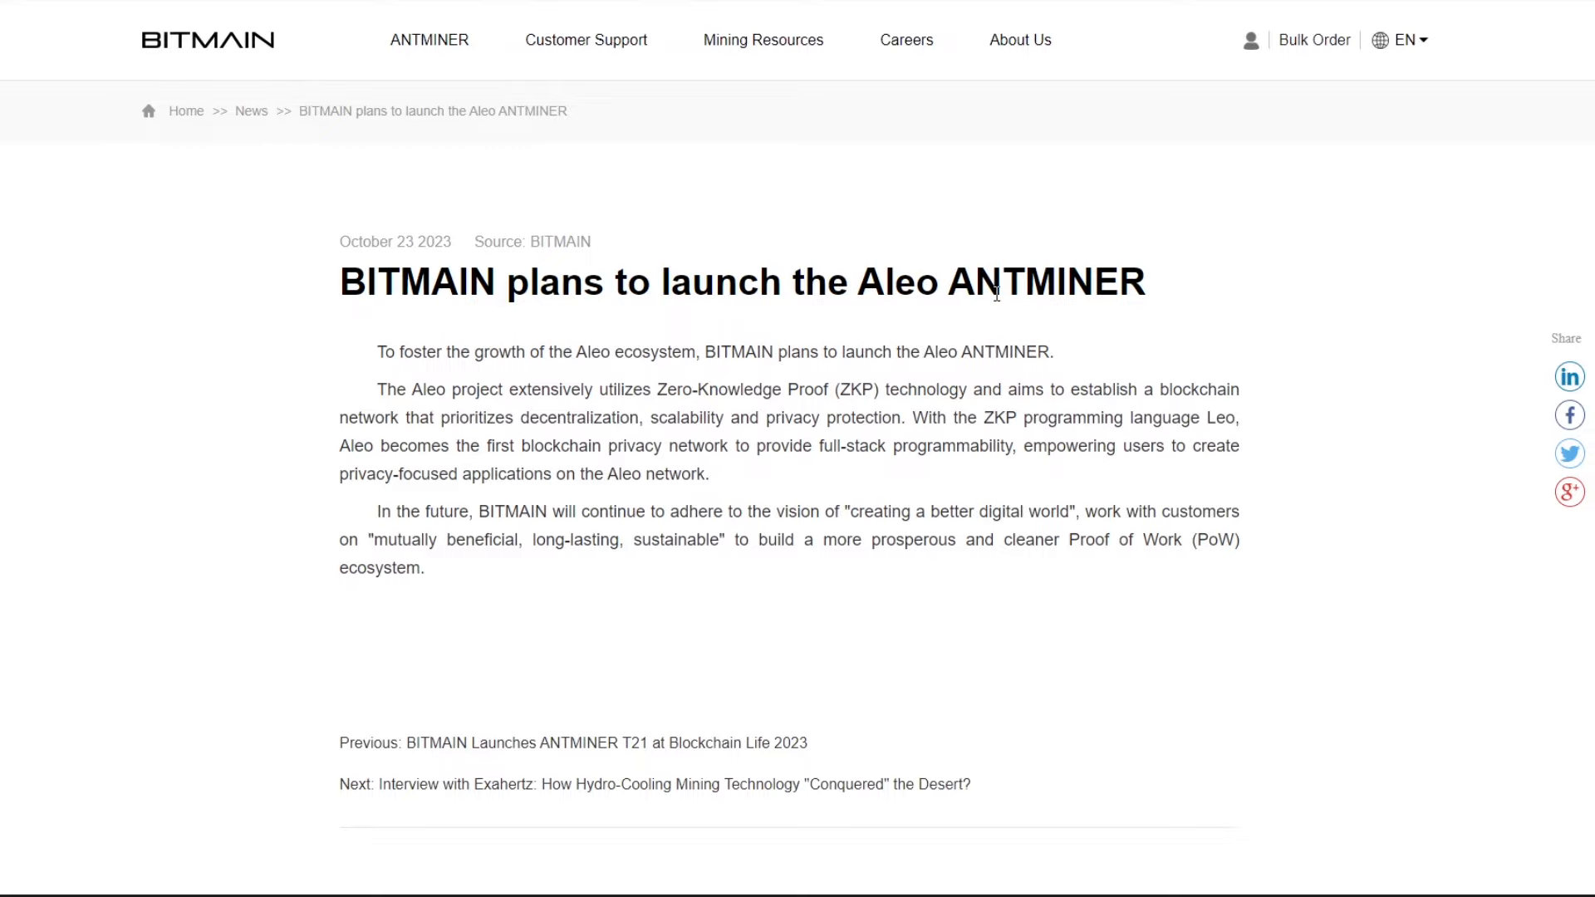
pyautogui.moveTo(828, 353)
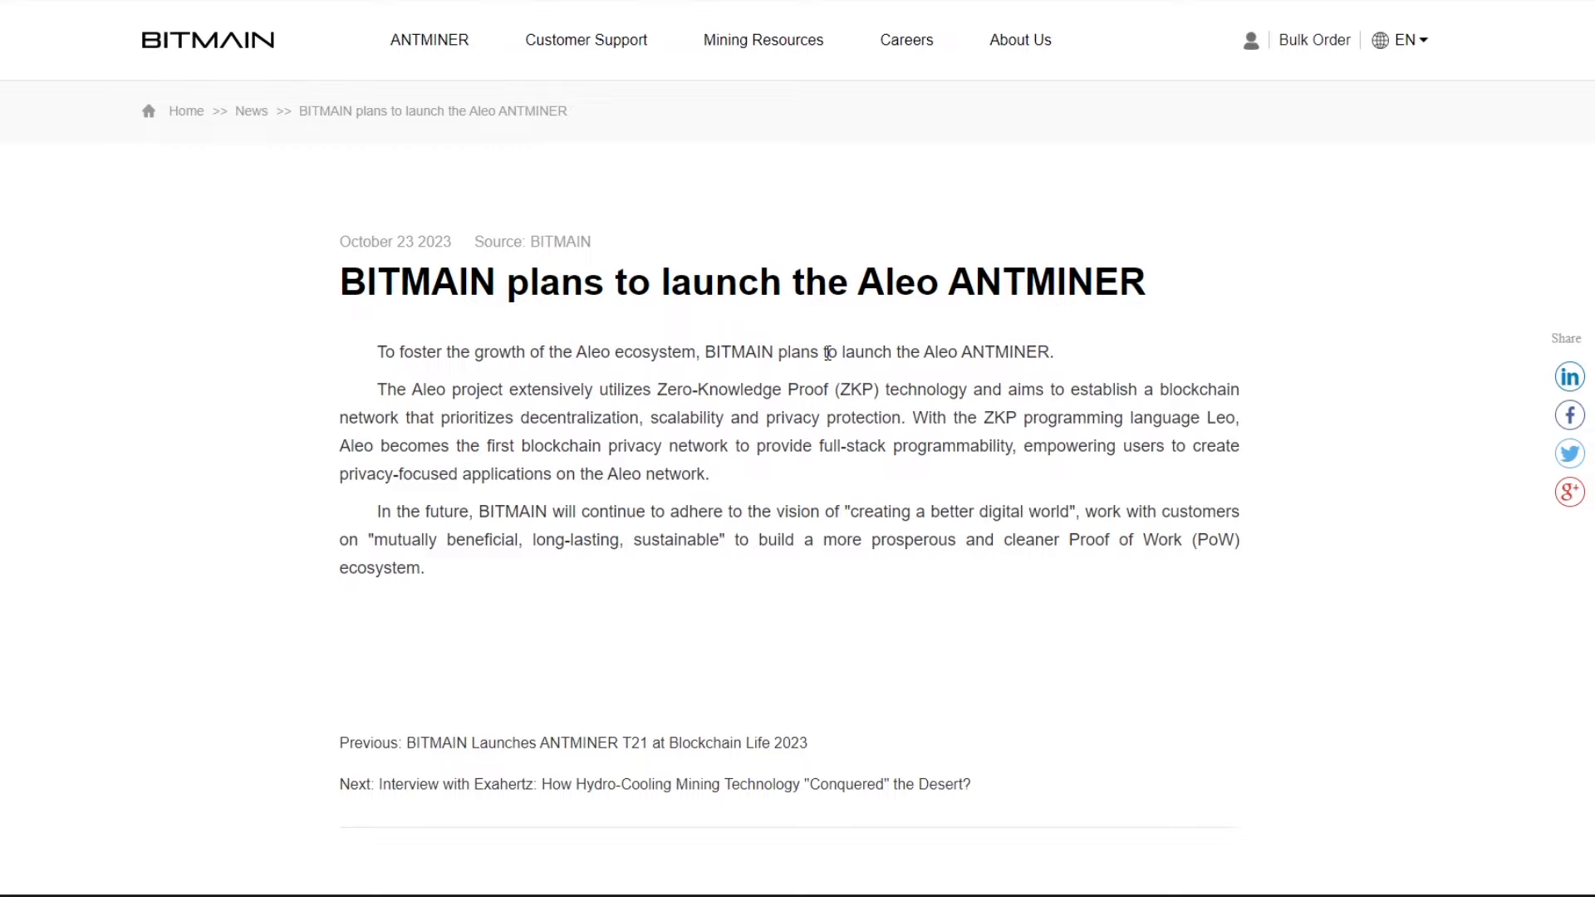
pyautogui.moveTo(952, 332)
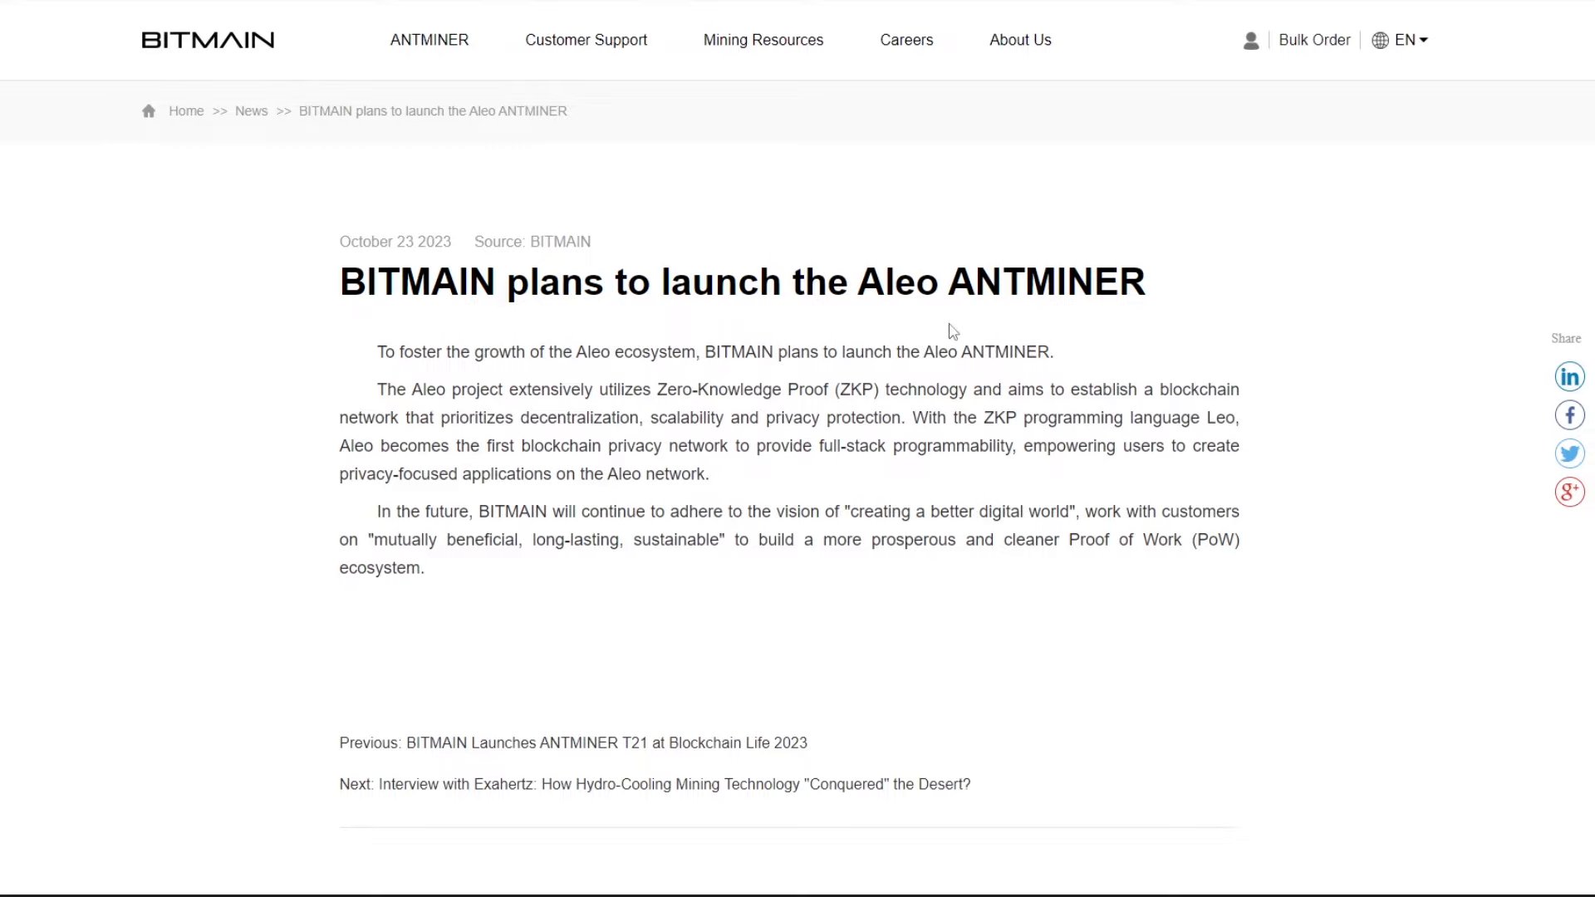
pyautogui.moveTo(436, 245)
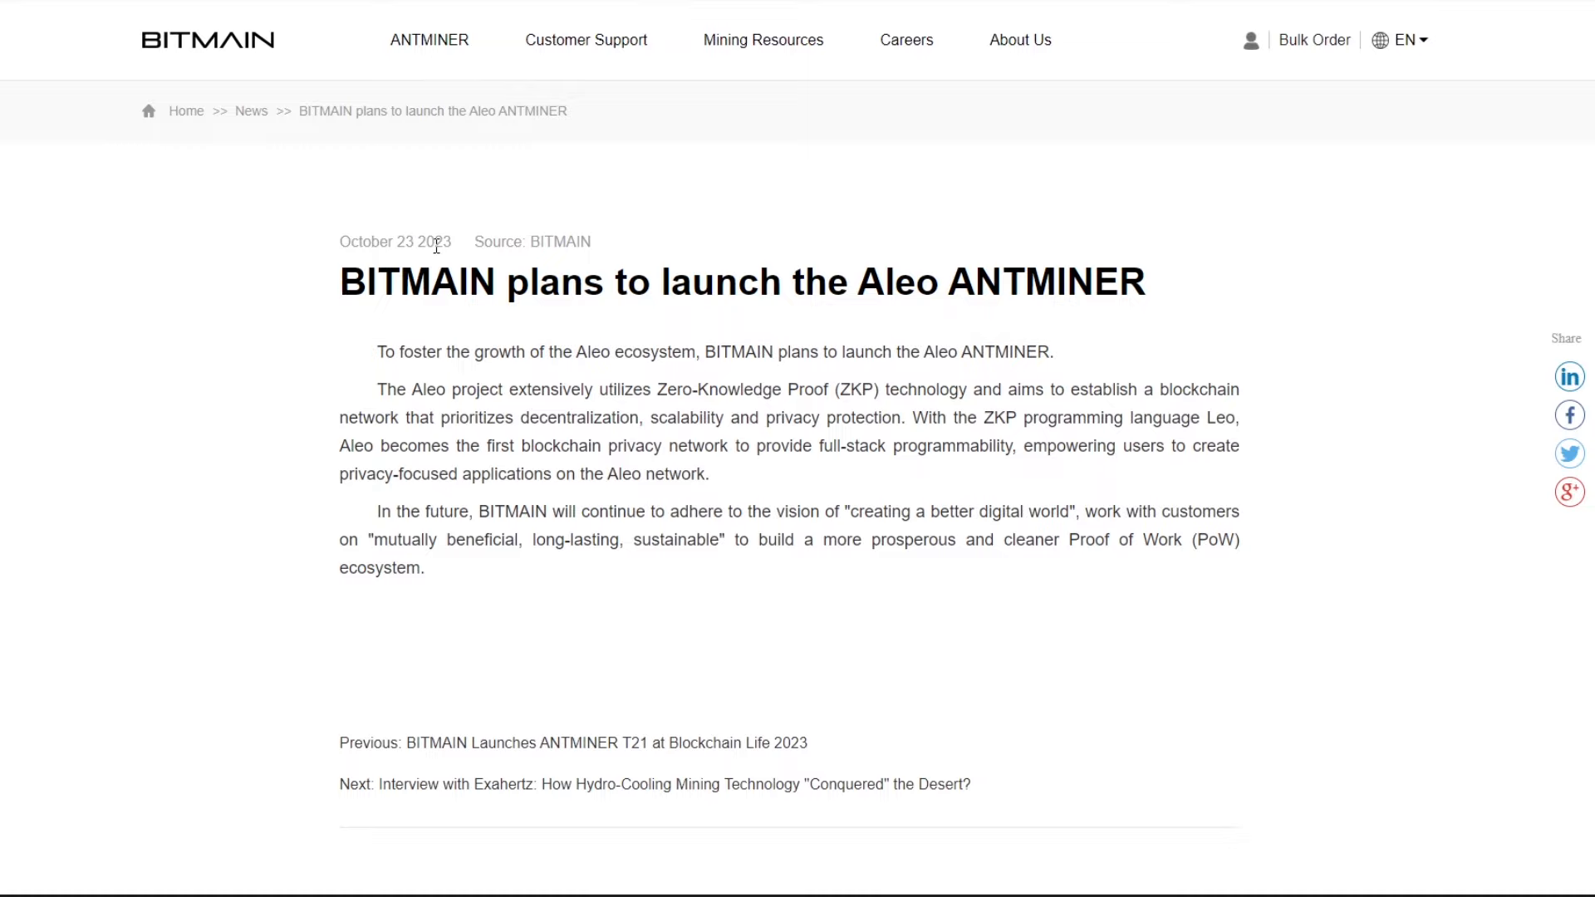
pyautogui.moveTo(541, 369)
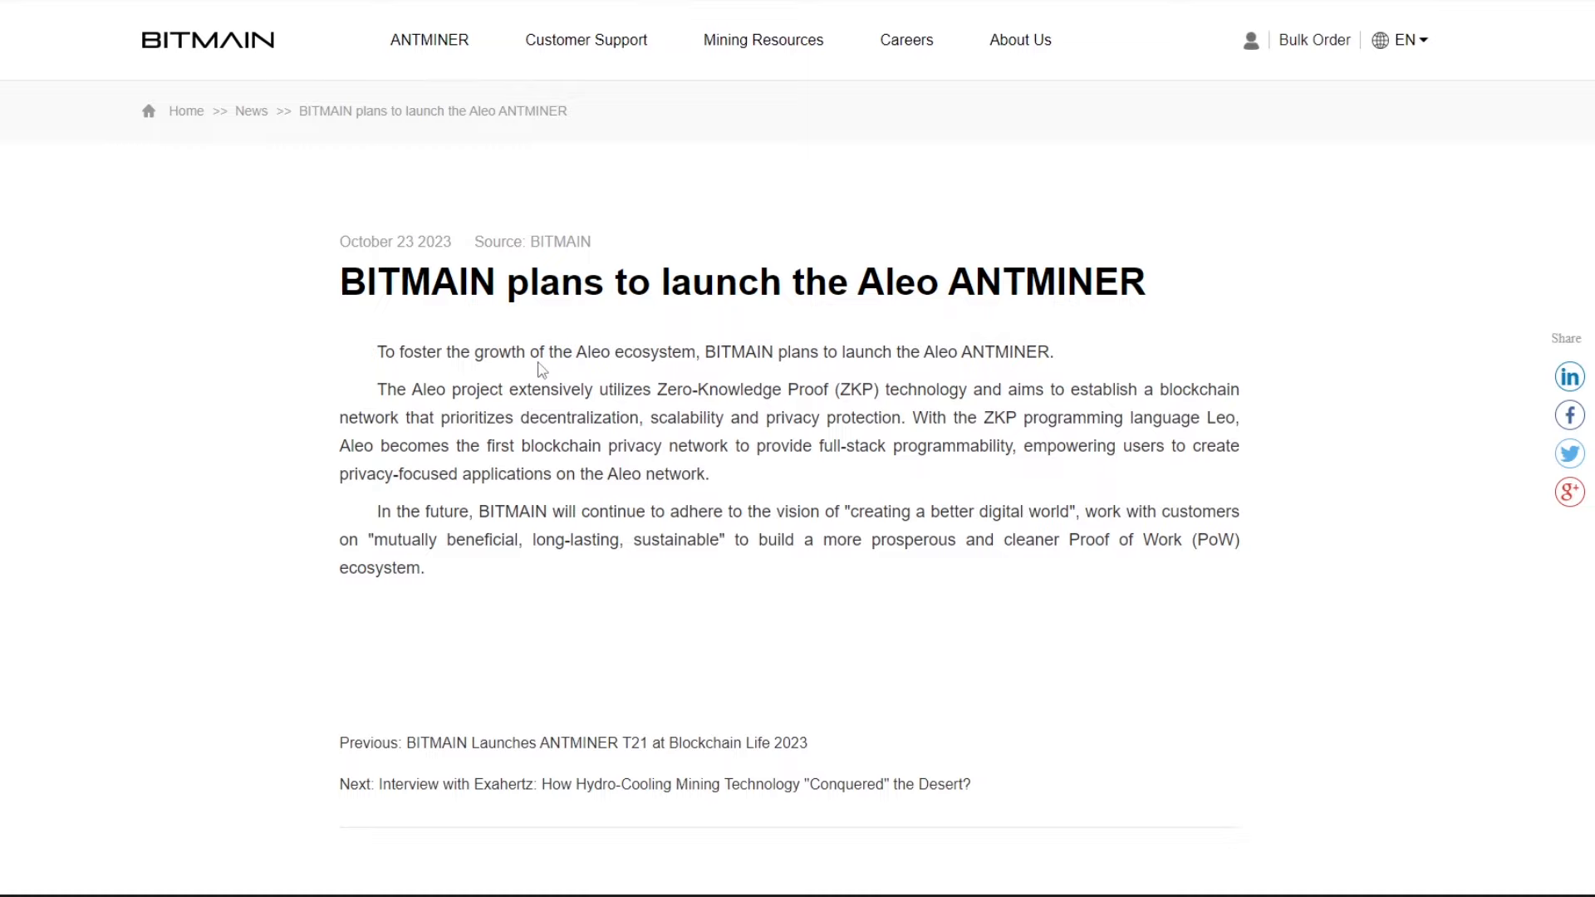
pyautogui.moveTo(702, 368)
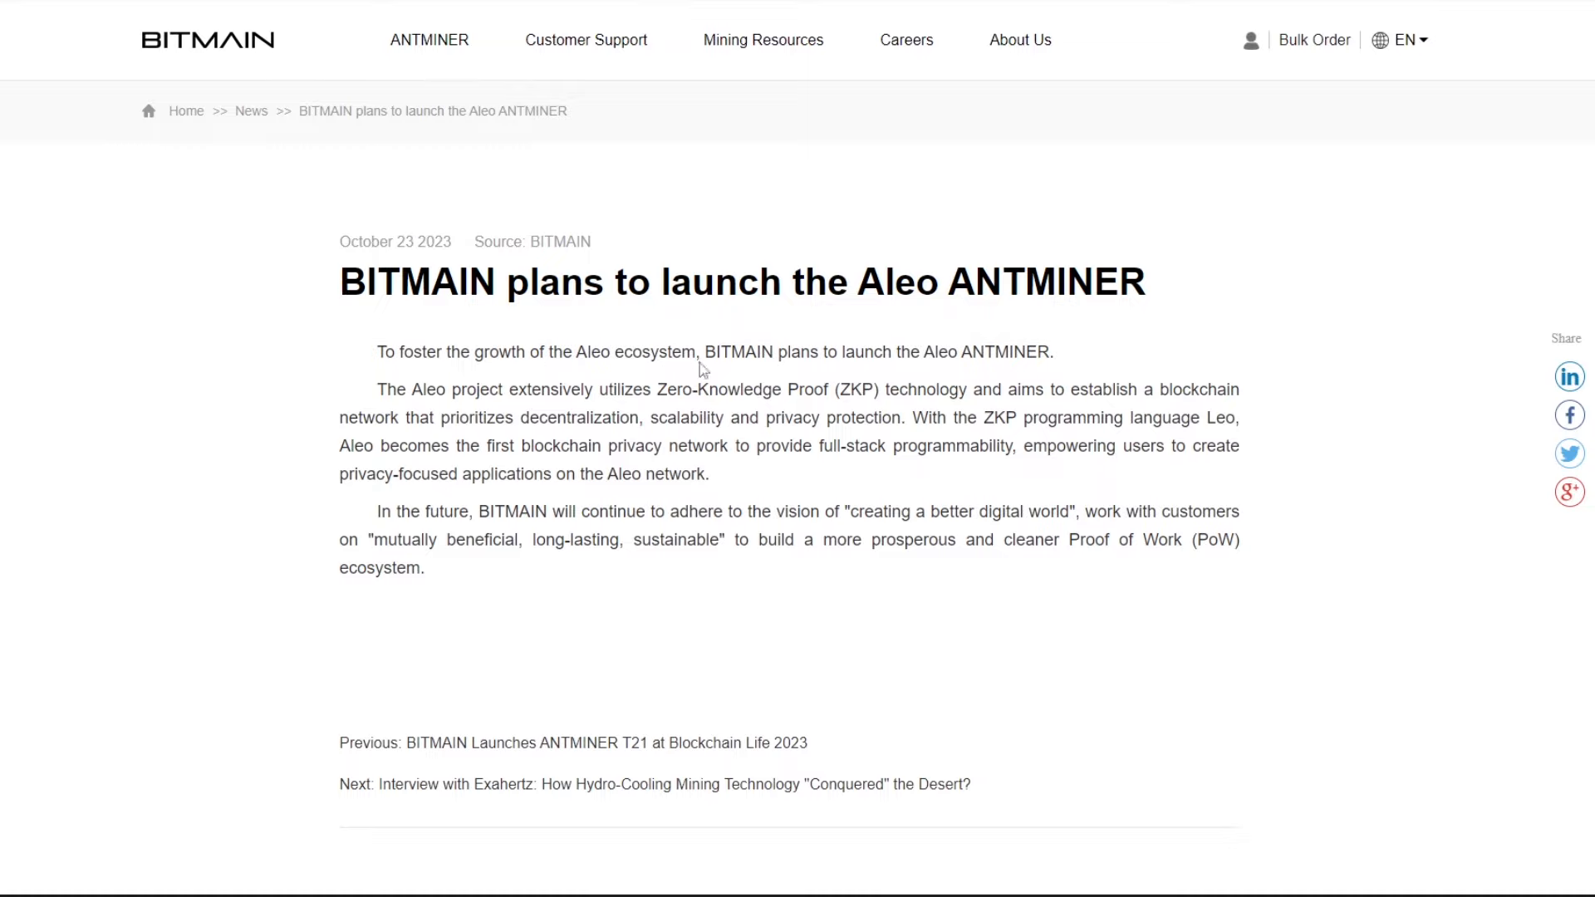
pyautogui.moveTo(473, 394)
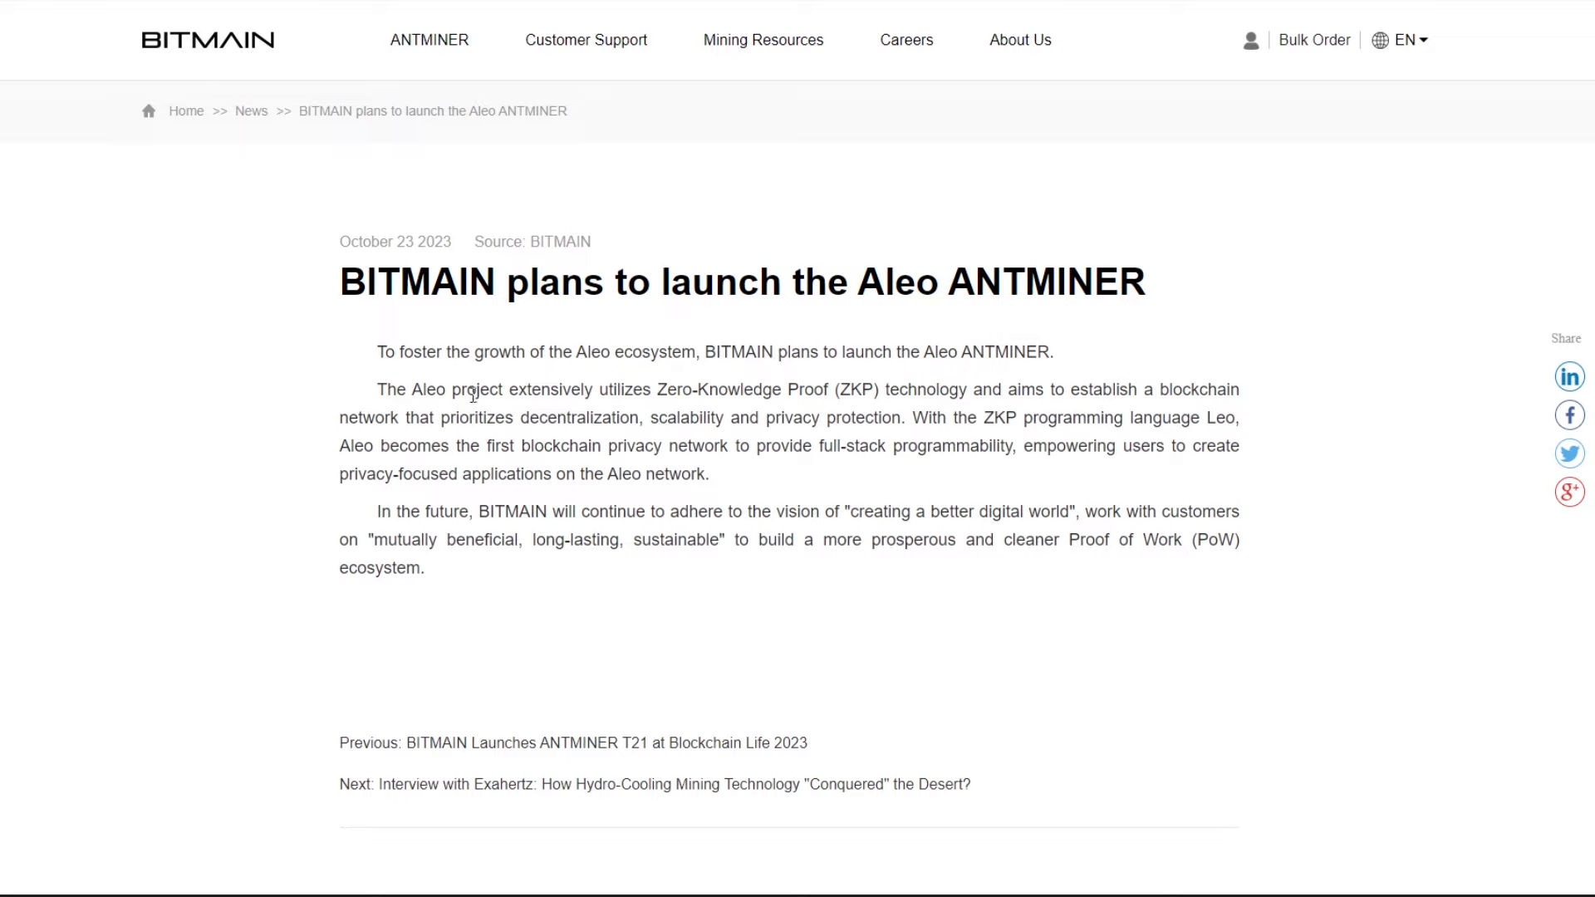
pyautogui.moveTo(606, 393)
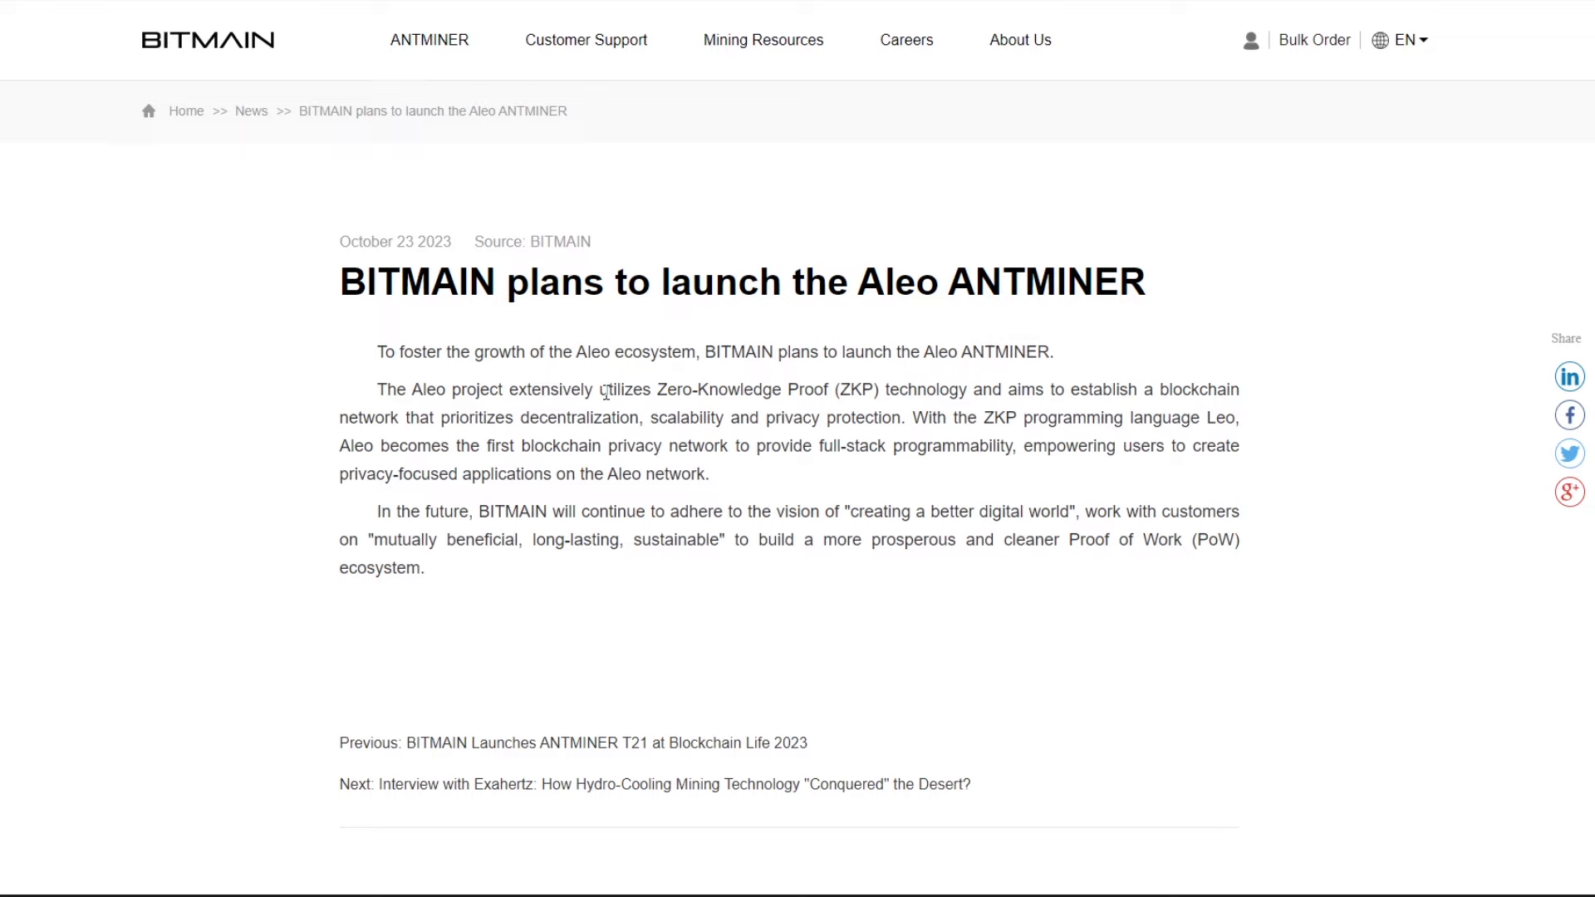
pyautogui.moveTo(799, 408)
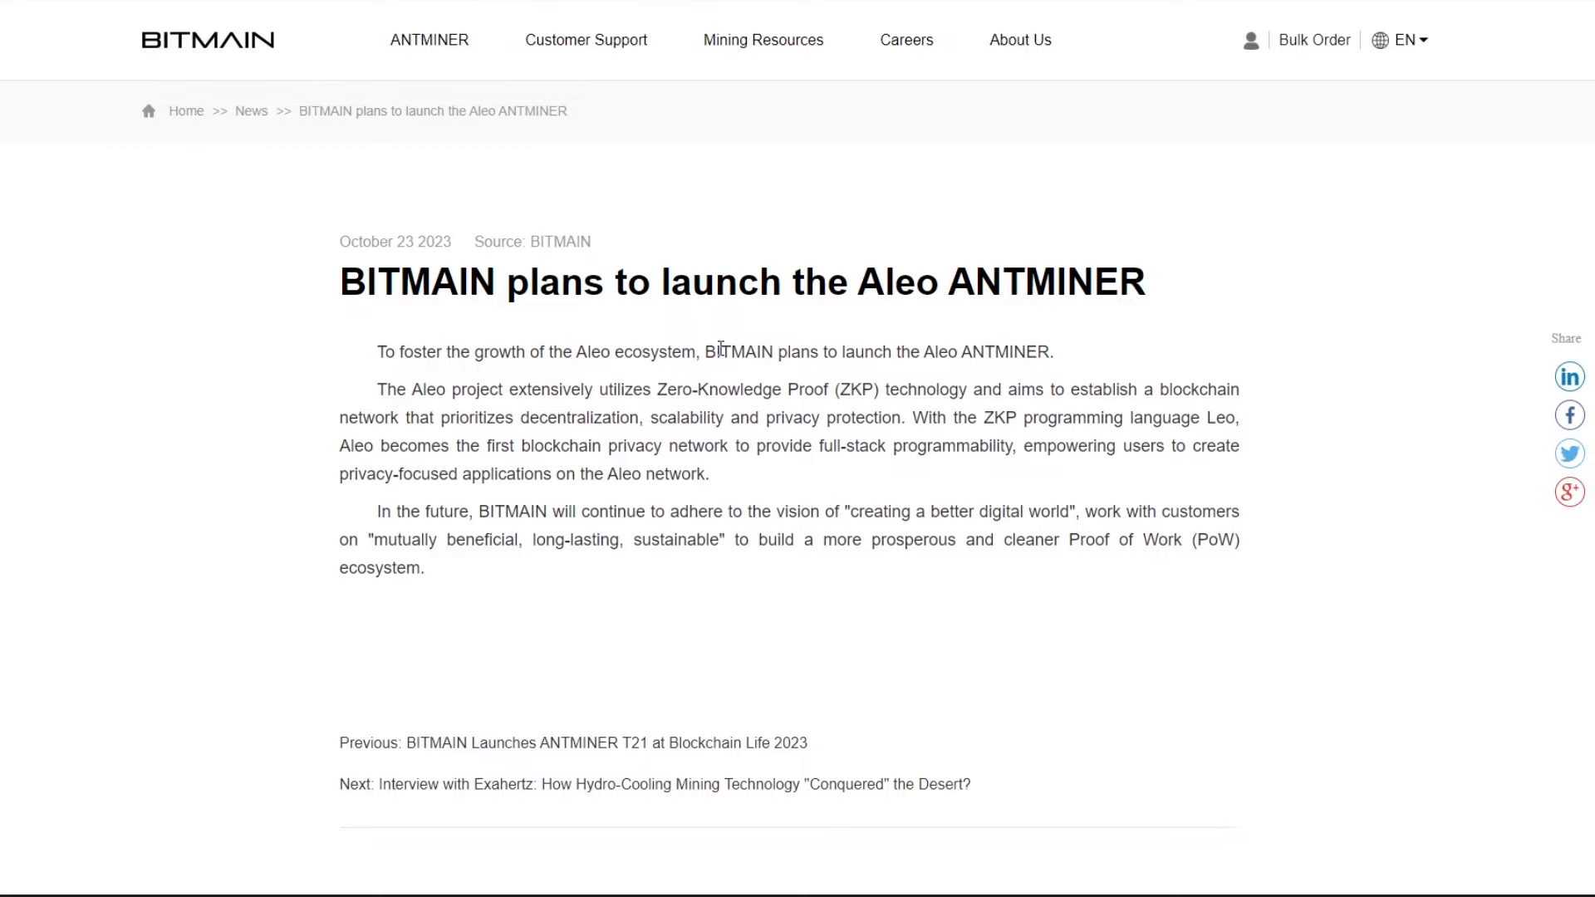
pyautogui.moveTo(1036, 393)
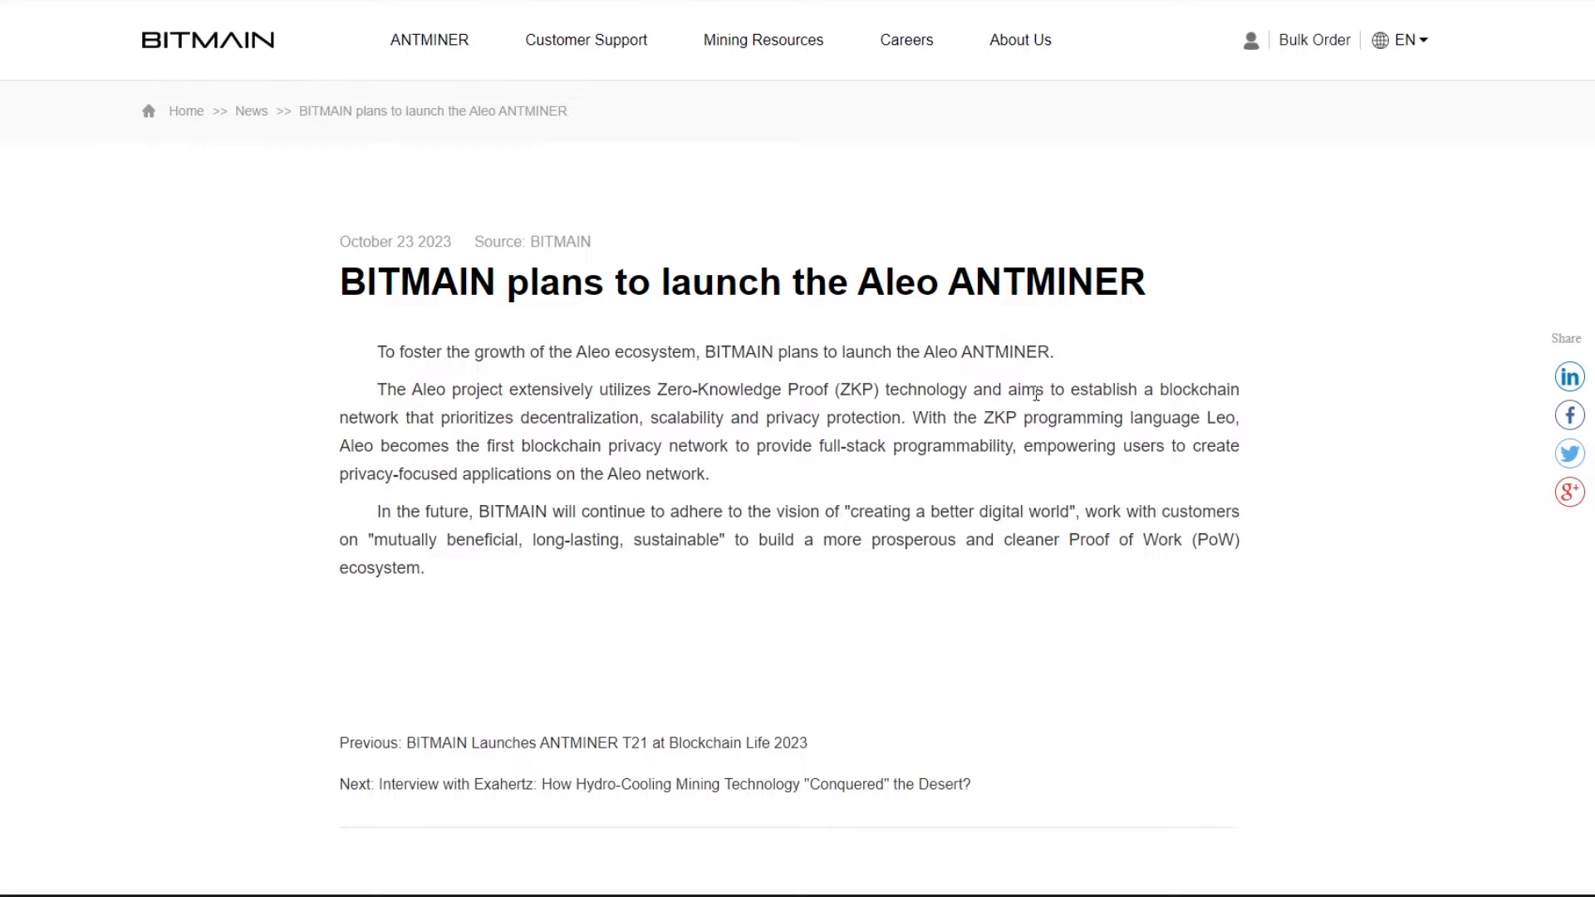
pyautogui.moveTo(481, 86)
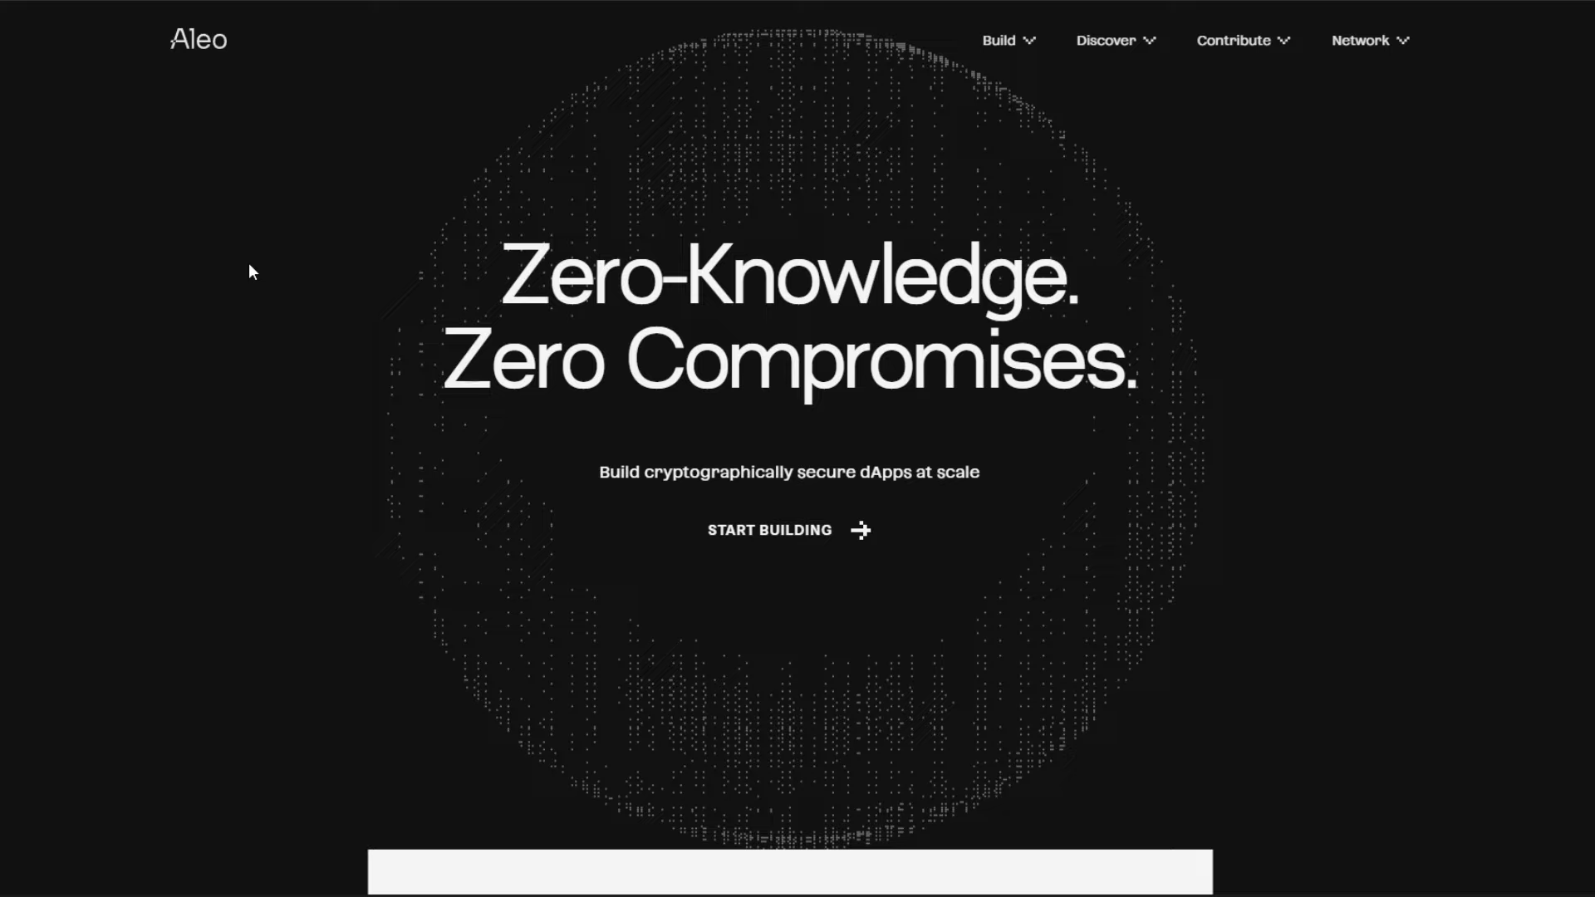
pyautogui.moveTo(720, 180)
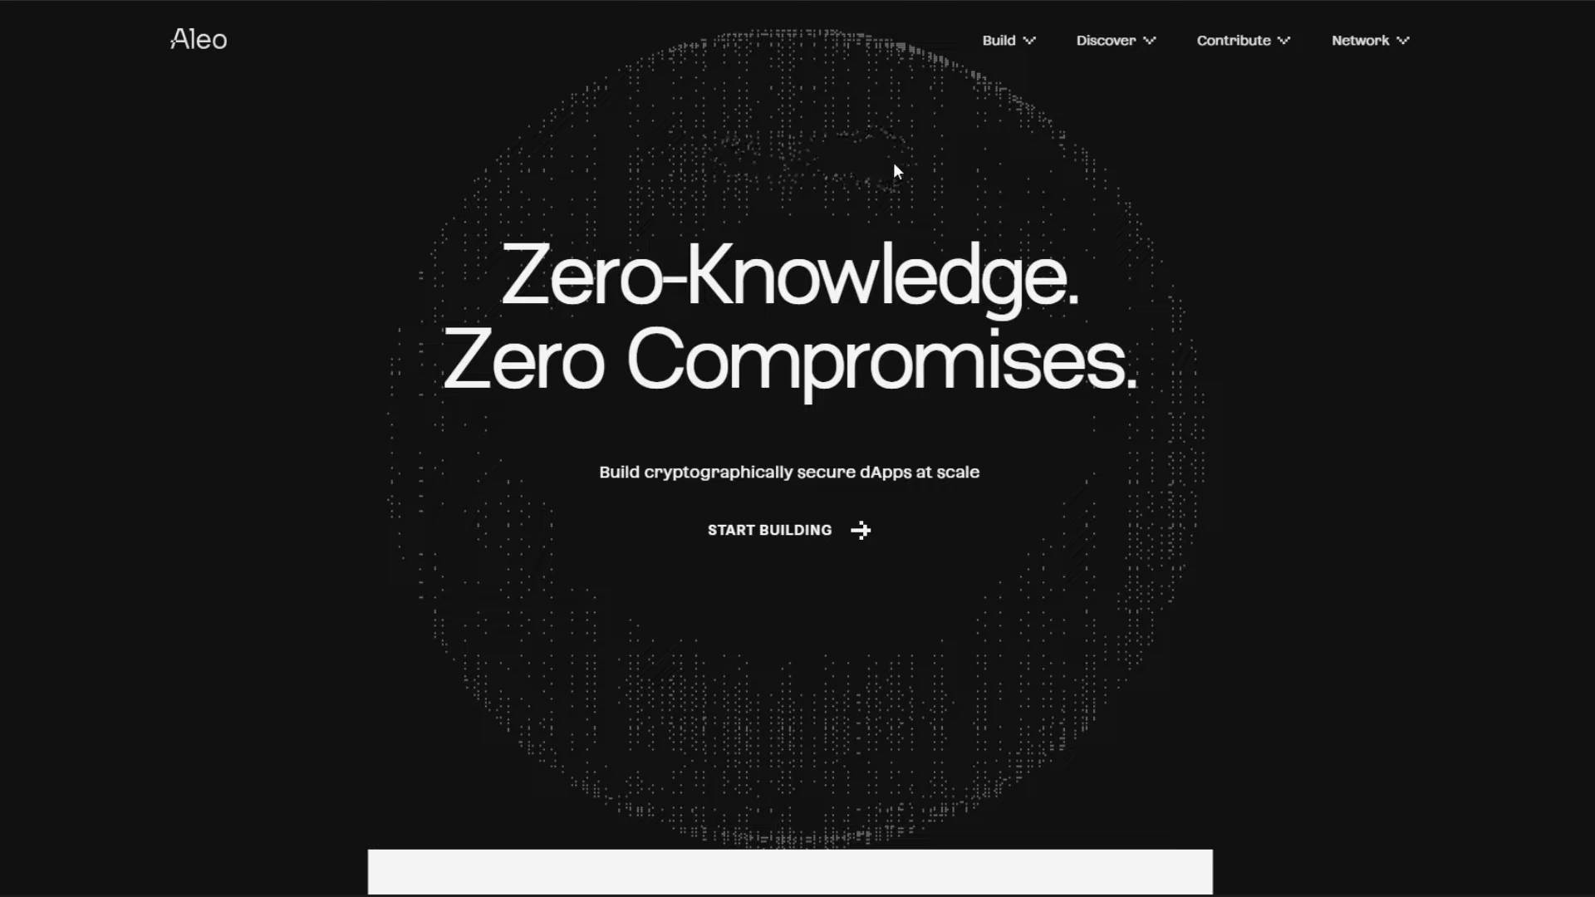
pyautogui.moveTo(753, 154)
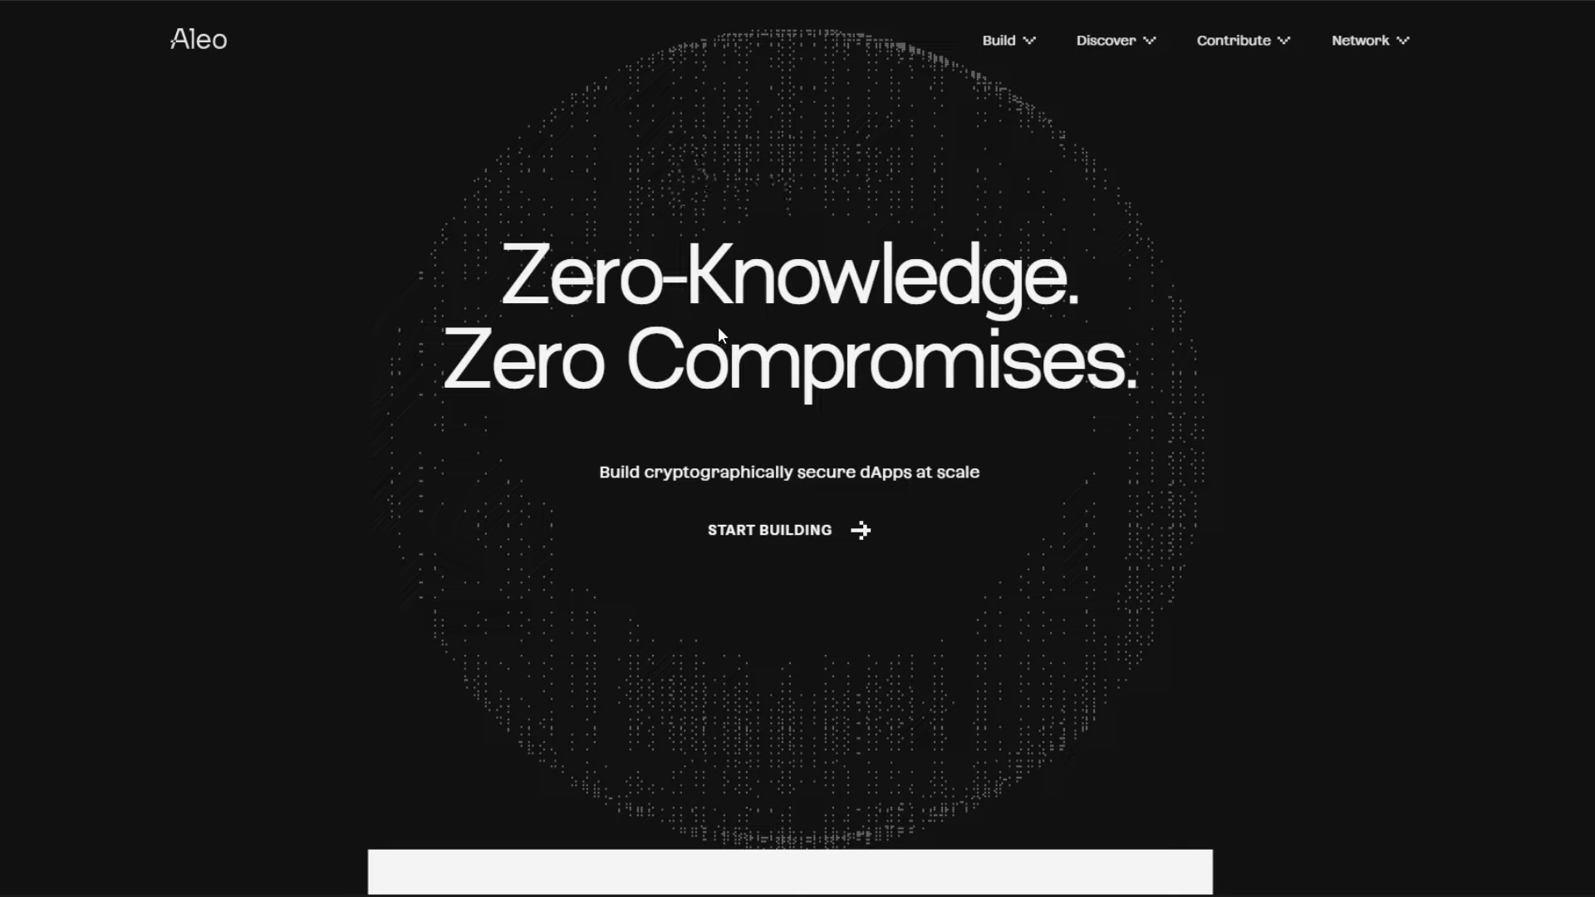
pyautogui.moveTo(725, 326)
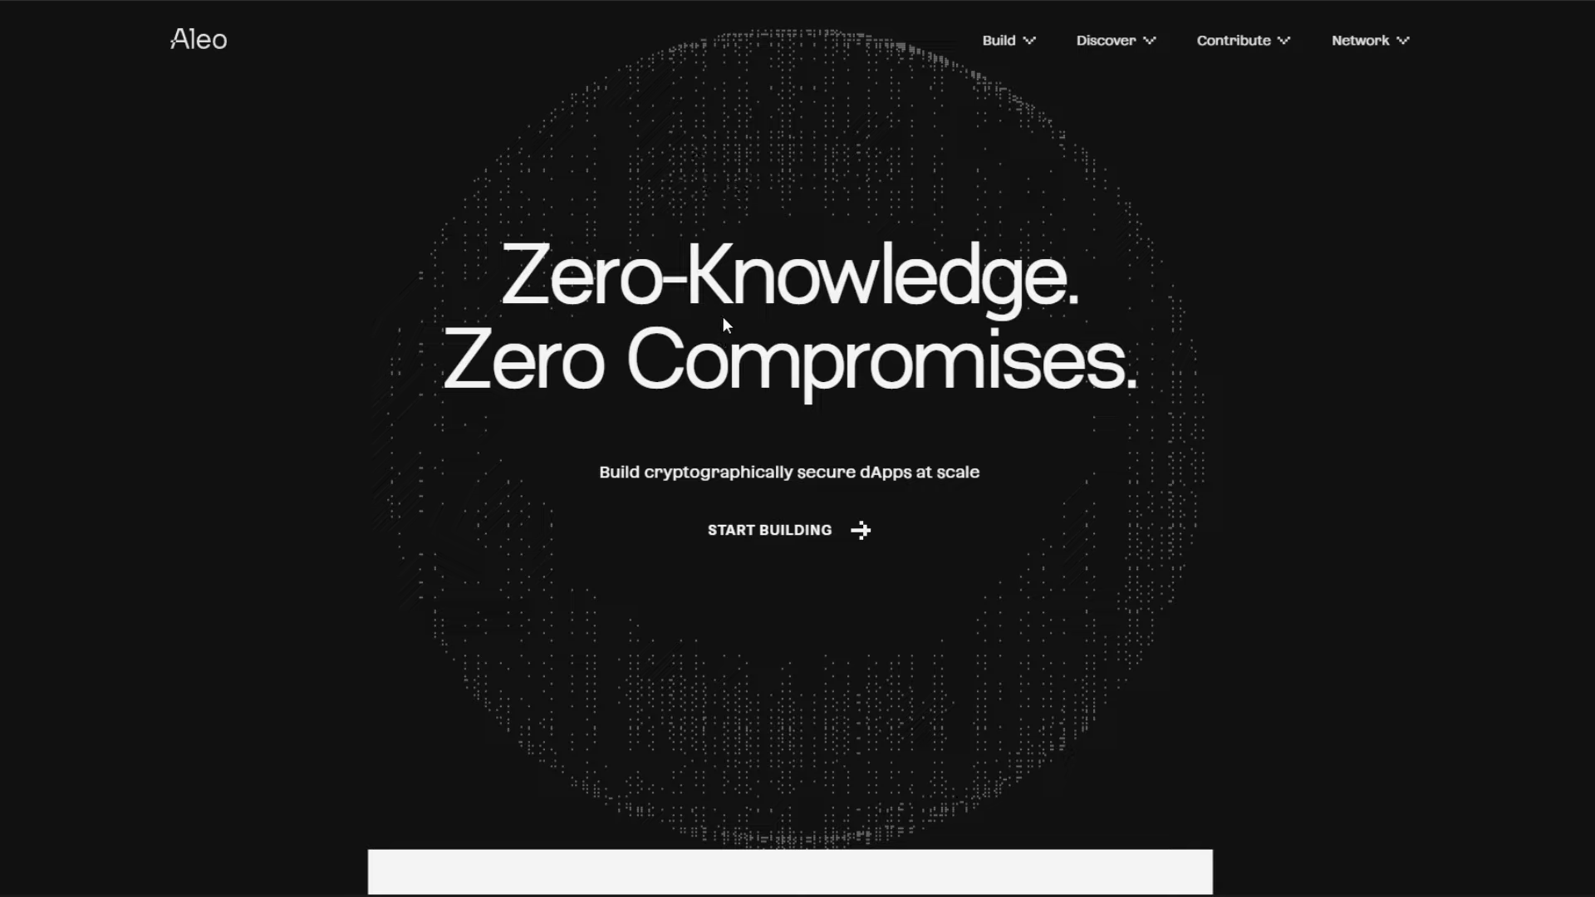
pyautogui.moveTo(729, 321)
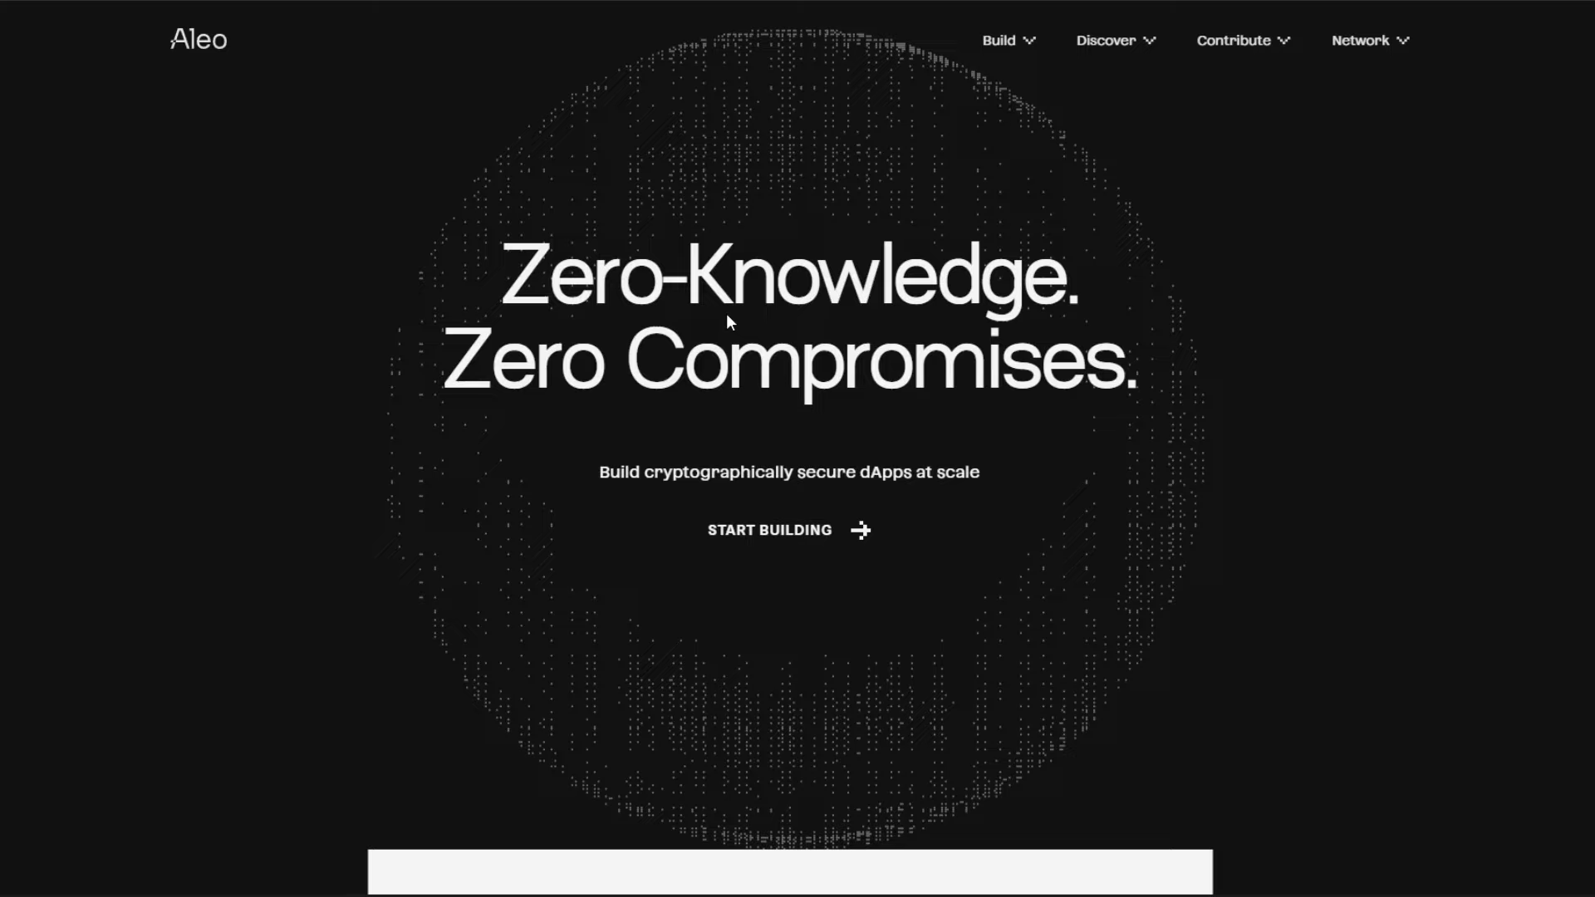
pyautogui.moveTo(375, 444)
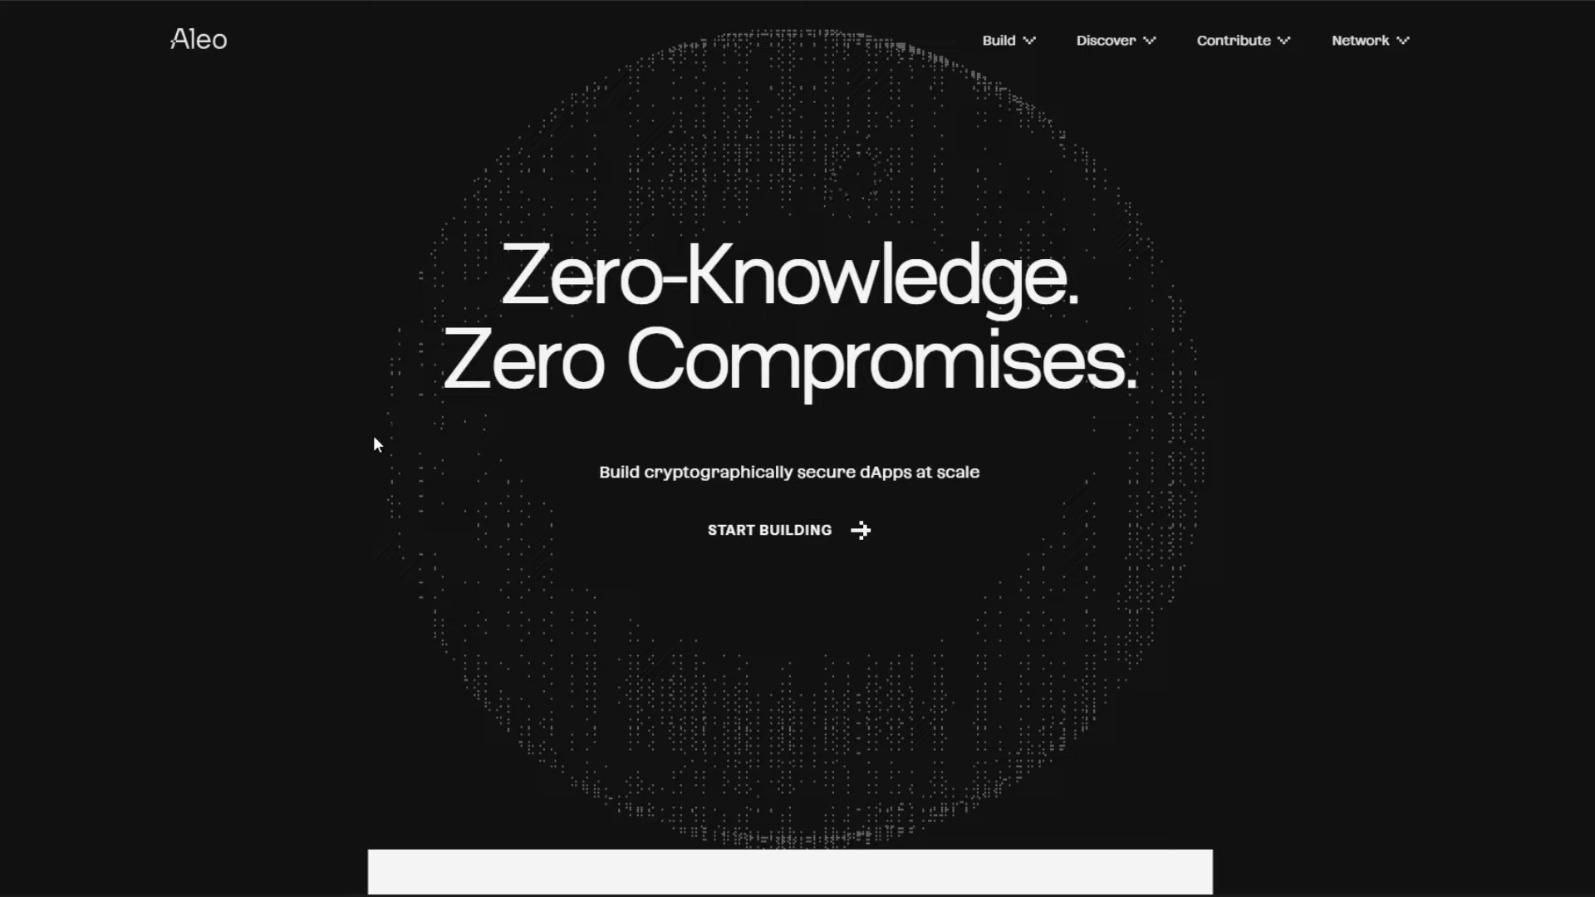
pyautogui.moveTo(452, 787)
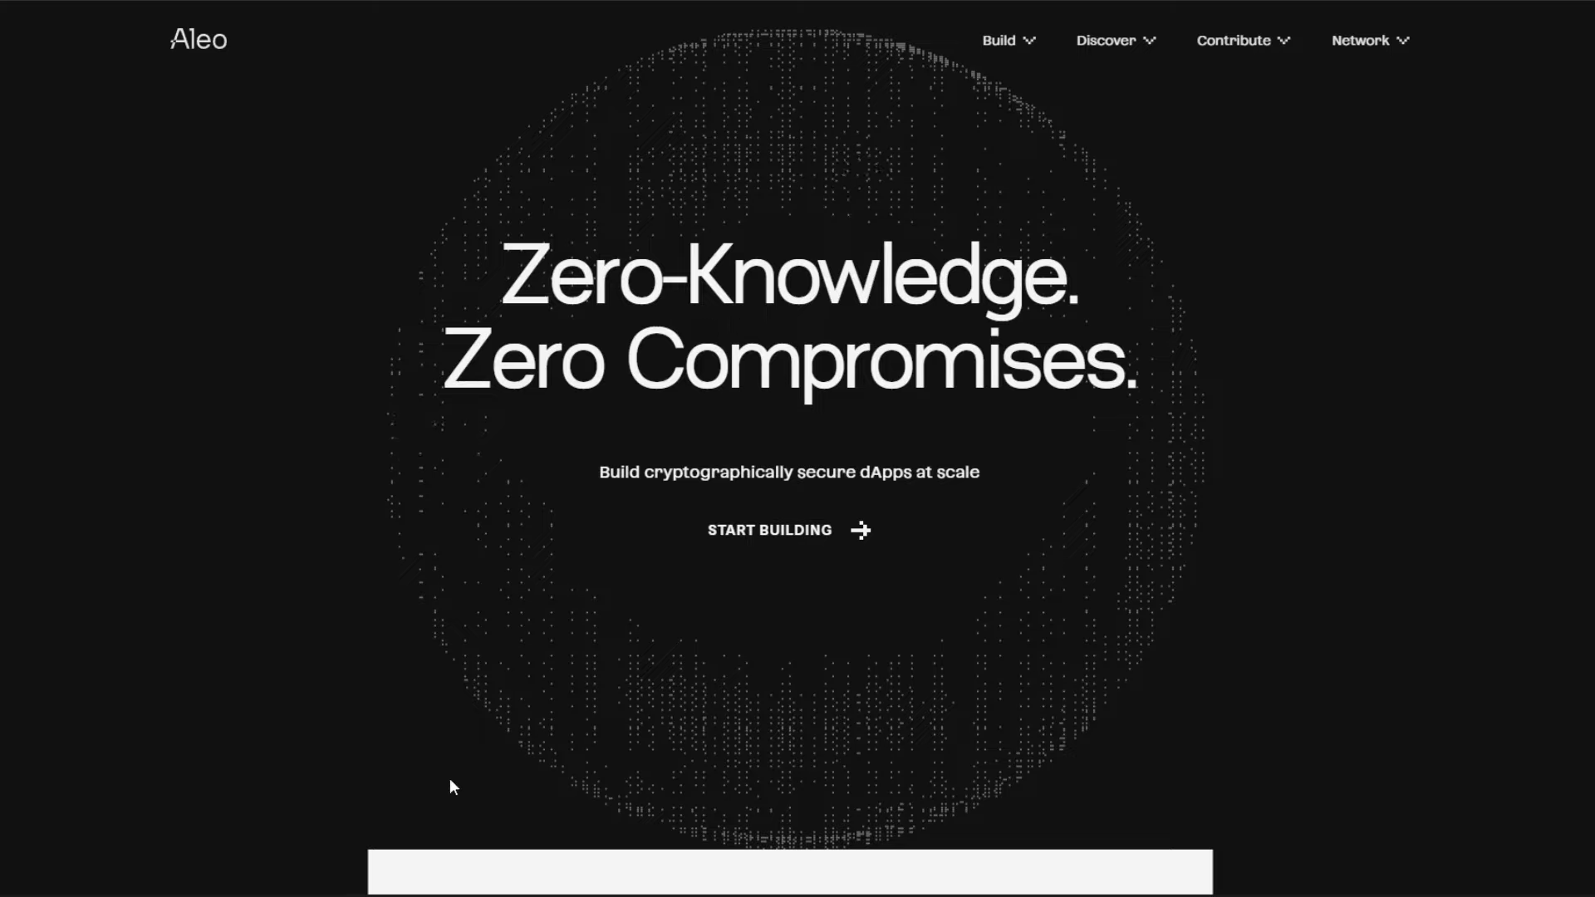